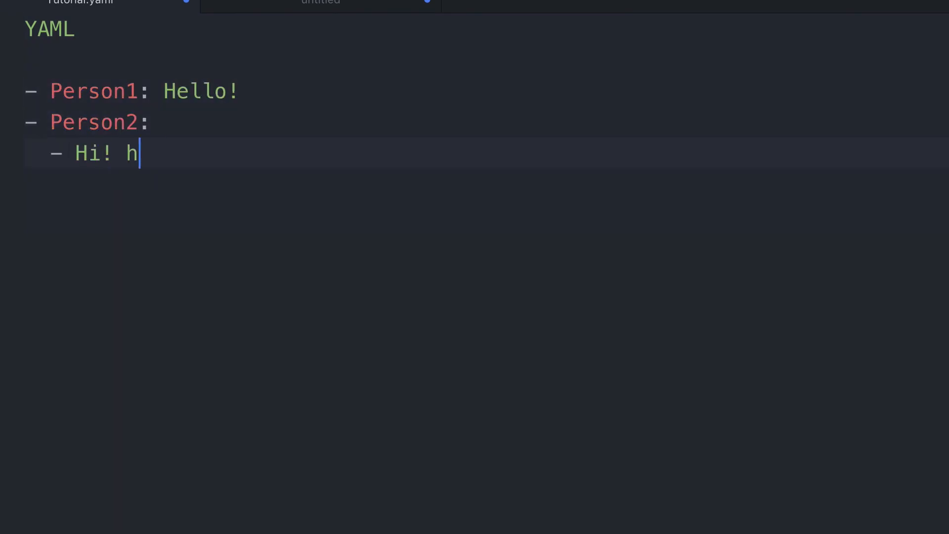
Finish Person2's reply so it reads 'Hi! how are you?' in the YAML example.
{"action": "type", "text": "ow are you?"}
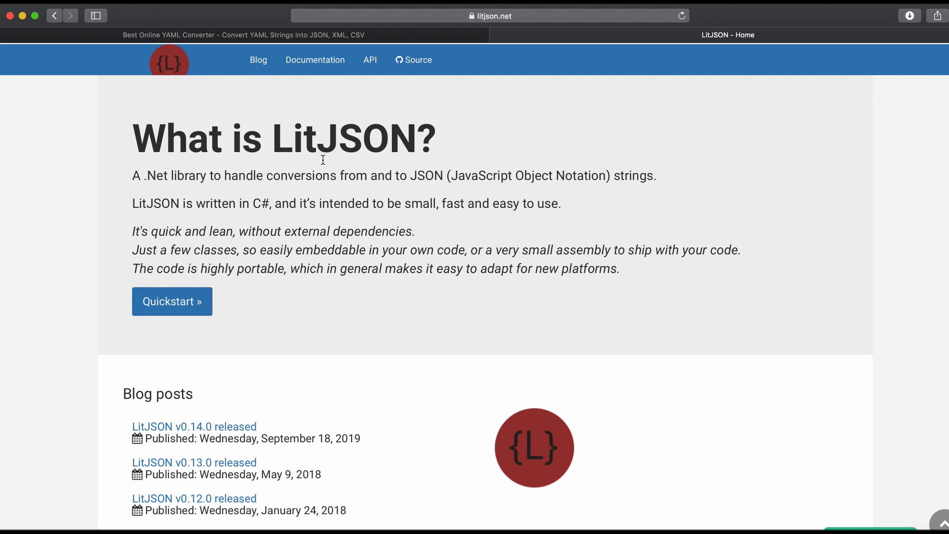
Browse the LitJSON GitHub repository's file list, then return to the notes editor.
{"action": "left_click", "coordinate": [314, 59]}
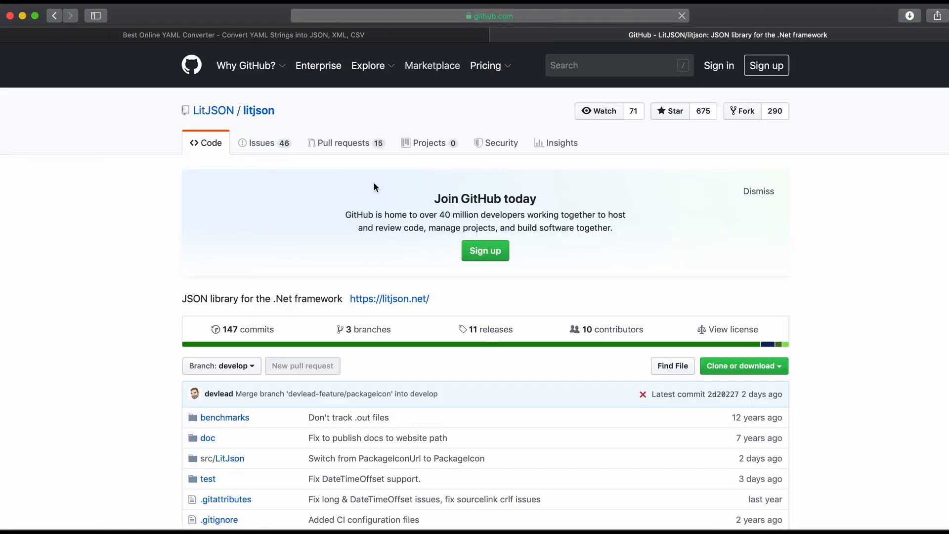
{"action": "scroll", "scroll_direction": "down", "scroll_amount": 3}
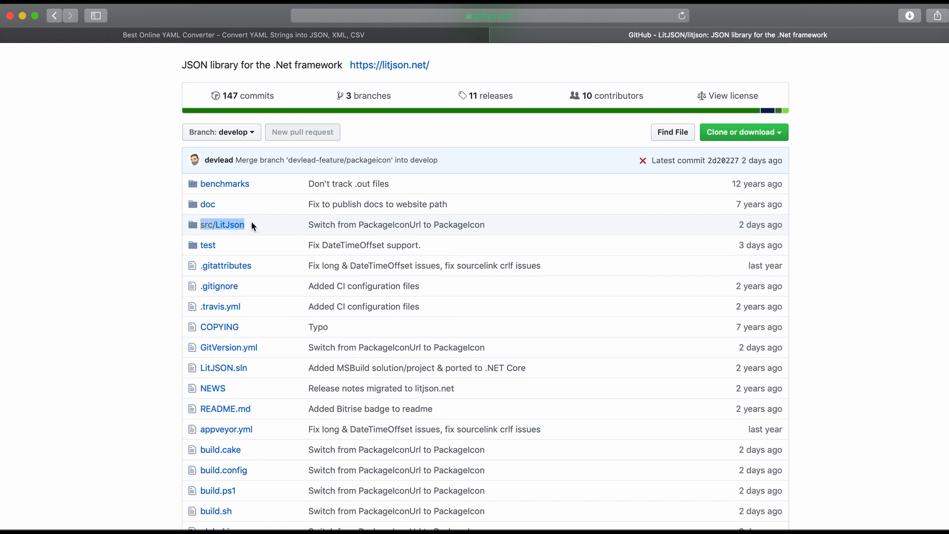
{"action": "mouse_move", "coordinate": [571, 428]}
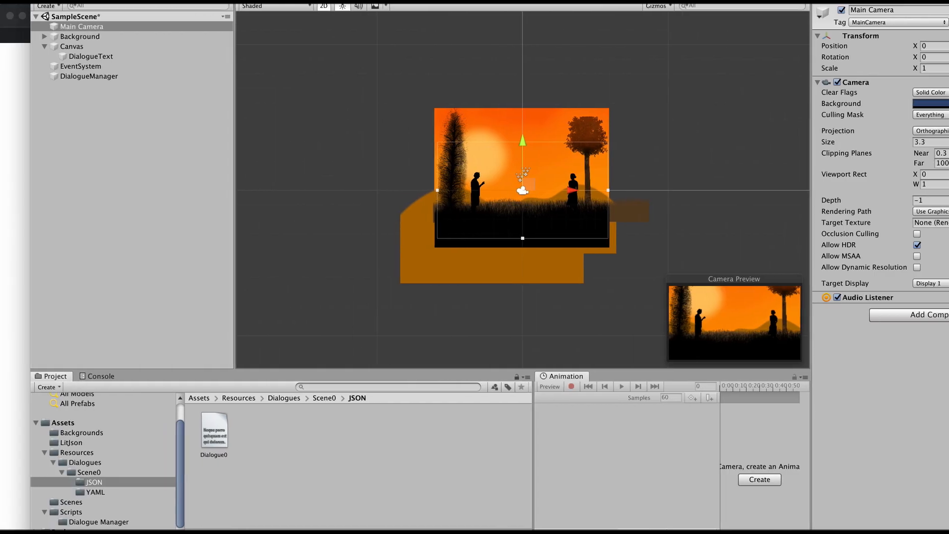
{"action": "left_click", "coordinate": [51, 442]}
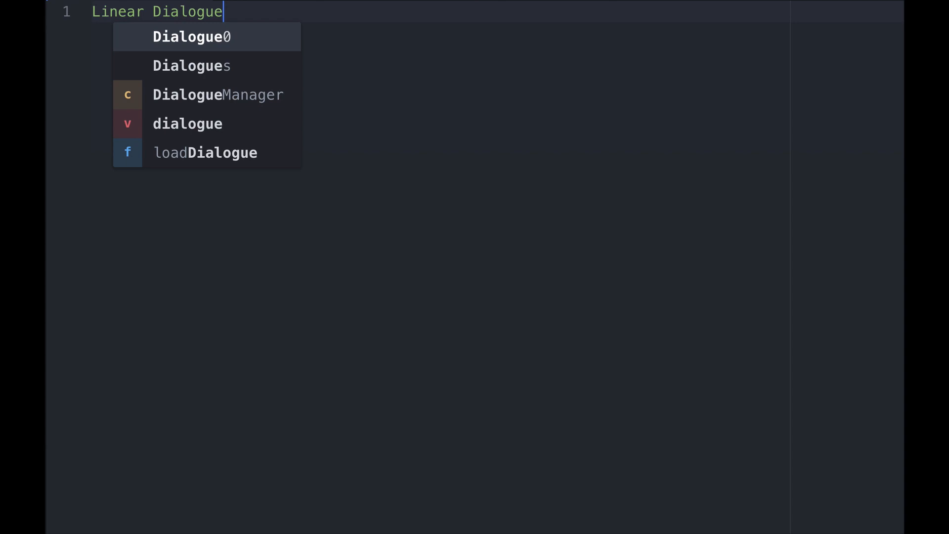
List '- Key1:' and 'Key2: Line' entries and note 'LitJson -> DataType JsonData'.
{"action": "key", "text": "Escape"}
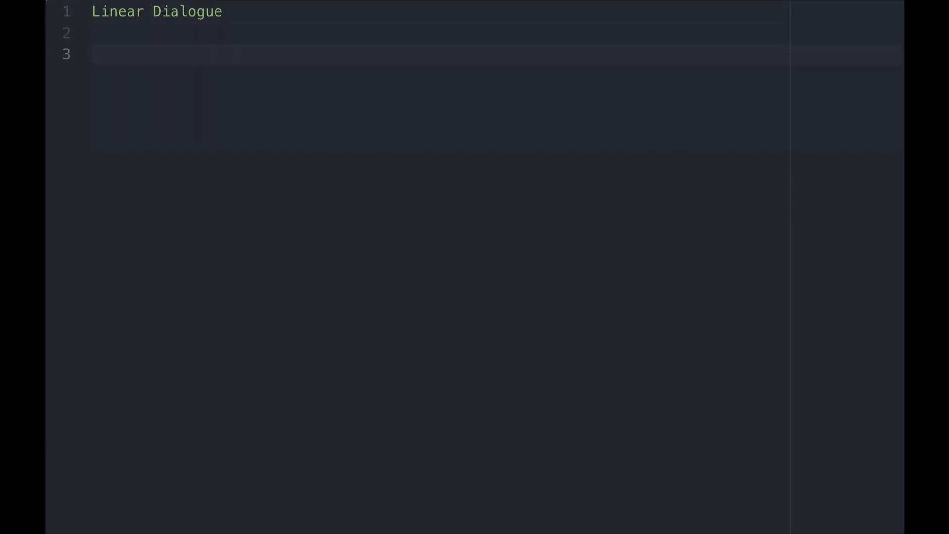
{"action": "type", "text": "- Key1: Line1"}
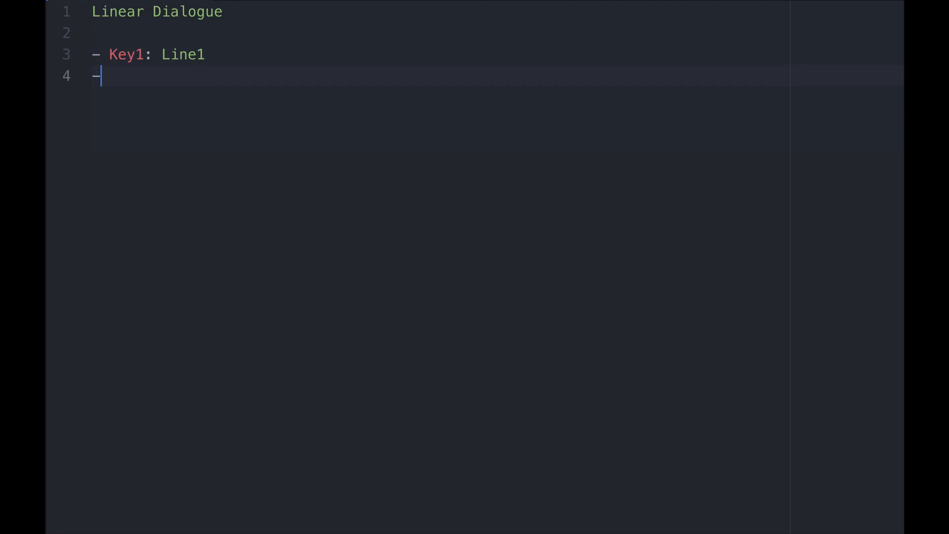
{"action": "type", "text": "Key2: Line2"}
{"action": "type", "text": "- Key1: Line3"}
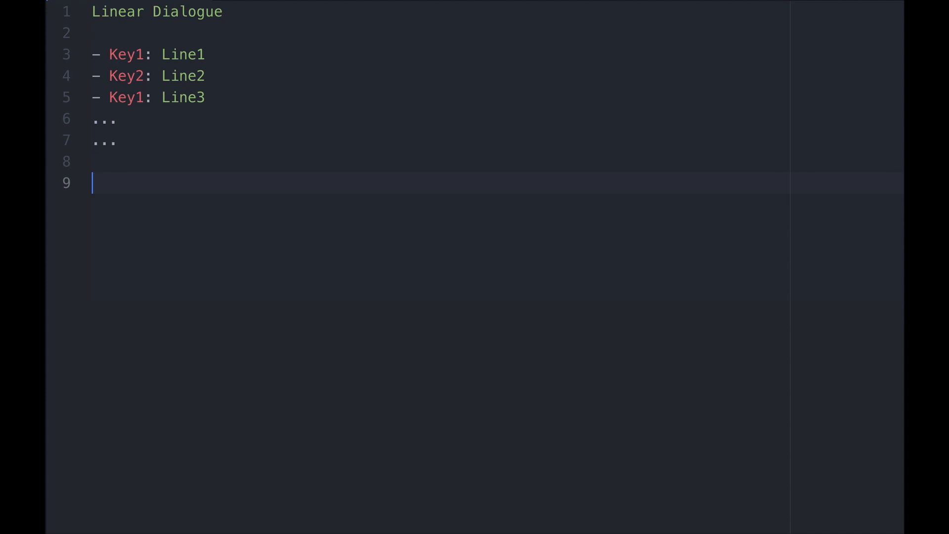
{"action": "type", "text": "LitJson ->"}
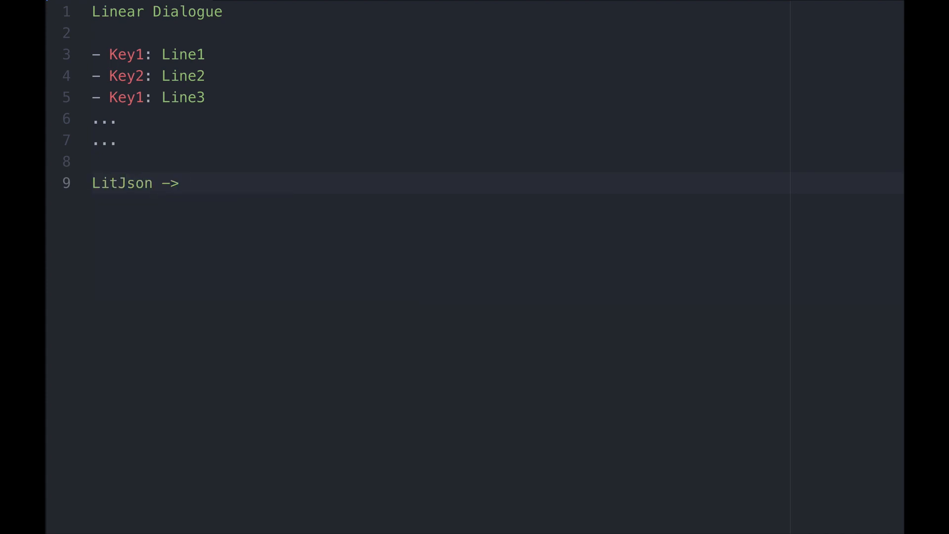
{"action": "type", "text": "DataType Json"}
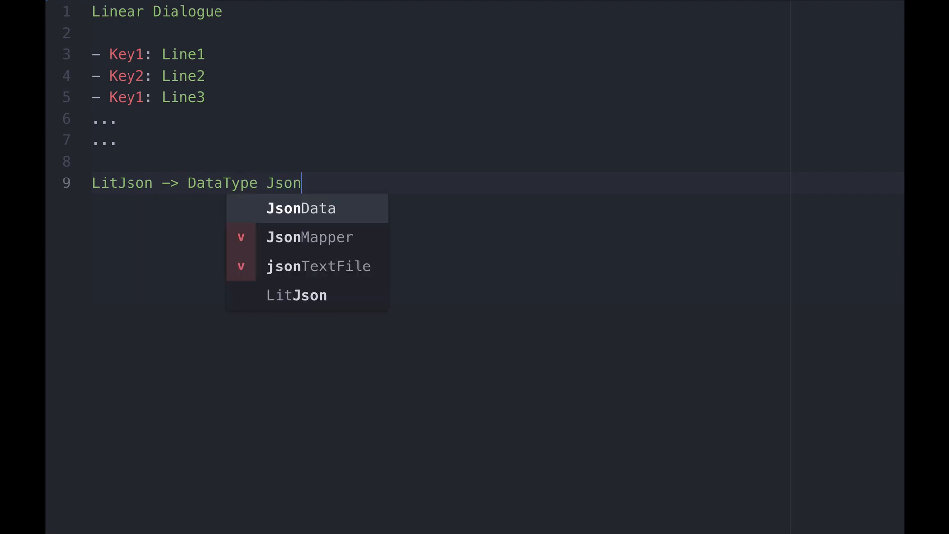
{"action": "left_click", "coordinate": [301, 208]}
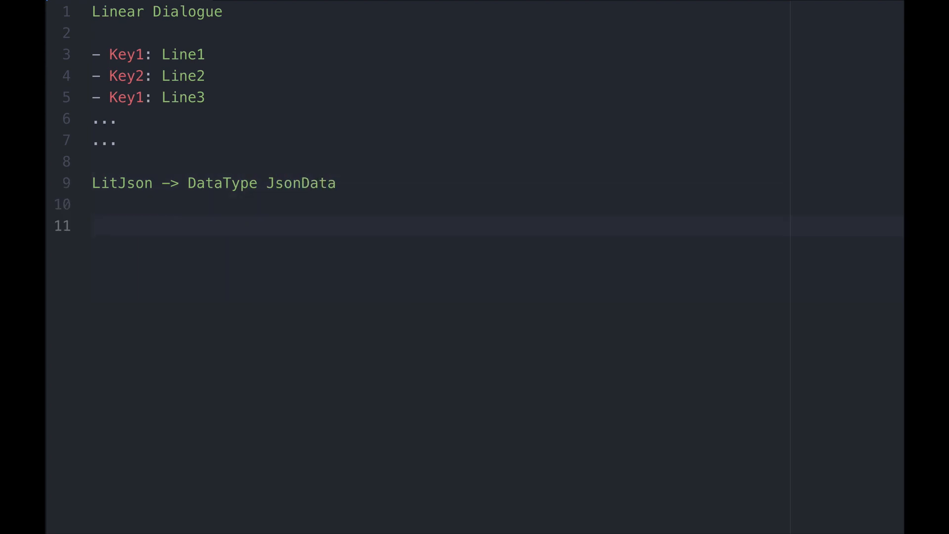
Note that dialogue[0]: key1: line1 can't be converted to string.
{"action": "type", "text": "dialogue[]"}
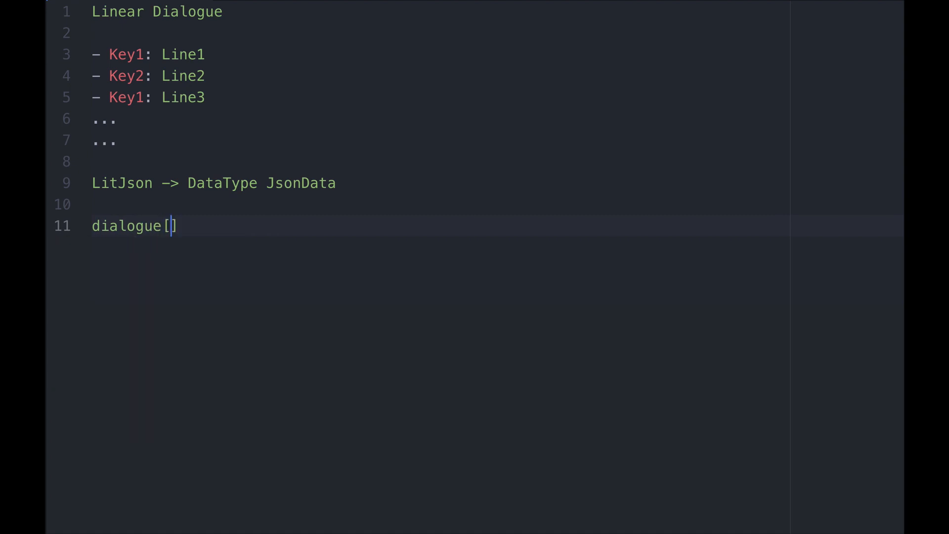
{"action": "type", "text": "0]:"}
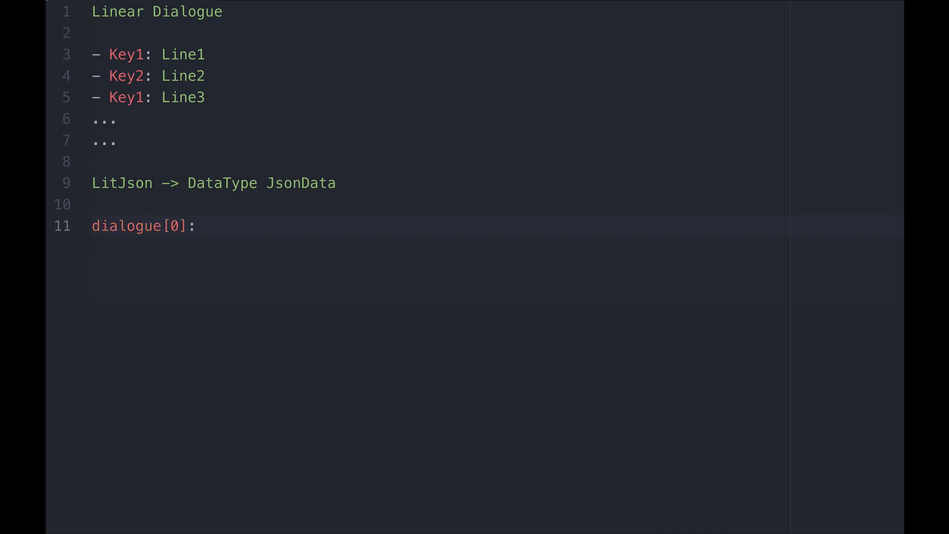
{"action": "type", "text": "k"}
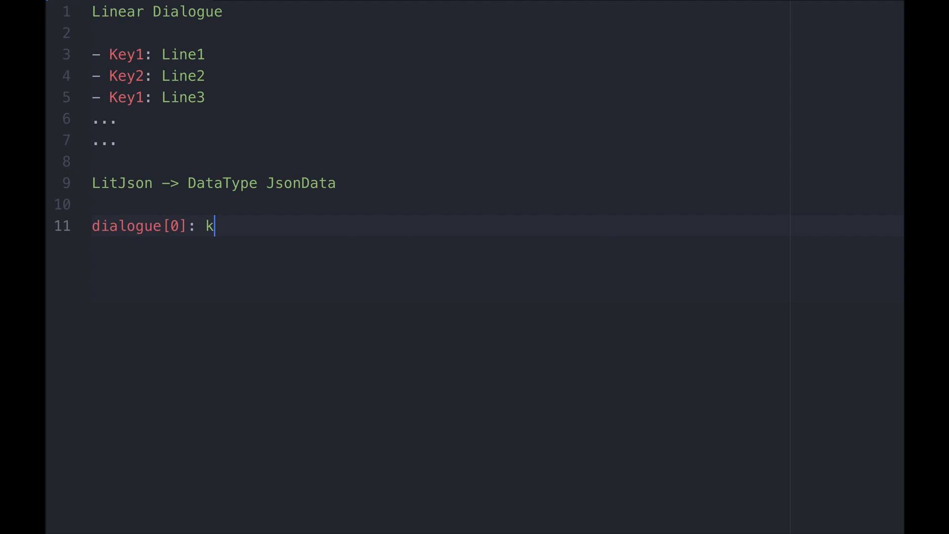
{"action": "type", "text": "ey1: line1"}
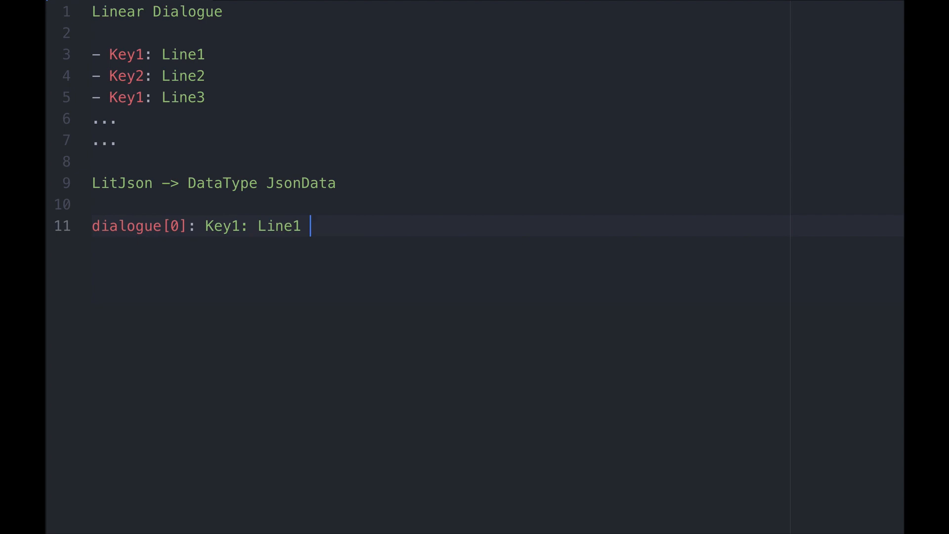
{"action": "type", "text": "-> Ca"}
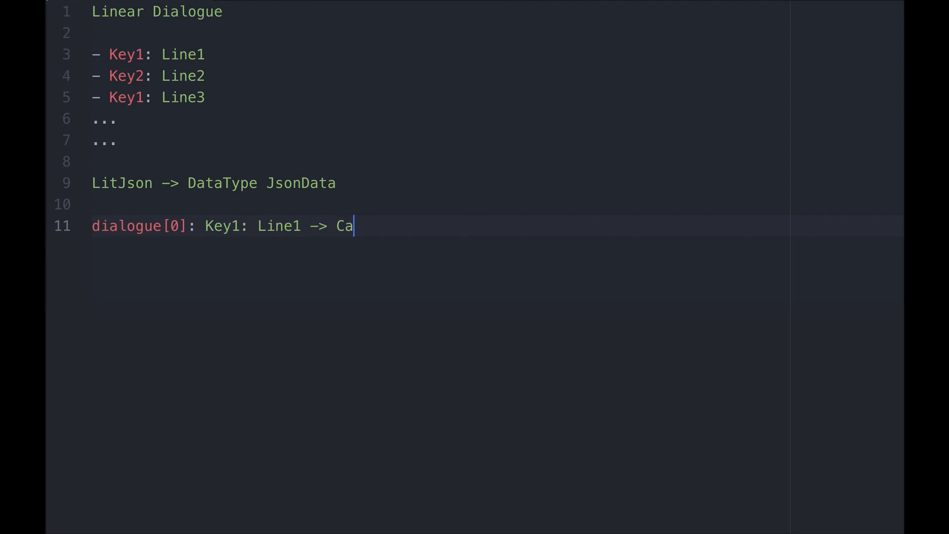
{"action": "type", "text": "n't be conver"}
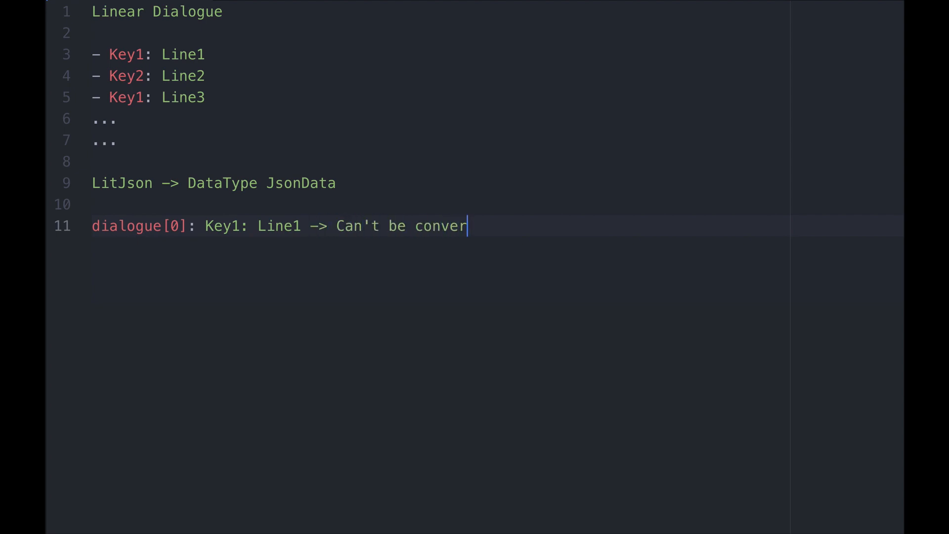
{"action": "type", "text": "ted to"}
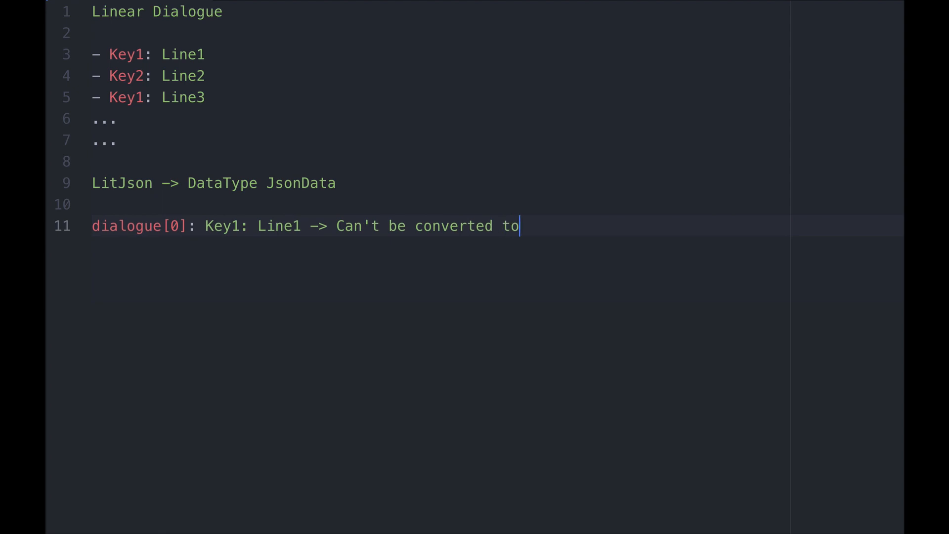
{"action": "type", "text": "string."}
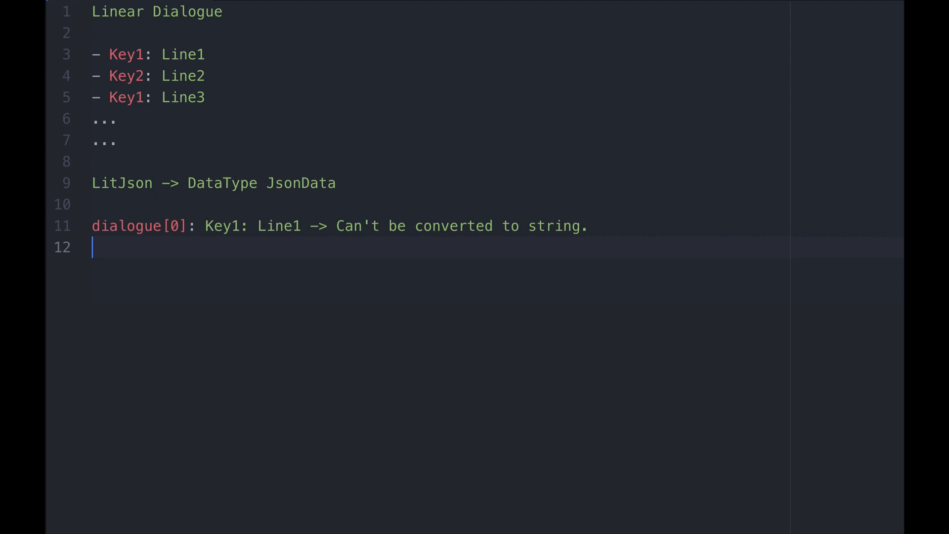
Add dialogue[1]: Key2: Line2 and the dialogue[0][0] / dialogue[1] indexing notes.
{"action": "type", "text": "dialogue[1]:"}
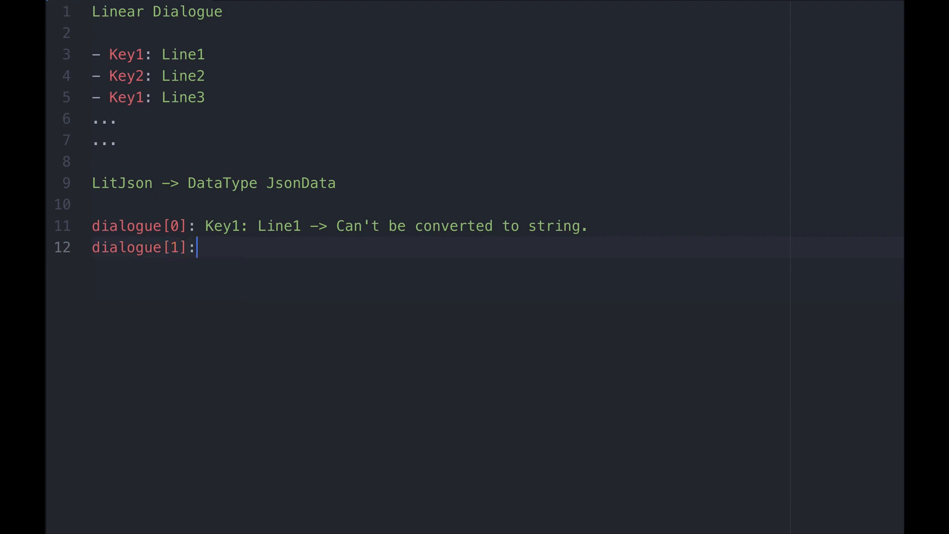
{"action": "type", "text": "Key2: Line2"}
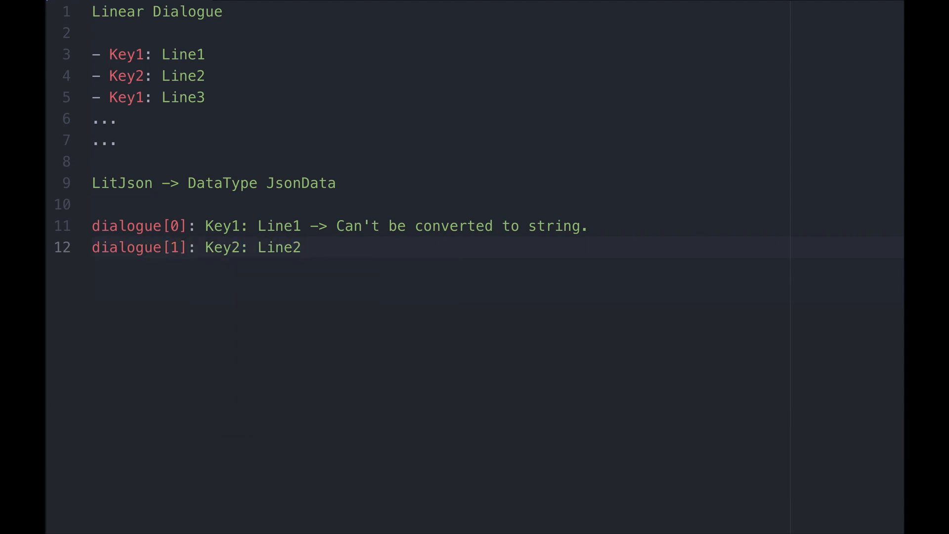
{"action": "key", "text": "enter"}
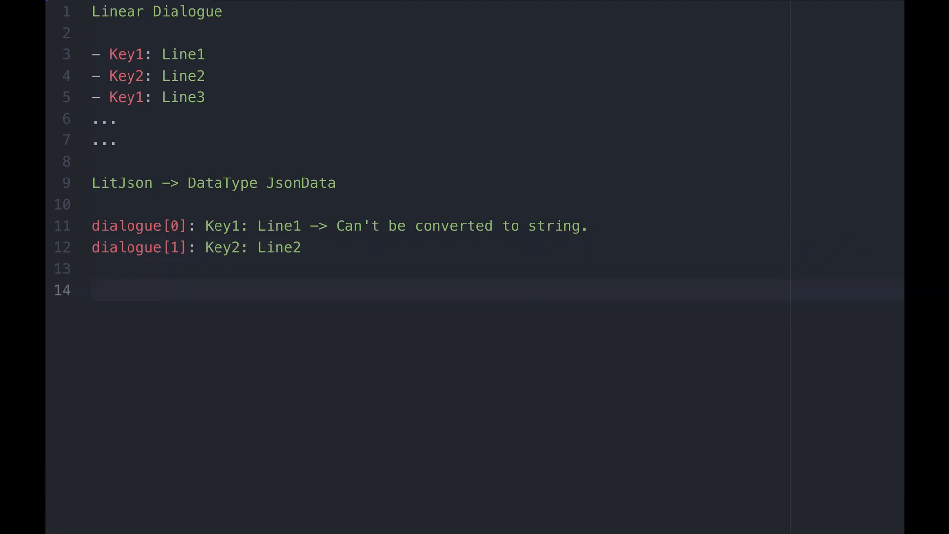
{"action": "type", "text": "dialogue[0]"}
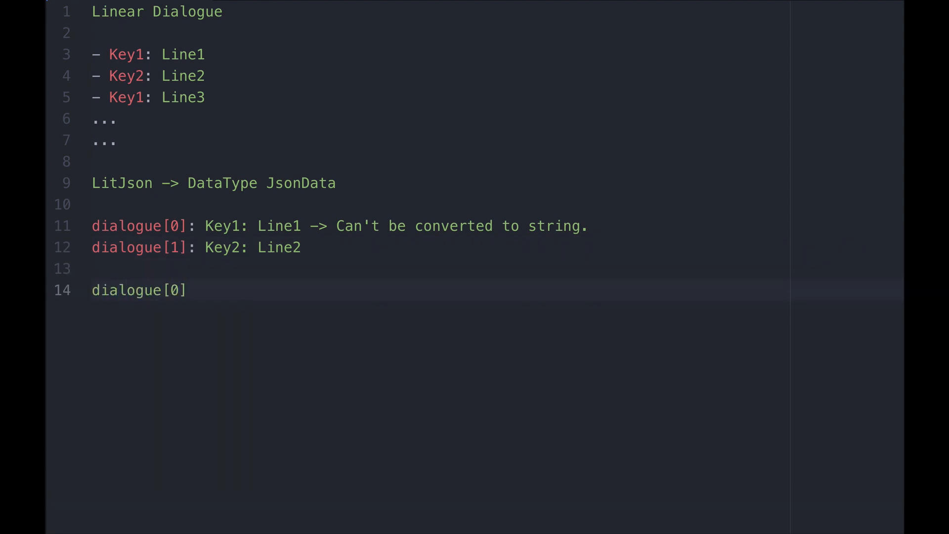
{"action": "type", "text": "[0]: Line1"}
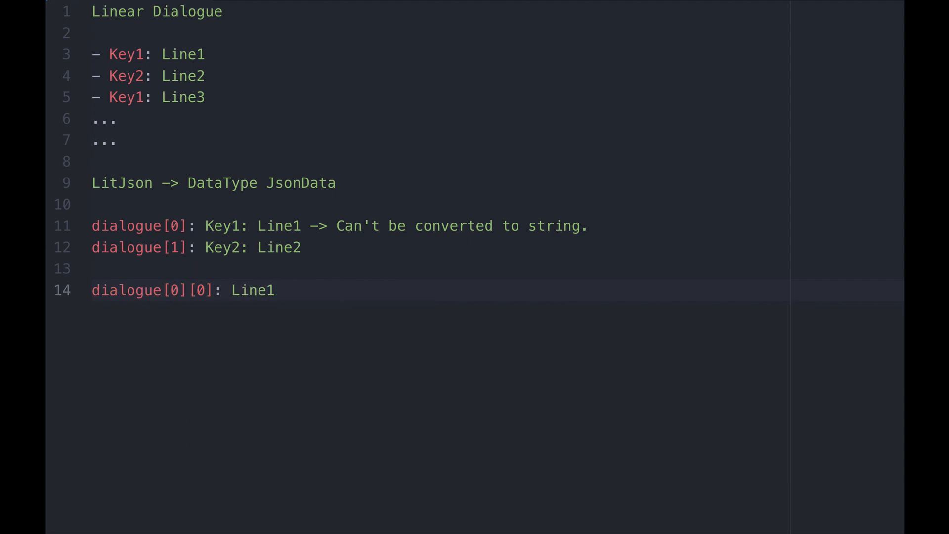
{"action": "type", "text": "dialogue[1]"}
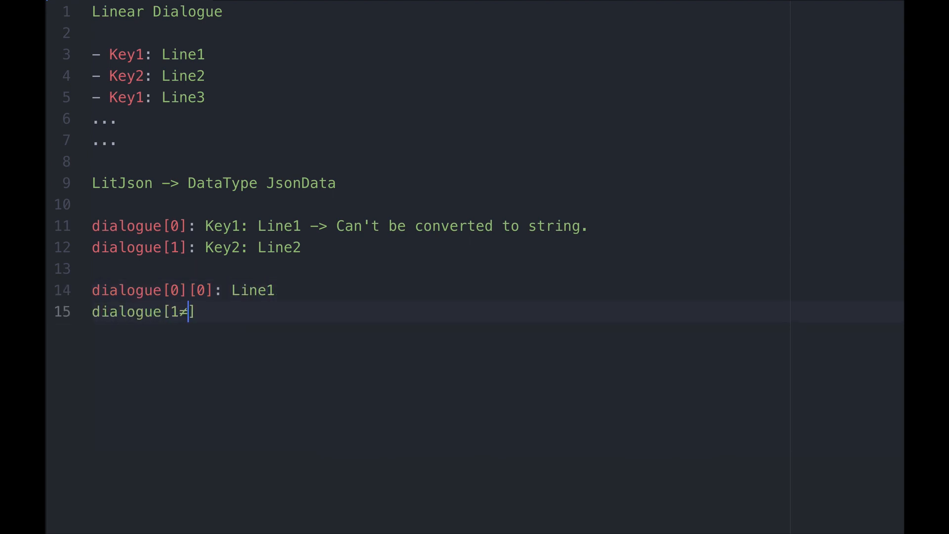
{"action": "type", "text": "][9]"}
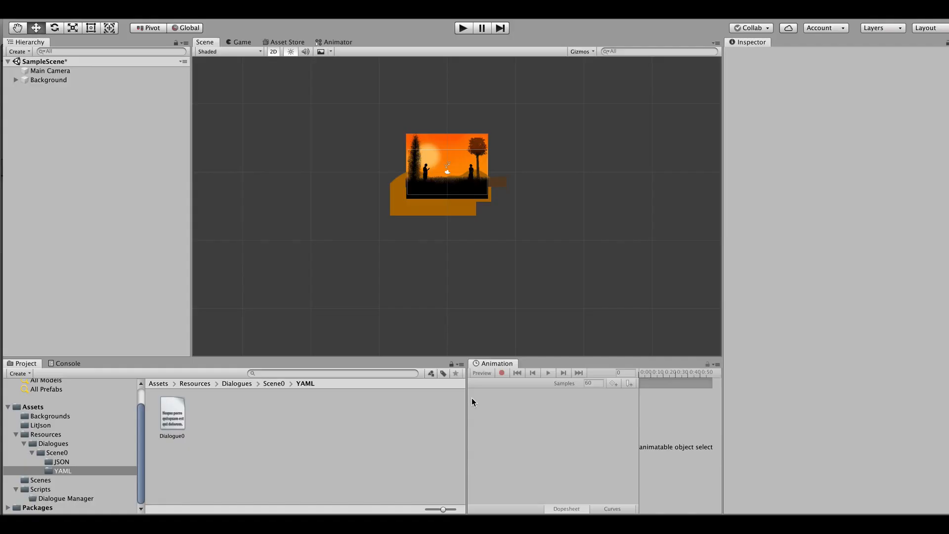
{"action": "mouse_move", "coordinate": [498, 254]}
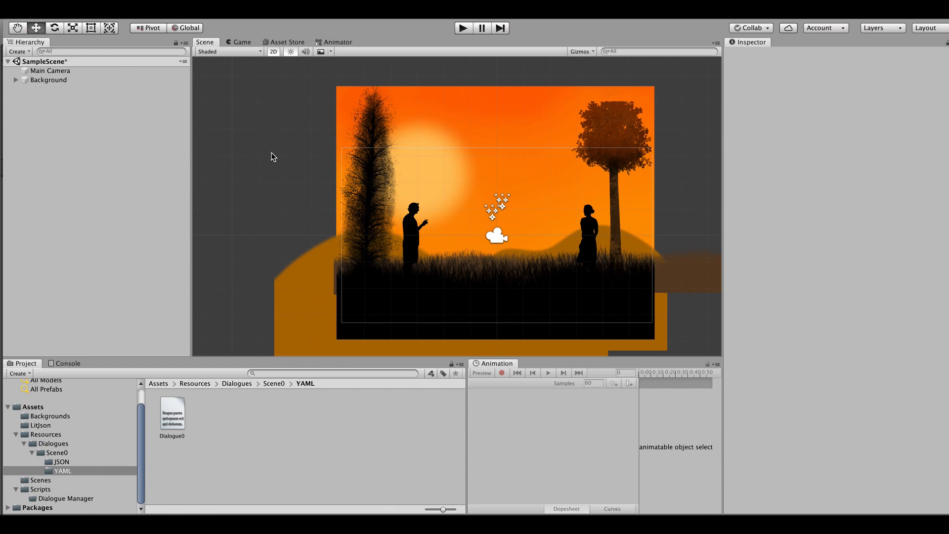
{"action": "mouse_move", "coordinate": [57, 82]}
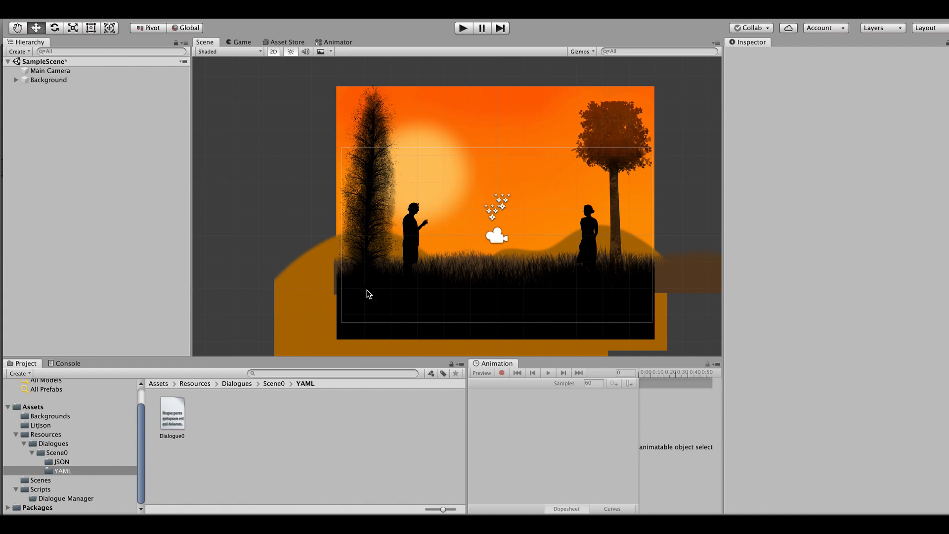
{"action": "mouse_move", "coordinate": [410, 293]}
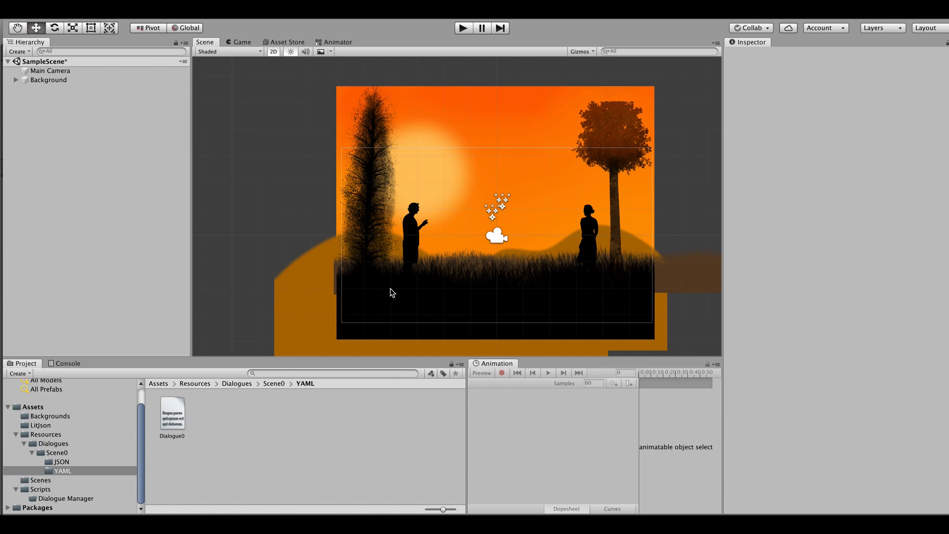
{"action": "mouse_move", "coordinate": [151, 201]}
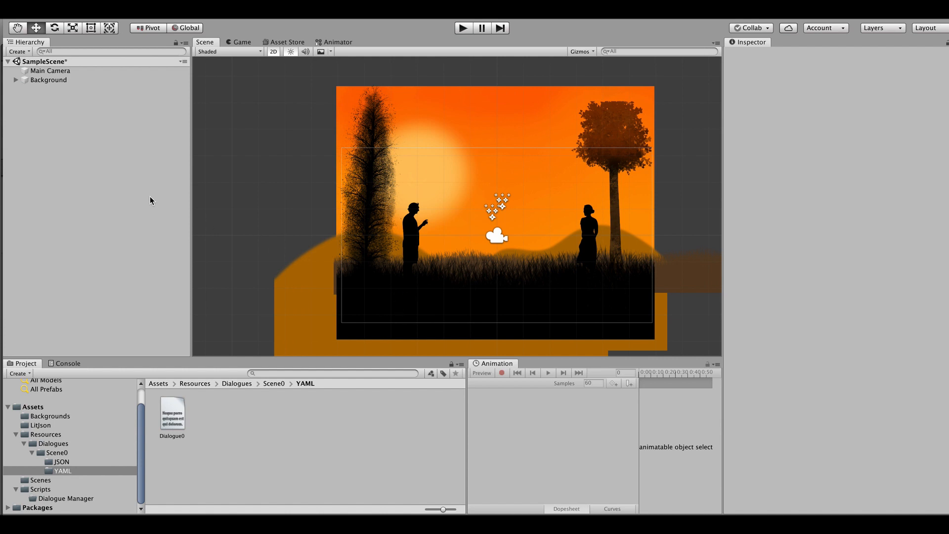
{"action": "mouse_move", "coordinate": [66, 387]}
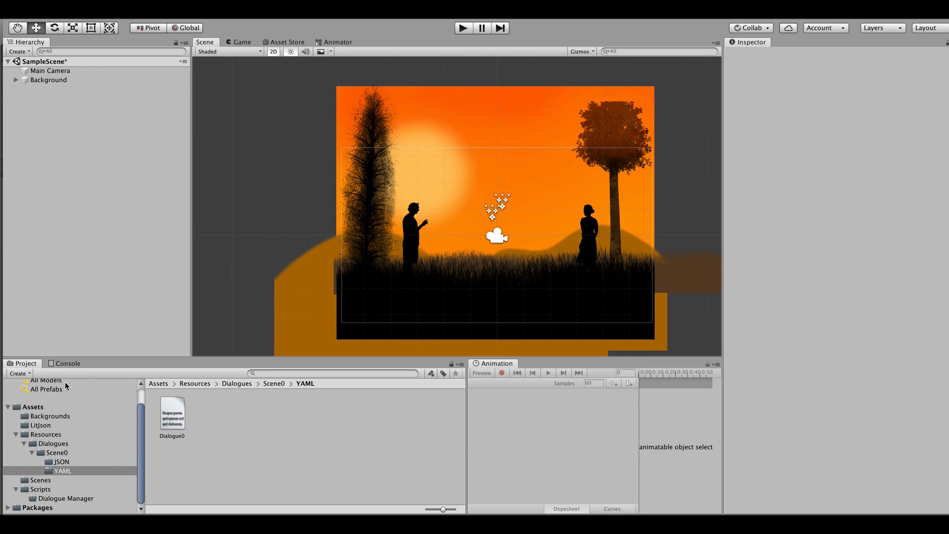
Browse LitJson, then Dialogues > Scene0 > YAML and preview Dialogue0 in the Inspector.
{"action": "left_click", "coordinate": [41, 425]}
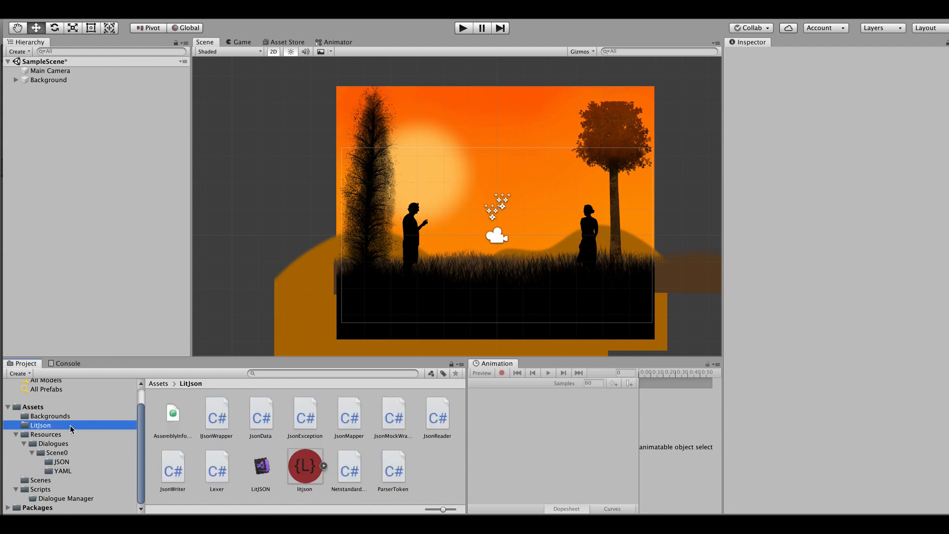
{"action": "mouse_move", "coordinate": [254, 395]}
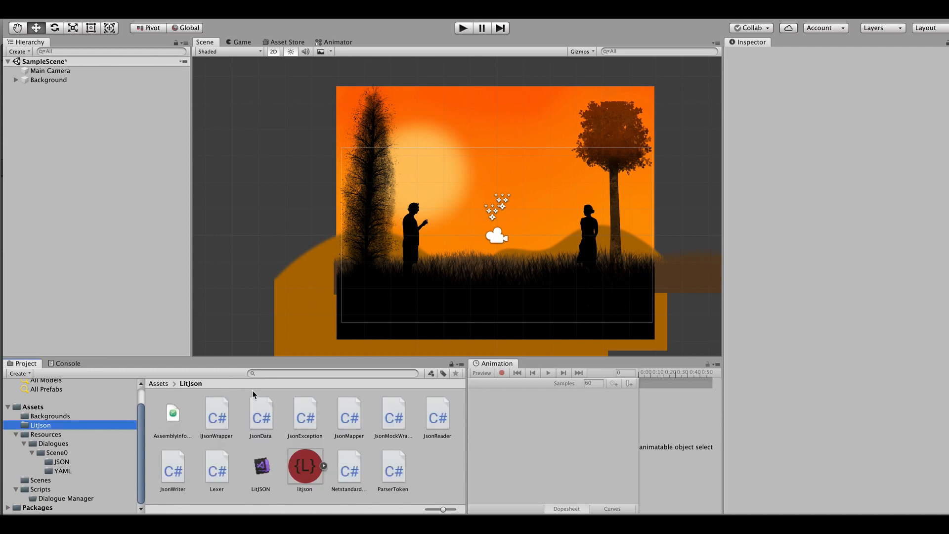
{"action": "mouse_move", "coordinate": [104, 410]}
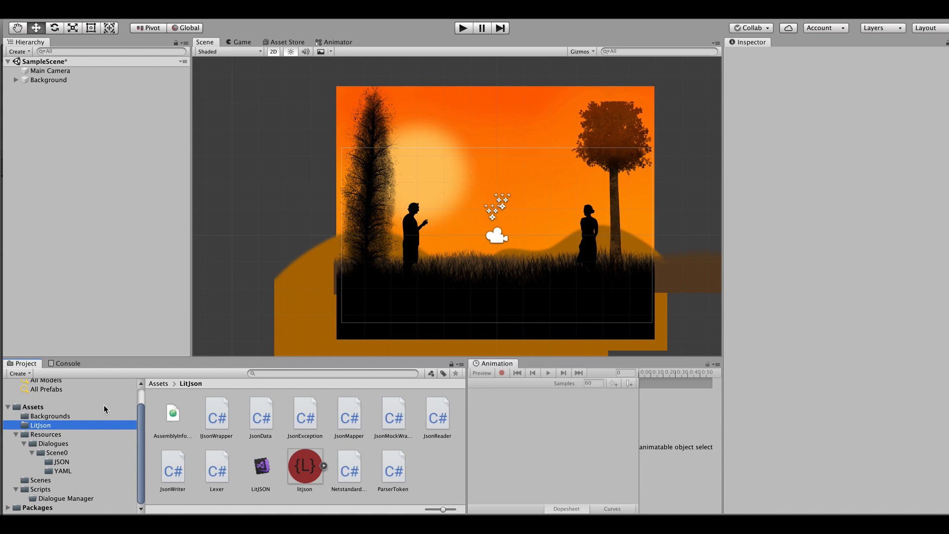
{"action": "mouse_move", "coordinate": [65, 446]}
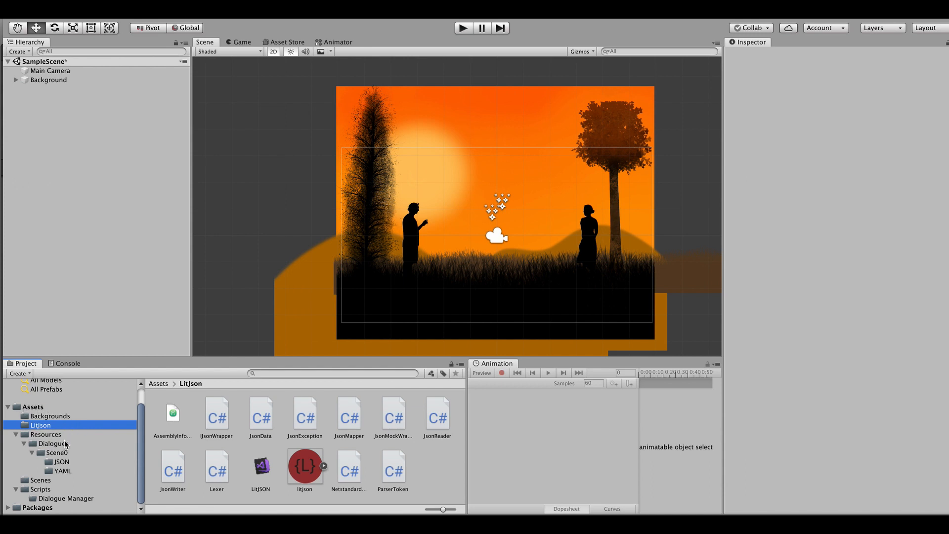
{"action": "left_click", "coordinate": [53, 443]}
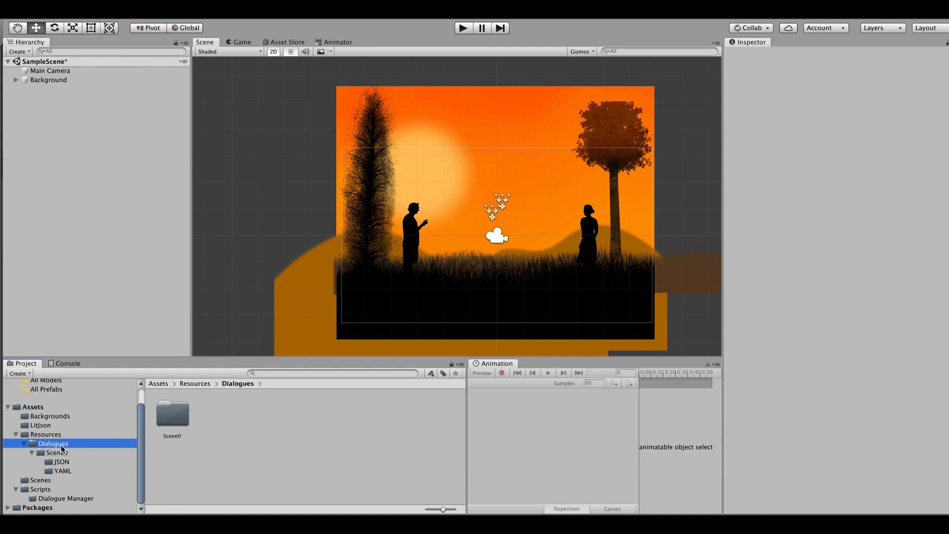
{"action": "mouse_move", "coordinate": [198, 399]}
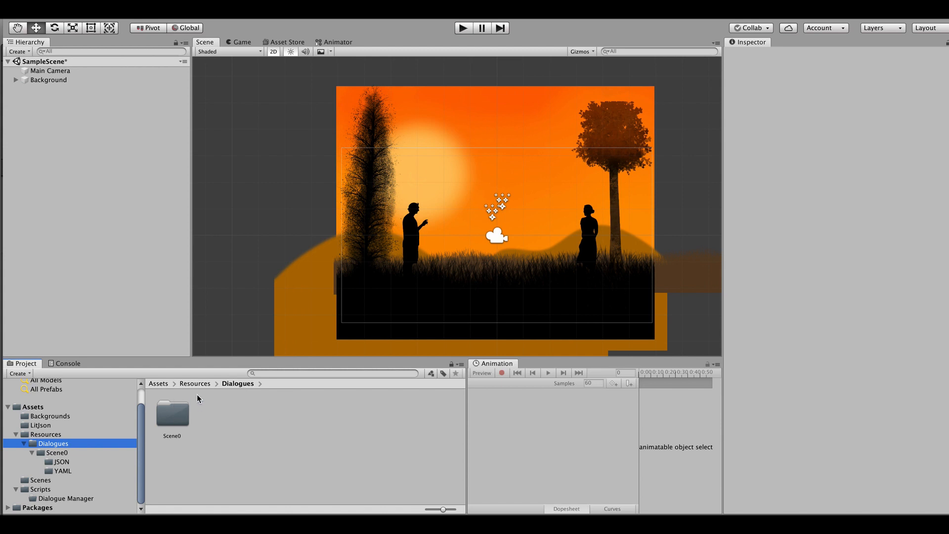
{"action": "double_click", "coordinate": [172, 414]}
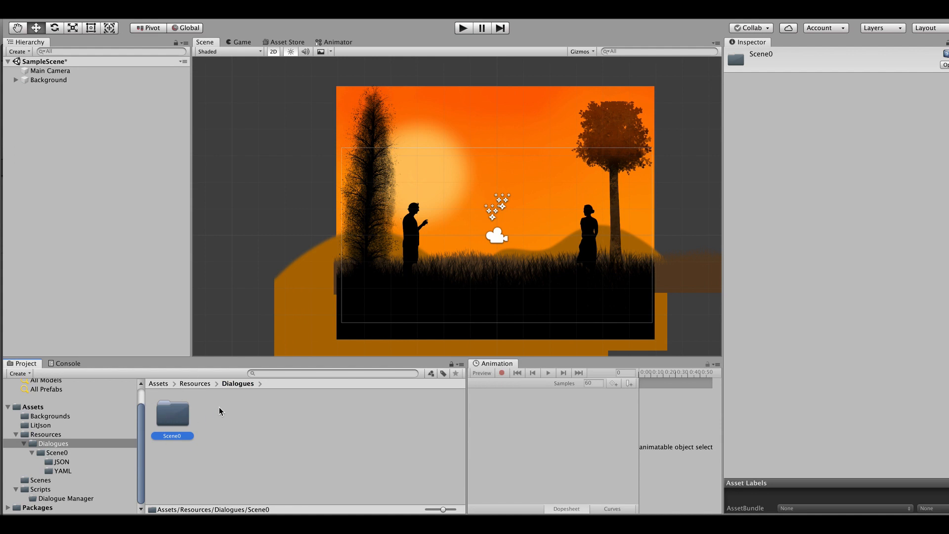
{"action": "double_click", "coordinate": [172, 412]}
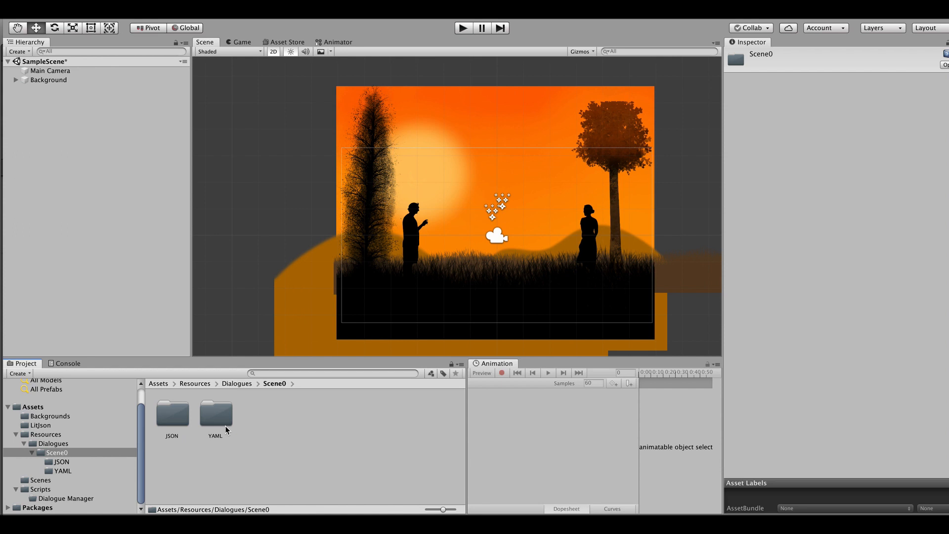
{"action": "mouse_move", "coordinate": [224, 429]}
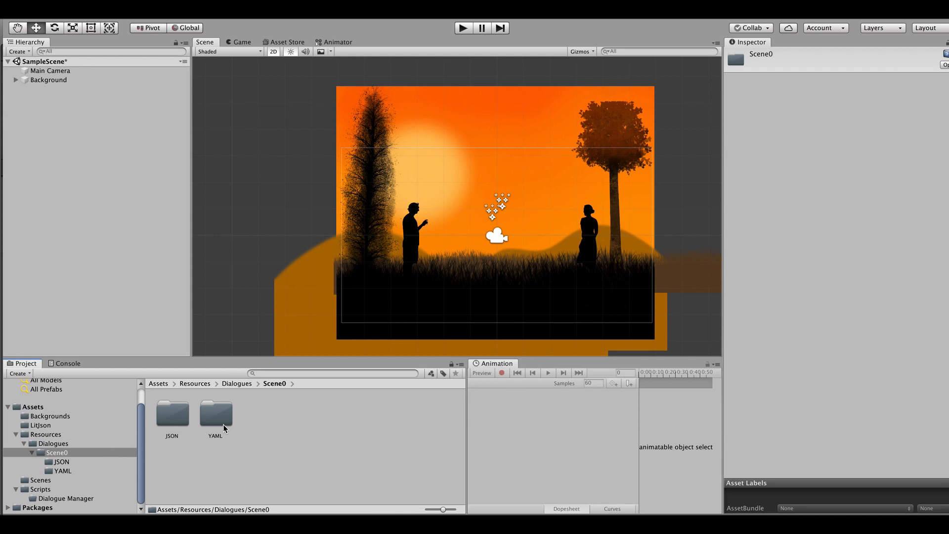
{"action": "double_click", "coordinate": [215, 410]}
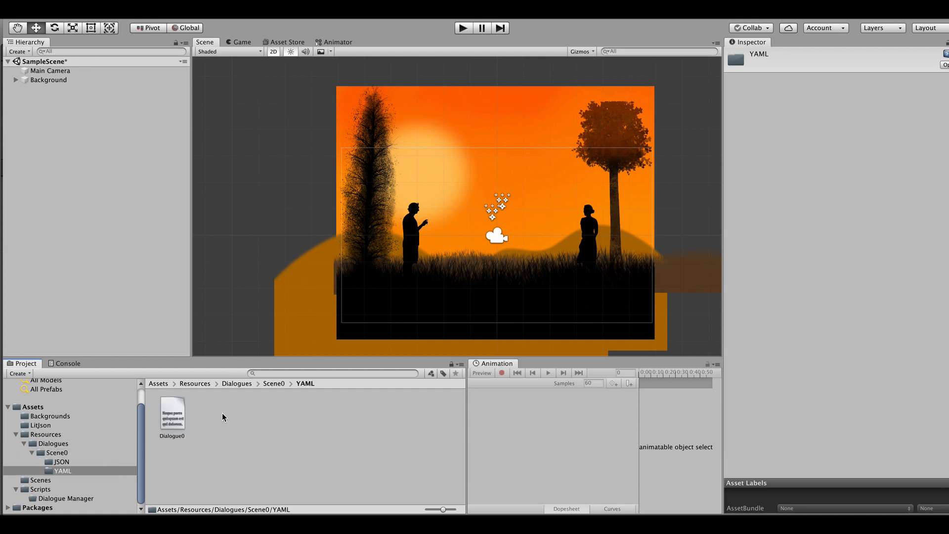
{"action": "left_click", "coordinate": [172, 412]}
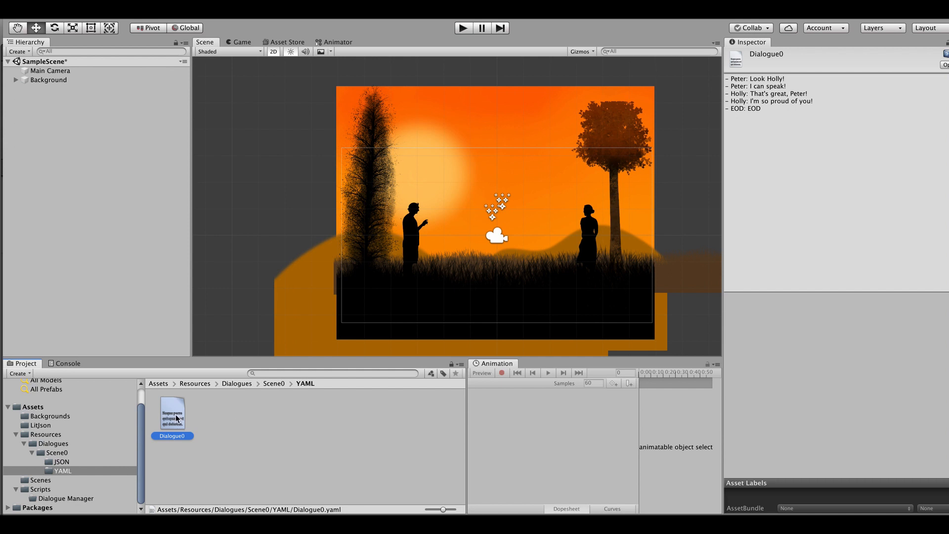
View Dialogue0.yaml in Visual Studio for Mac, highlighting the speaker names on line 1.
{"action": "double_click", "coordinate": [171, 414]}
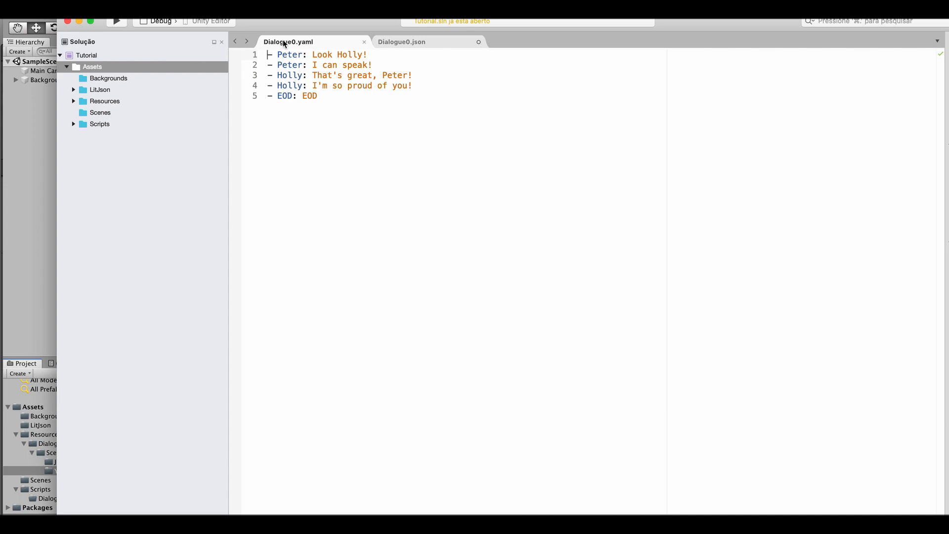
{"action": "double_click", "coordinate": [290, 55]}
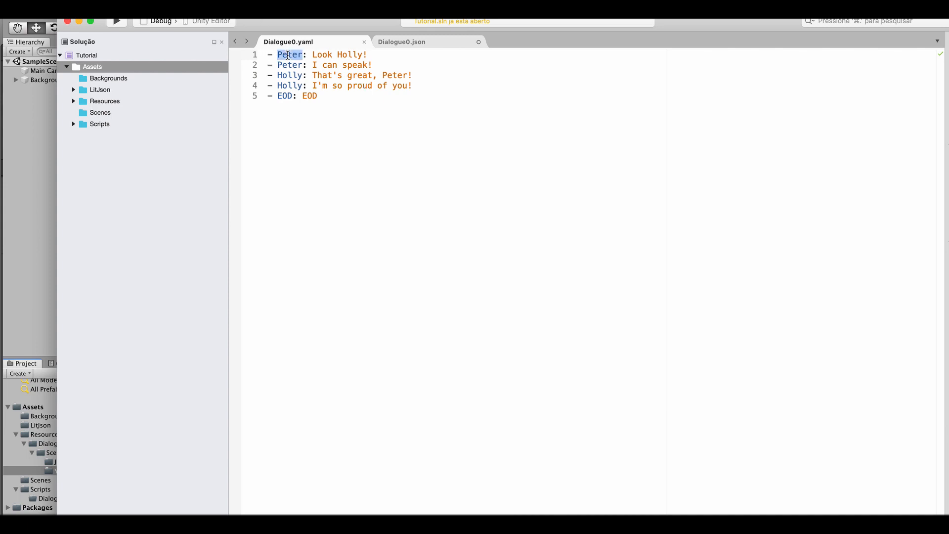
{"action": "double_click", "coordinate": [350, 54]}
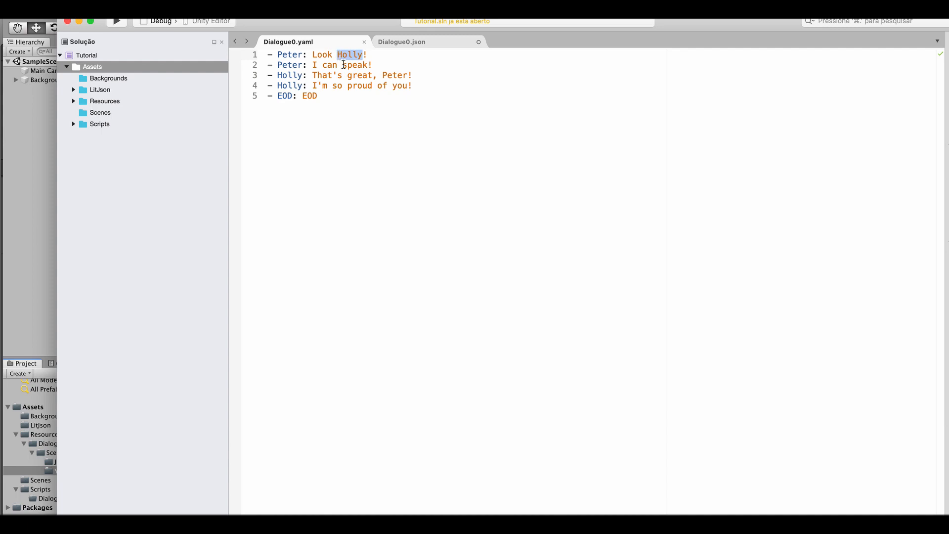
{"action": "mouse_move", "coordinate": [329, 107]}
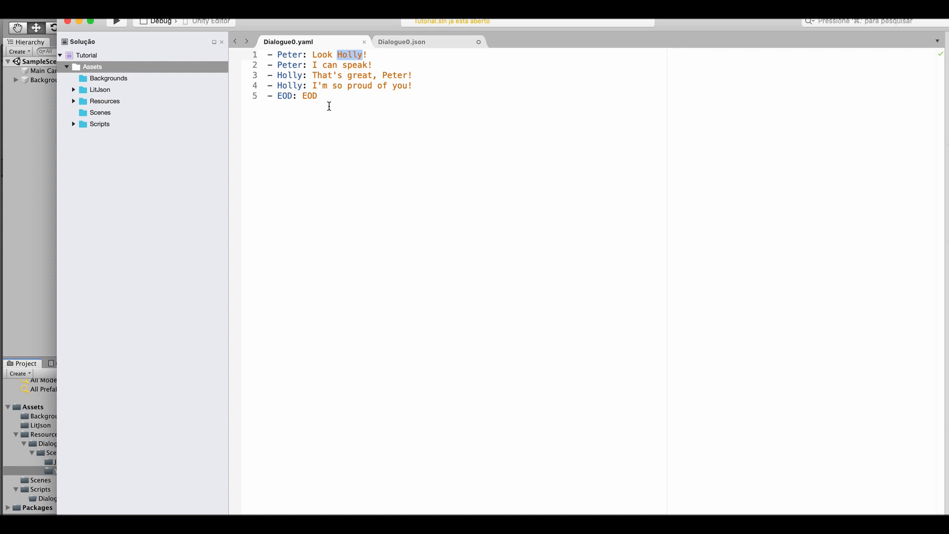
{"action": "left_click", "coordinate": [318, 96]}
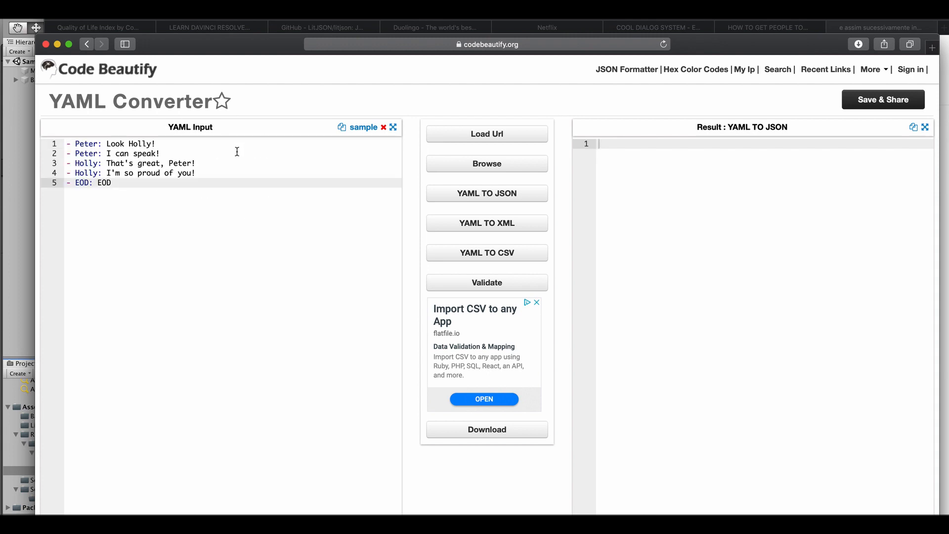
Convert the pasted Peter–Holly YAML lines into a JSON array via YAML TO JSON.
{"action": "left_click", "coordinate": [487, 193]}
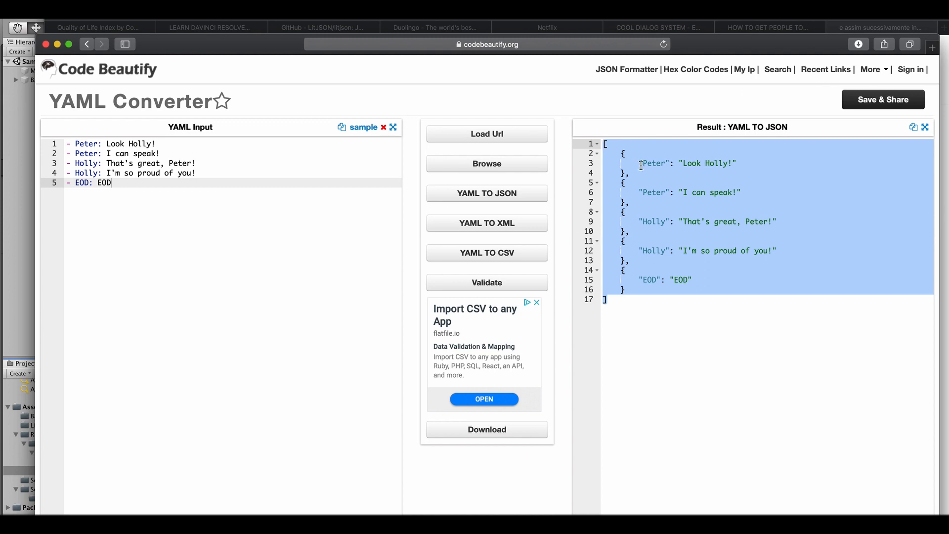
{"action": "mouse_move", "coordinate": [646, 177]}
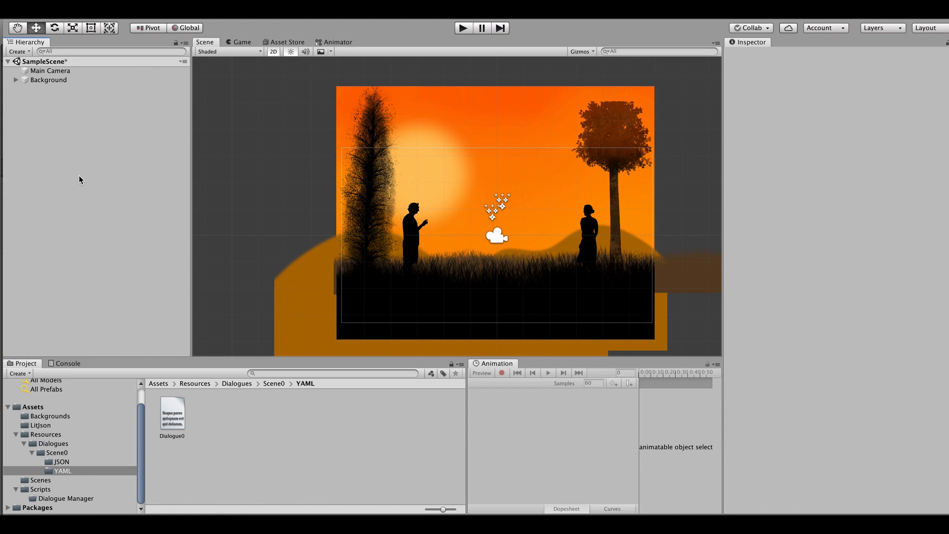
{"action": "mouse_move", "coordinate": [270, 387]}
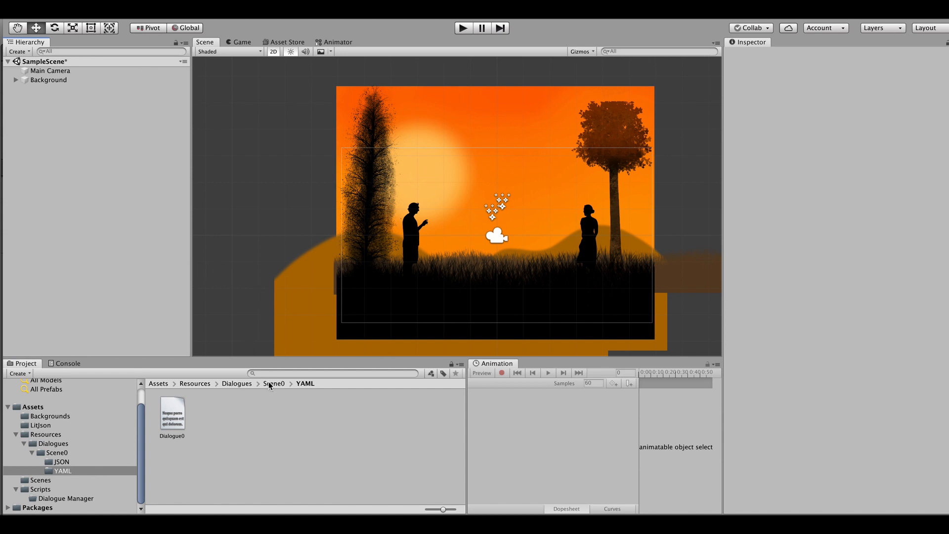
Preview and open Dialogue0.json in the Scene0 JSON folder.
{"action": "left_click", "coordinate": [61, 462]}
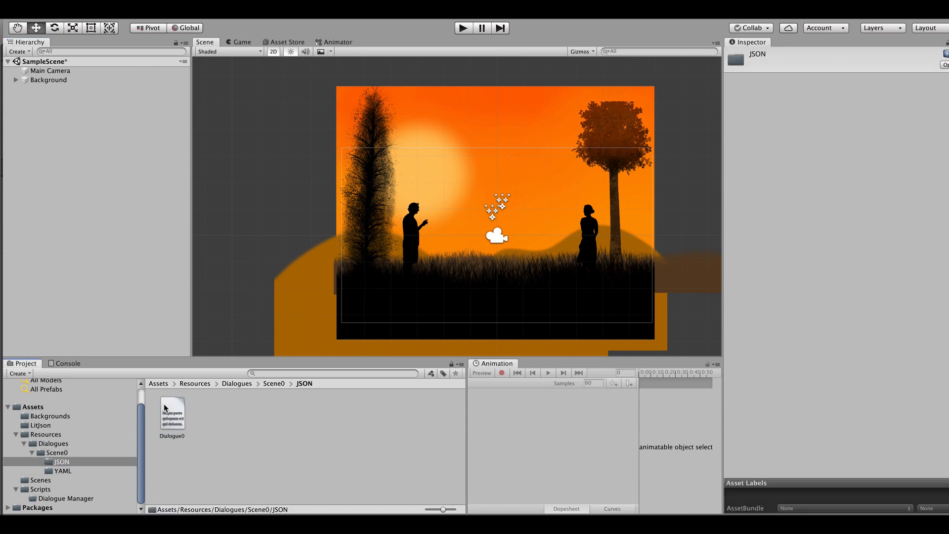
{"action": "left_click", "coordinate": [172, 411]}
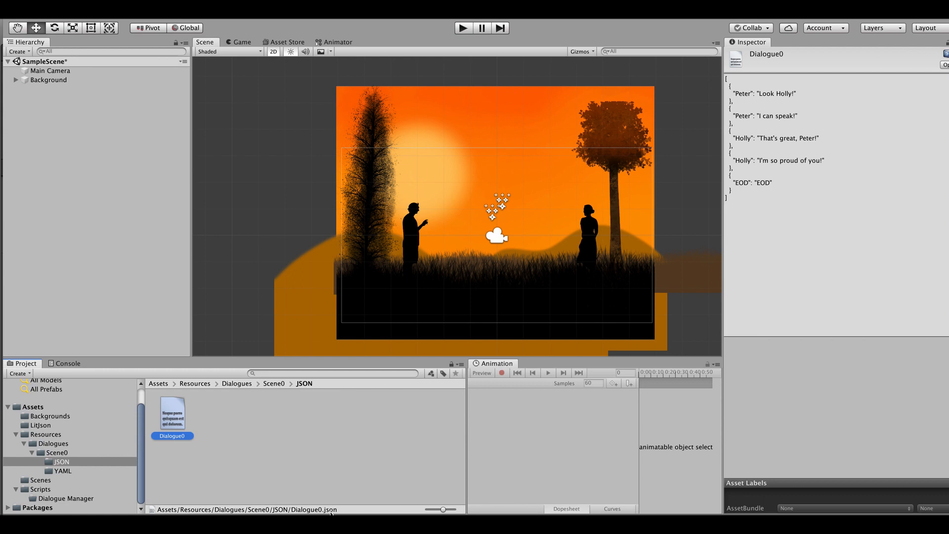
{"action": "double_click", "coordinate": [172, 411]}
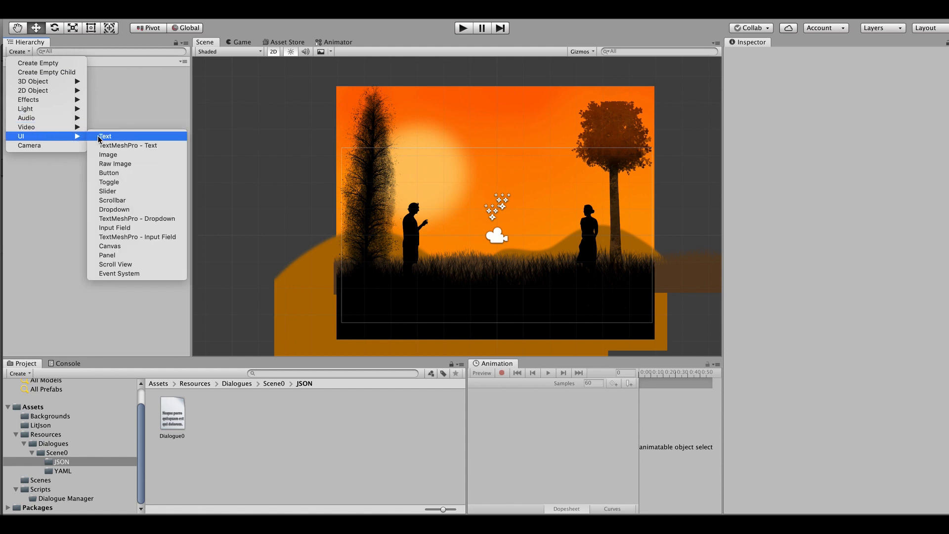
Add a UI Text to the Canvas, move it toward the lower left and select its 'New Text' placeholder.
{"action": "left_click", "coordinate": [105, 135]}
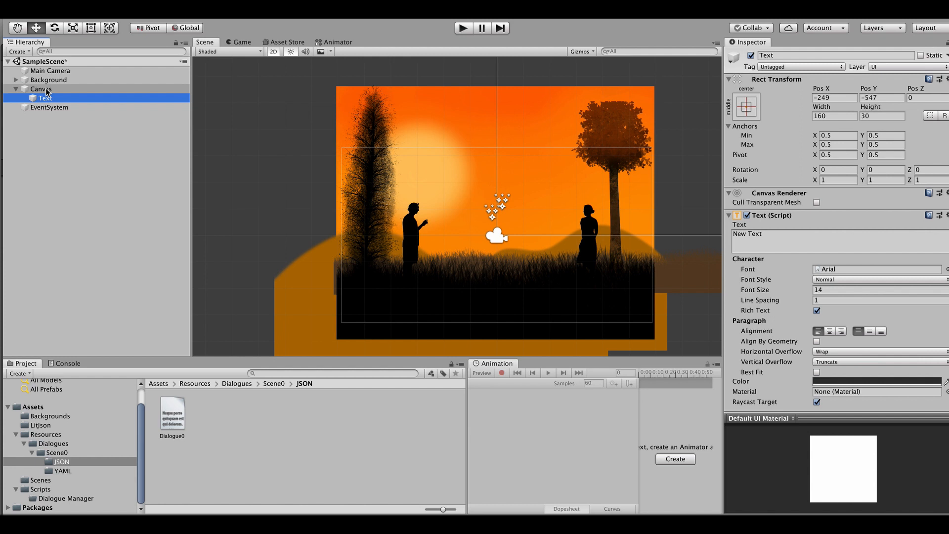
{"action": "mouse_move", "coordinate": [58, 90]}
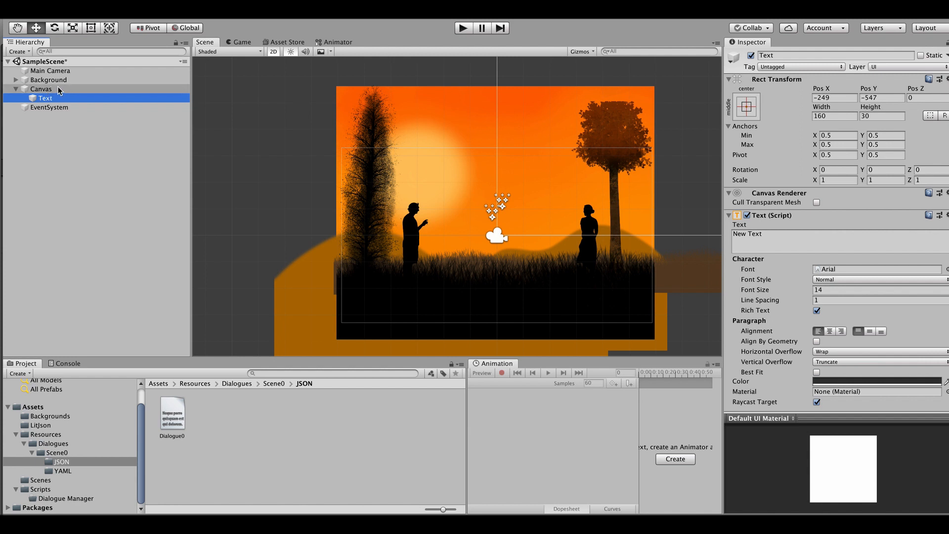
{"action": "mouse_move", "coordinate": [128, 260]}
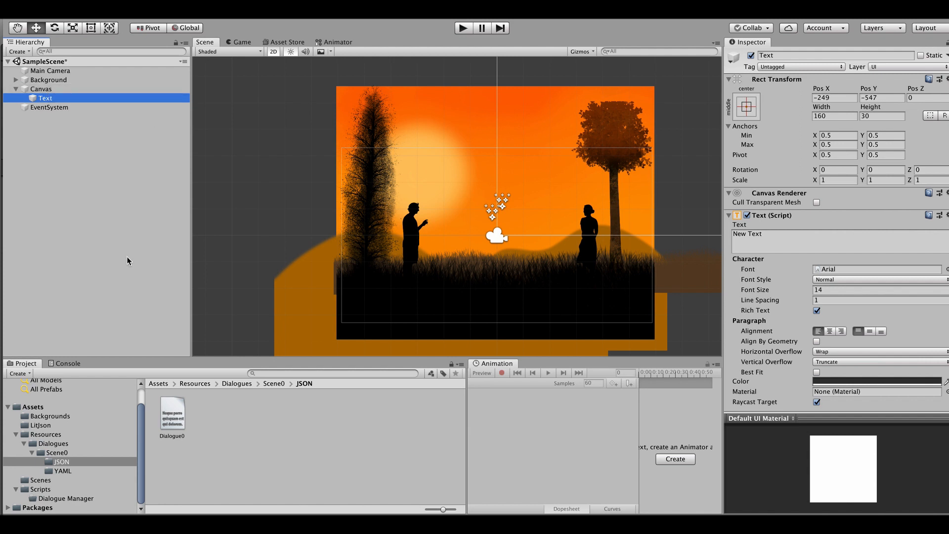
{"action": "scroll", "scroll_direction": "down", "scroll_amount": 3}
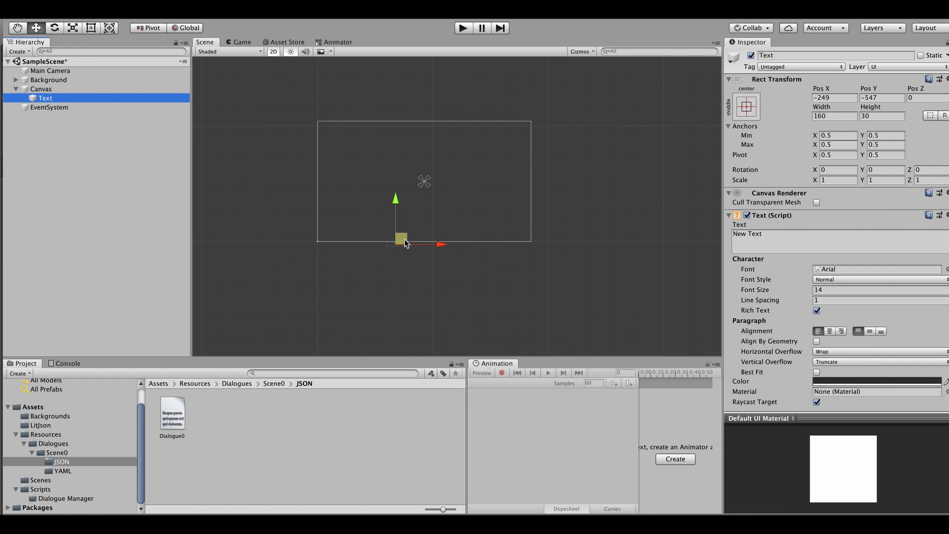
{"action": "mouse_move", "coordinate": [403, 242]}
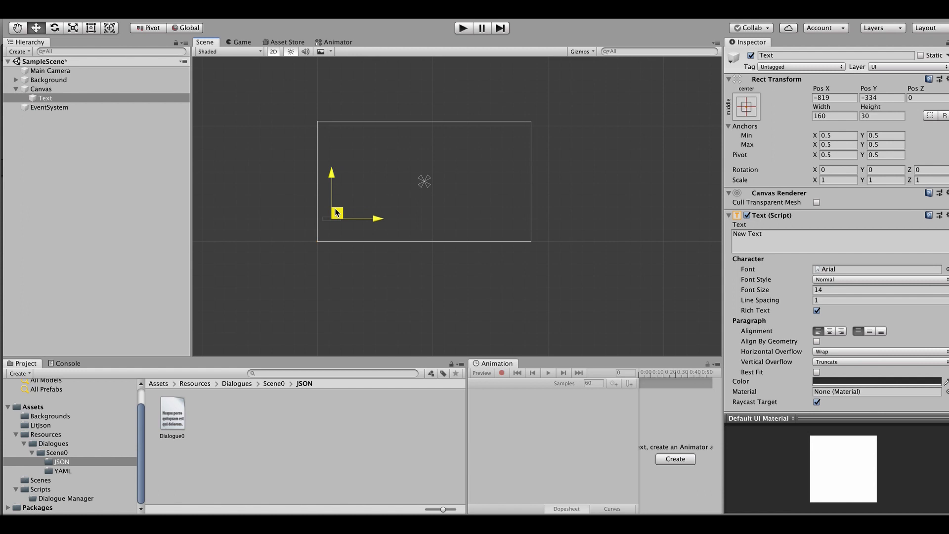
{"action": "left_click_drag", "start_coordinate": [336, 212], "coordinate": [345, 203]}
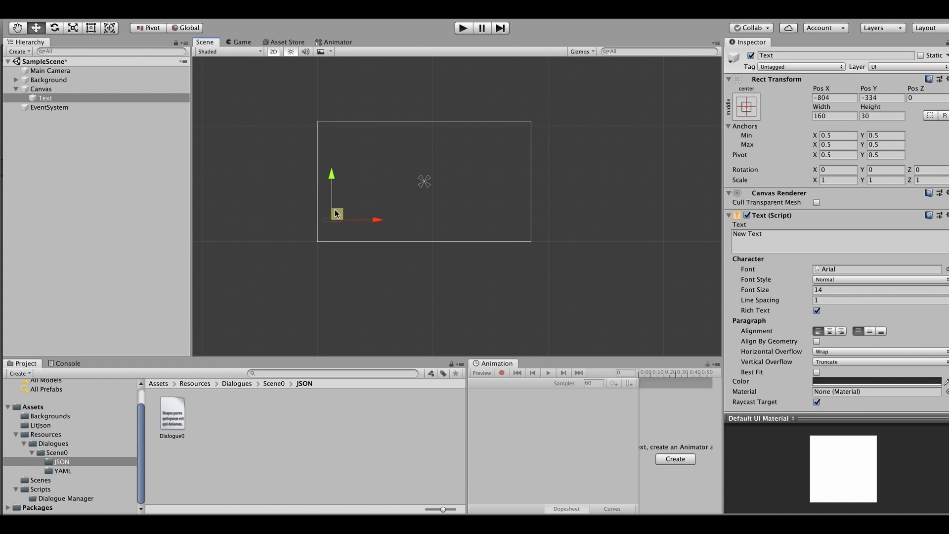
{"action": "mouse_move", "coordinate": [380, 219]}
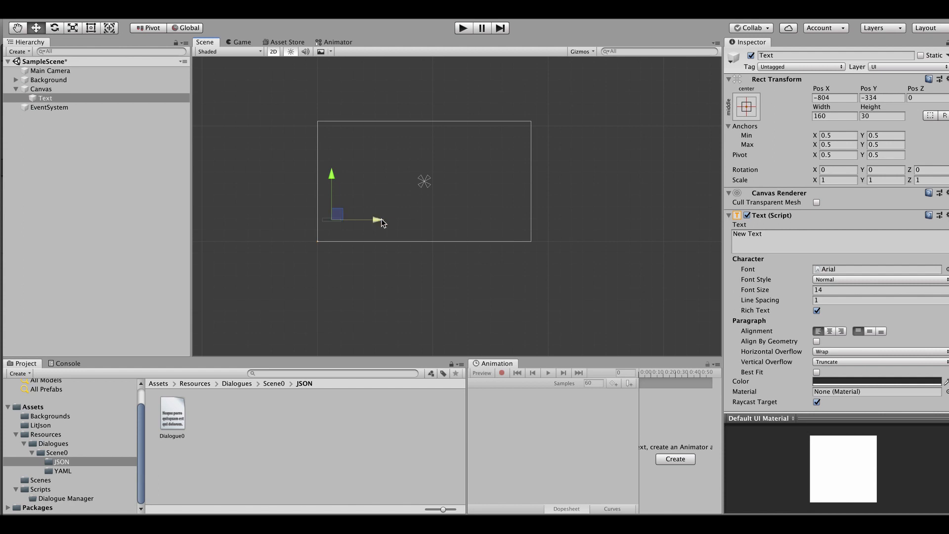
{"action": "mouse_move", "coordinate": [816, 72]}
{"action": "type", "text": "40"}
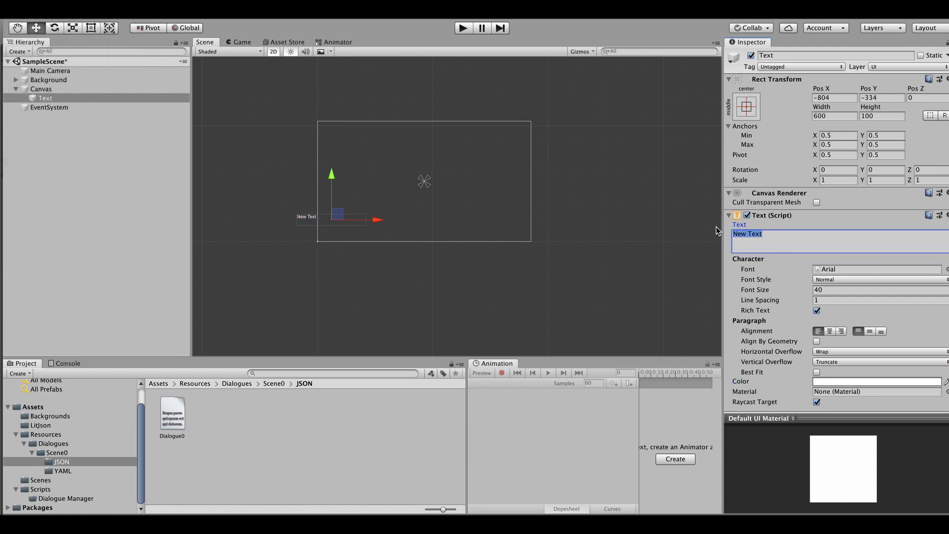
{"action": "left_click_drag", "start_coordinate": [337, 213], "coordinate": [356, 208]}
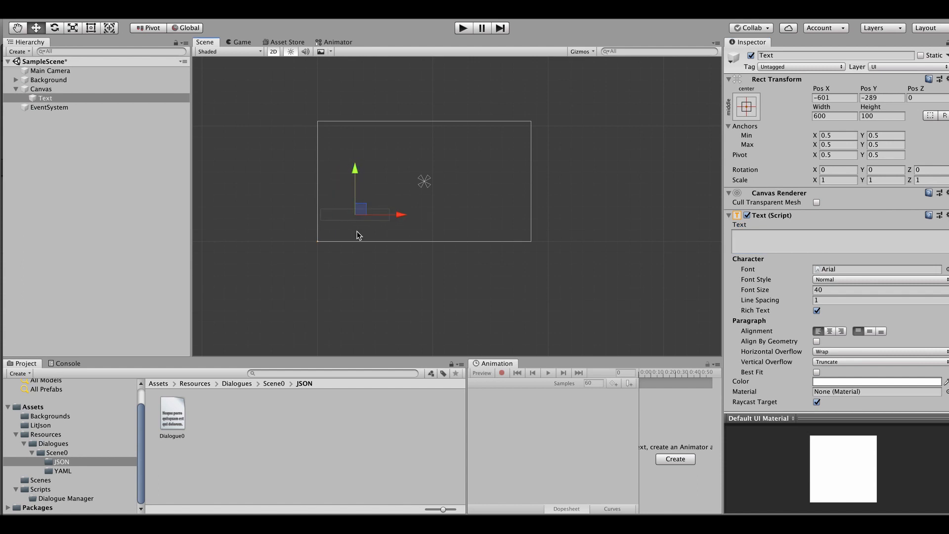
{"action": "mouse_move", "coordinate": [332, 195]}
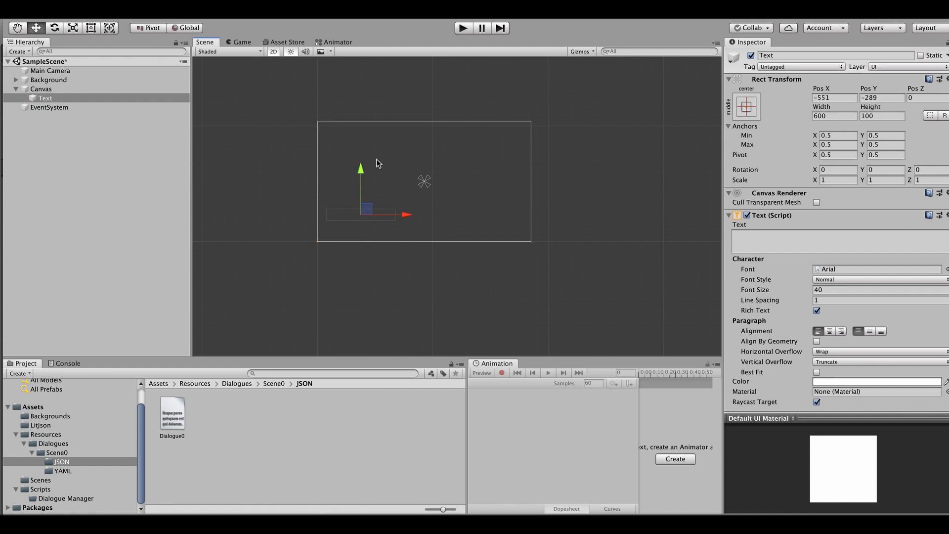
{"action": "mouse_move", "coordinate": [196, 189]}
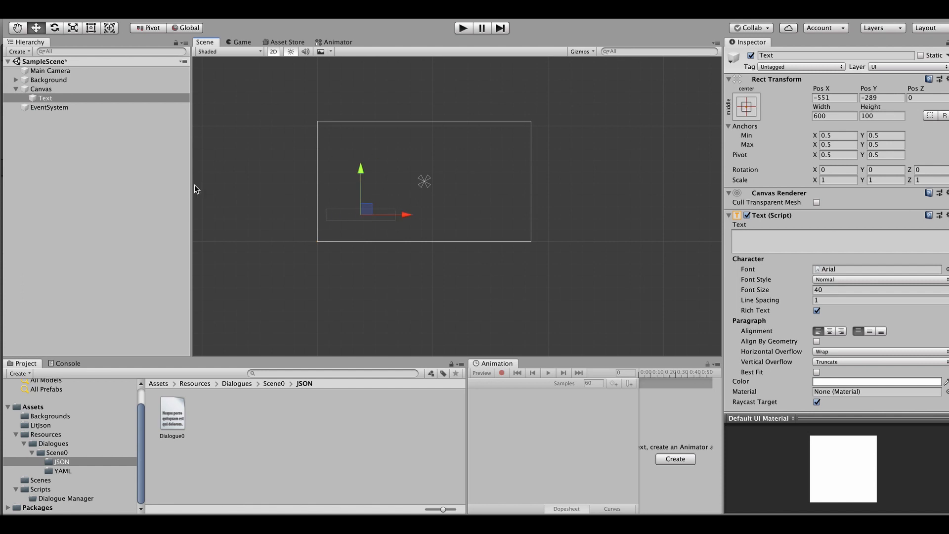
{"action": "mouse_move", "coordinate": [310, 231]}
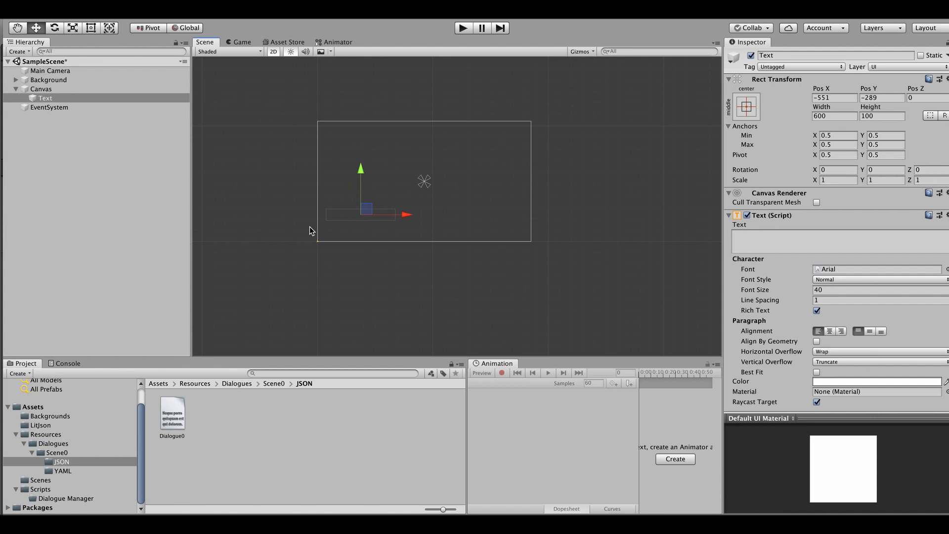
{"action": "mouse_move", "coordinate": [53, 493]}
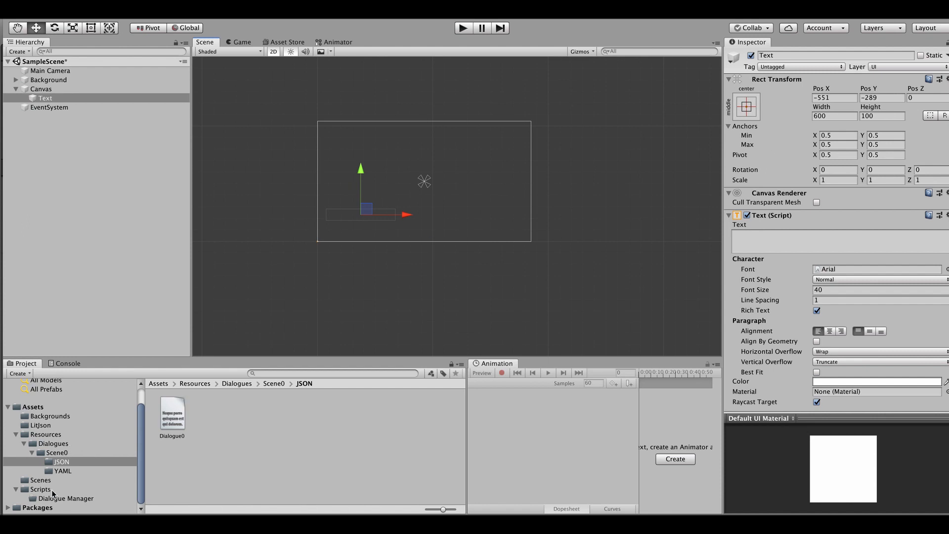
Create a C# script named DialogueManager in Scripts/Dialogue Manager and open it for editing.
{"action": "left_click", "coordinate": [41, 488]}
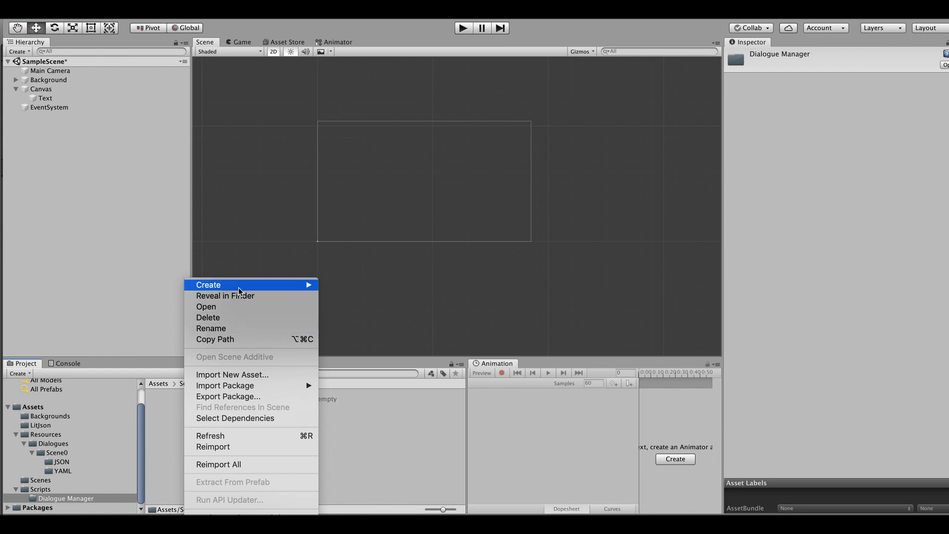
{"action": "left_click", "coordinate": [208, 285]}
{"action": "type", "text": "DialogueM"}
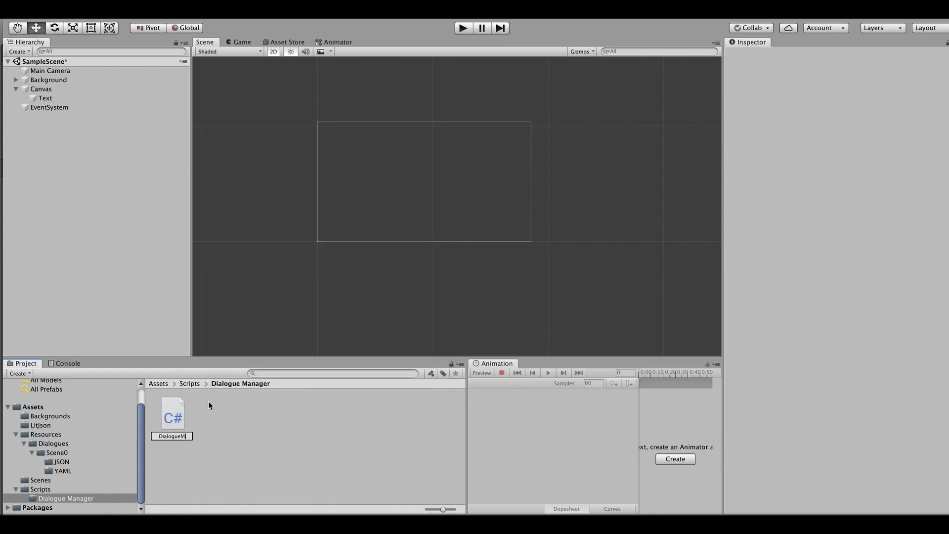
{"action": "left_click", "coordinate": [172, 413]}
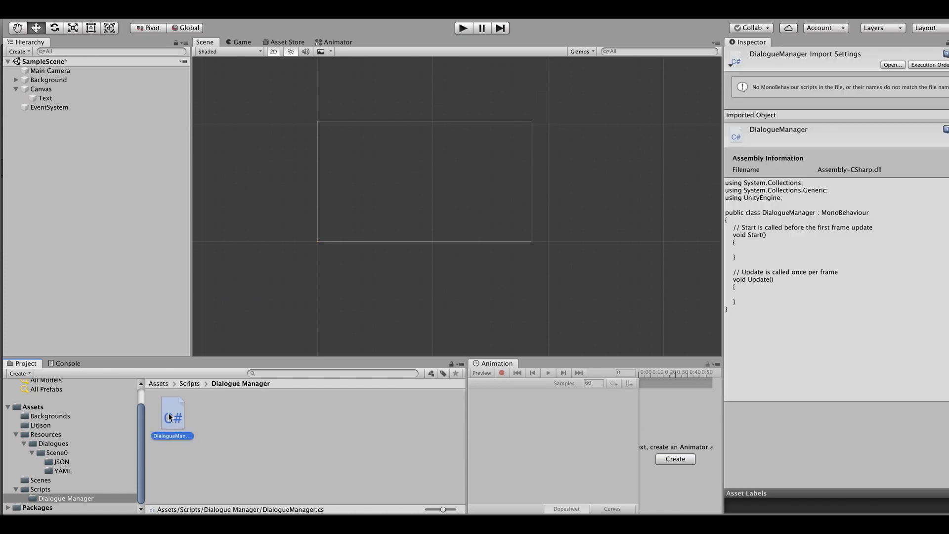
{"action": "double_click", "coordinate": [172, 413]}
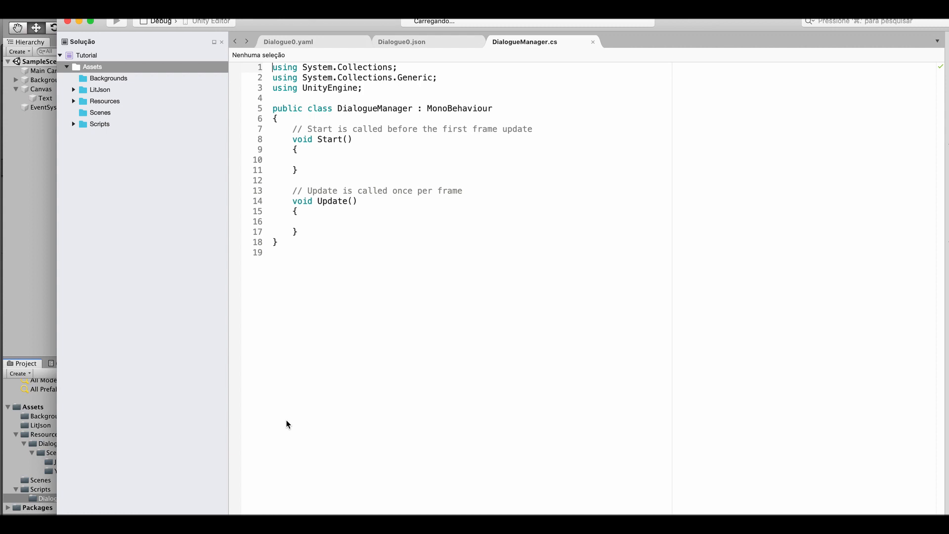
Replace the System.Collections usings with using UnityEngine.UI and using LitJson, and begin a private field.
{"action": "left_click", "coordinate": [99, 125]}
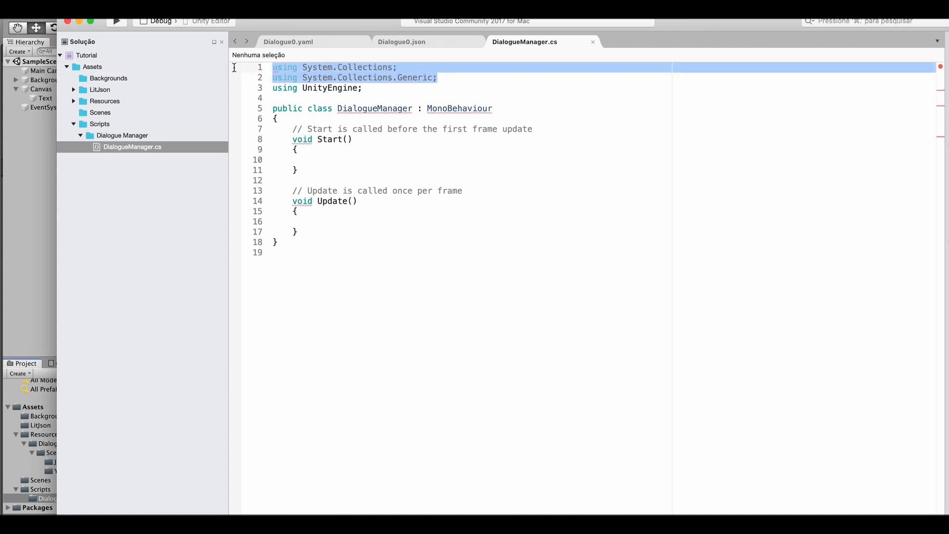
{"action": "key", "text": "Delete"}
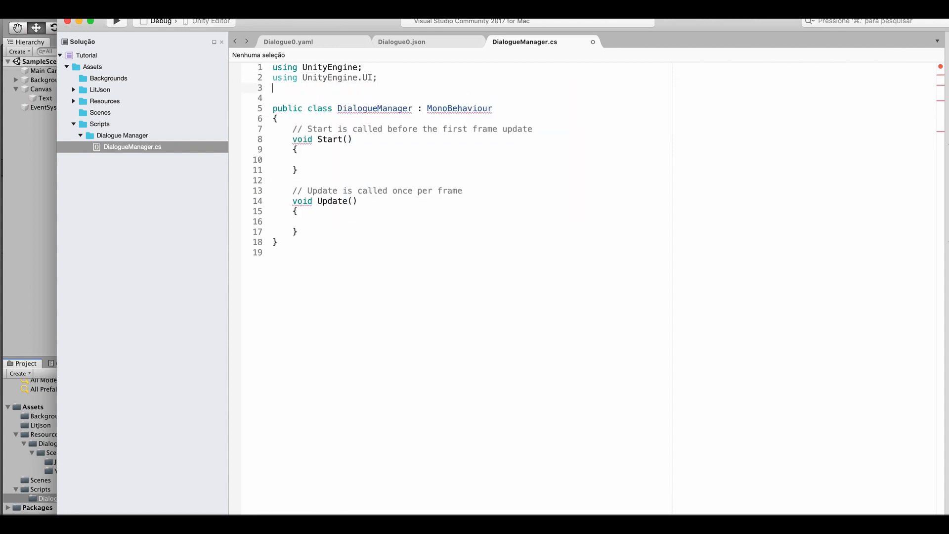
{"action": "type", "text": "using LitJson;"}
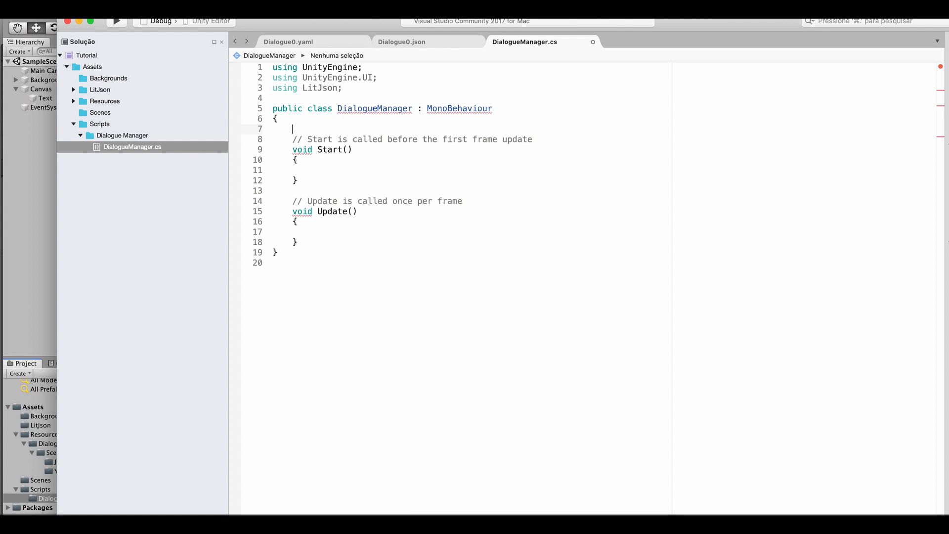
{"action": "type", "text": "private"}
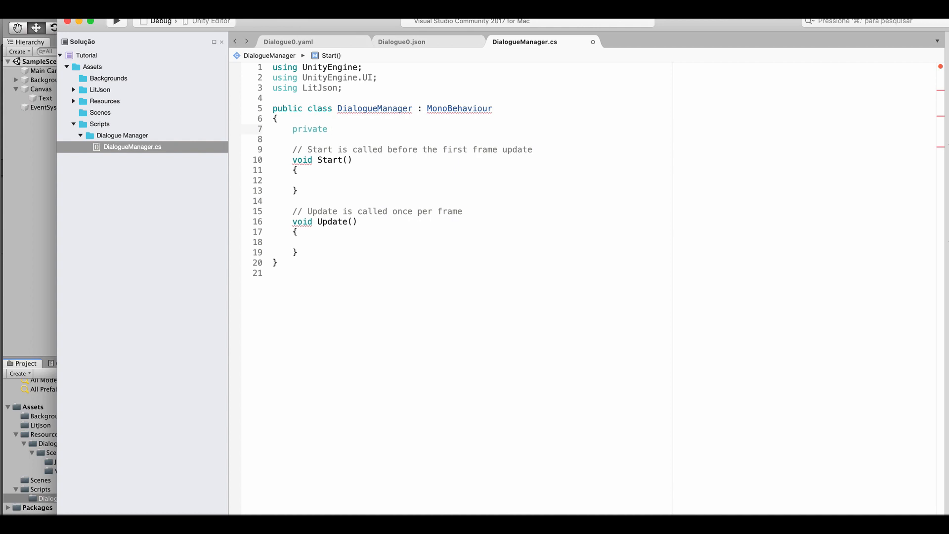
Declare a private void loadDialogue(string path) method with an empty body.
{"action": "type", "text": "void loadDi"}
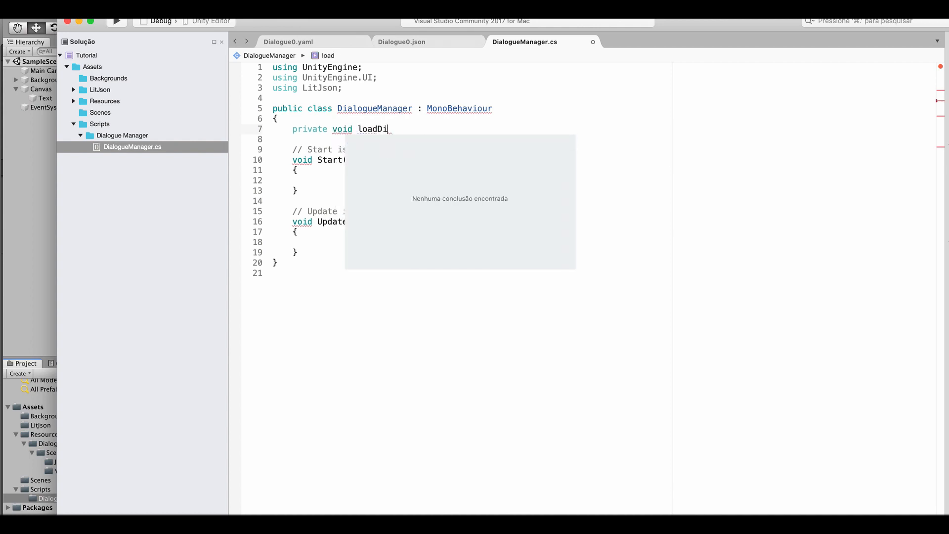
{"action": "type", "text": "alogue(string"}
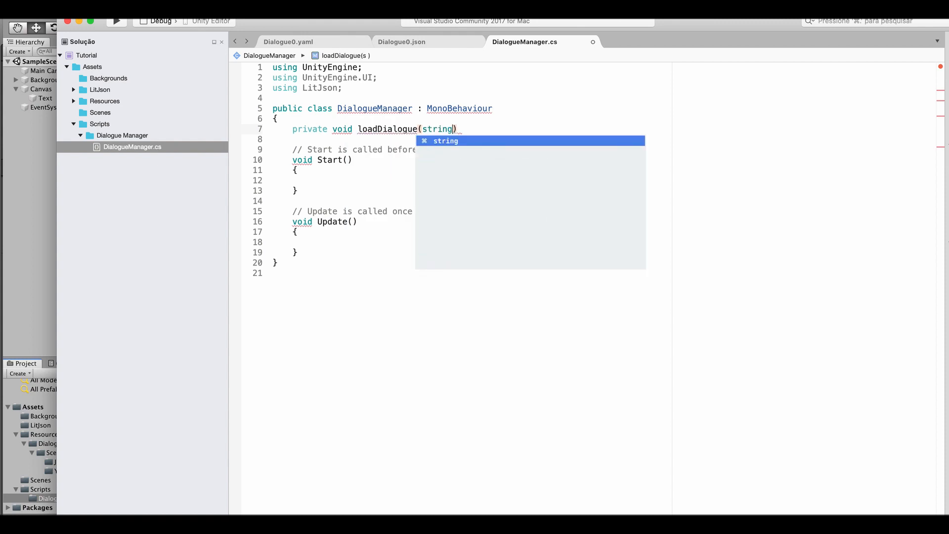
{"action": "type", "text": "path"}
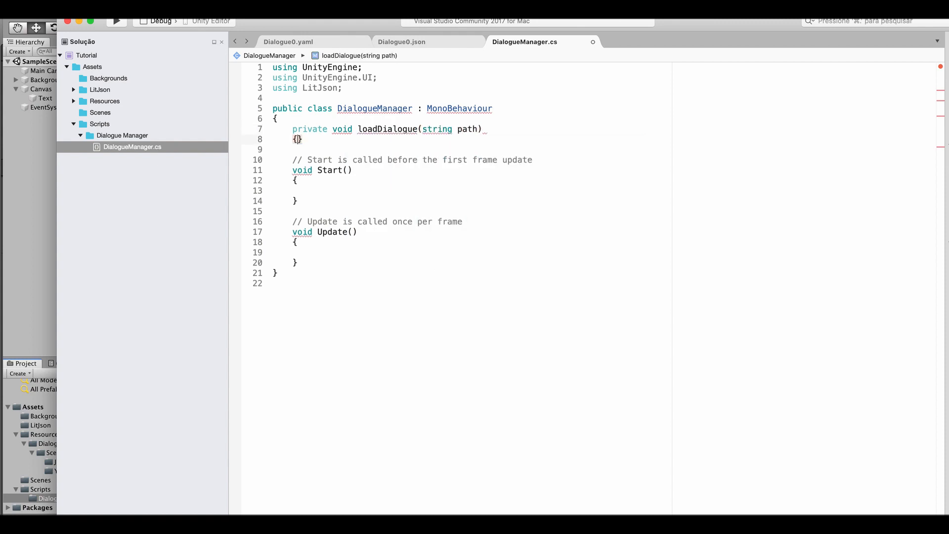
{"action": "key", "text": "Return"}
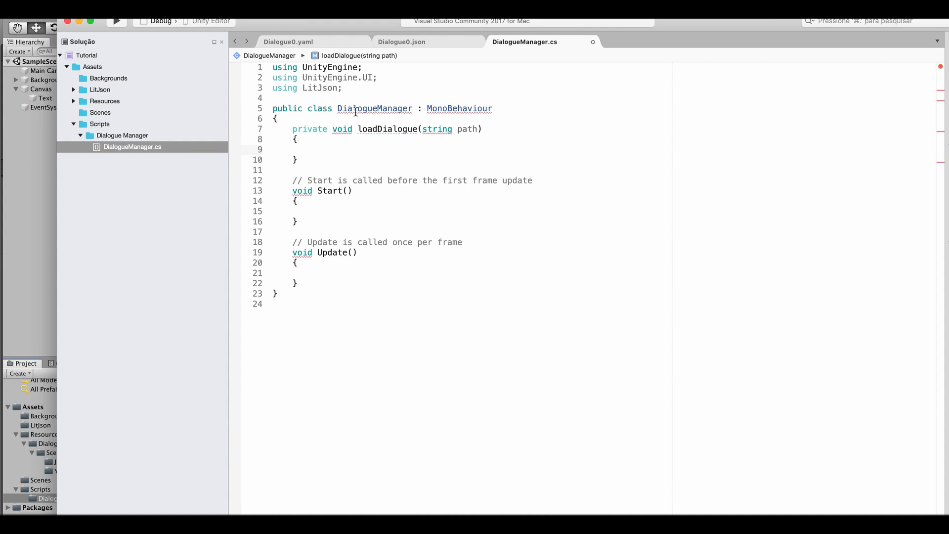
{"action": "mouse_move", "coordinate": [425, 121]}
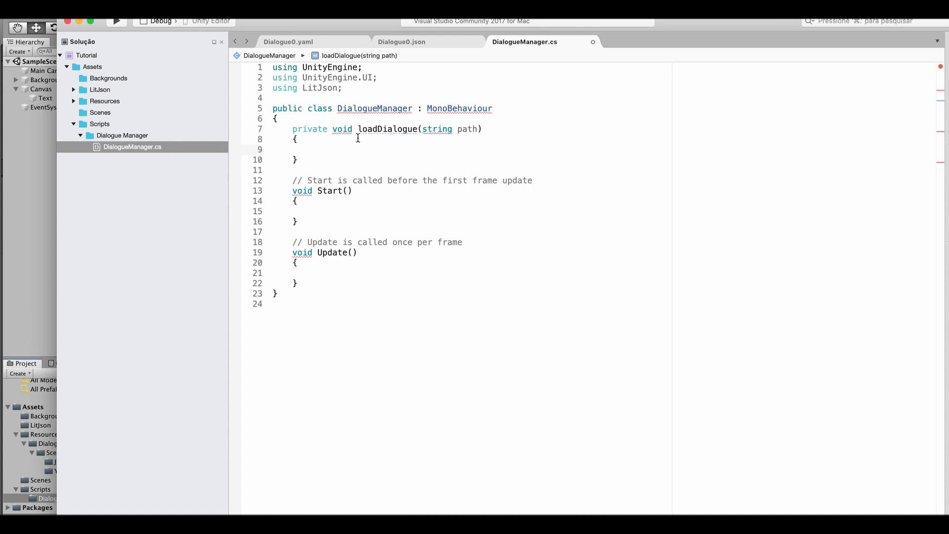
Load Resources.Load<TextAsset>("Dialogues/" + path) into var jsonTextFile inside loadDialogue.
{"action": "type", "text": "var"}
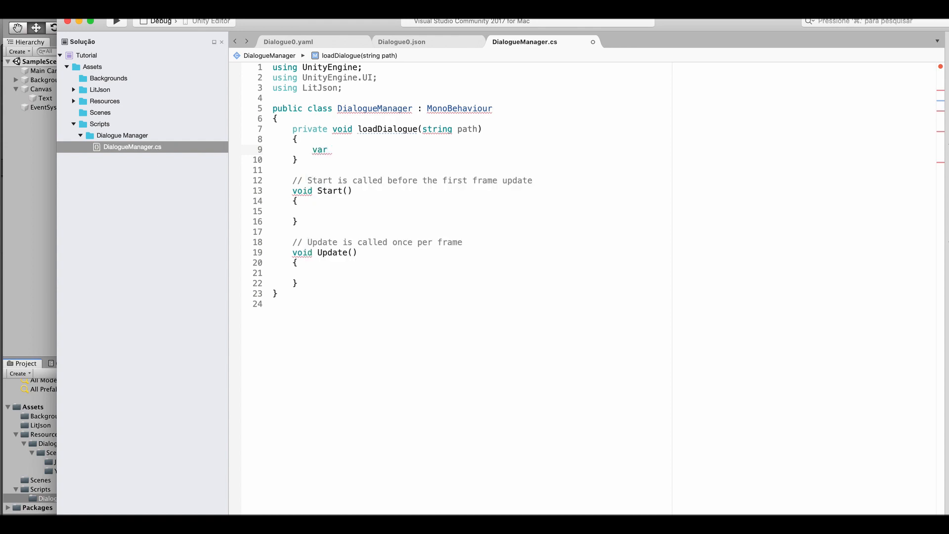
{"action": "type", "text": "jsonTex"}
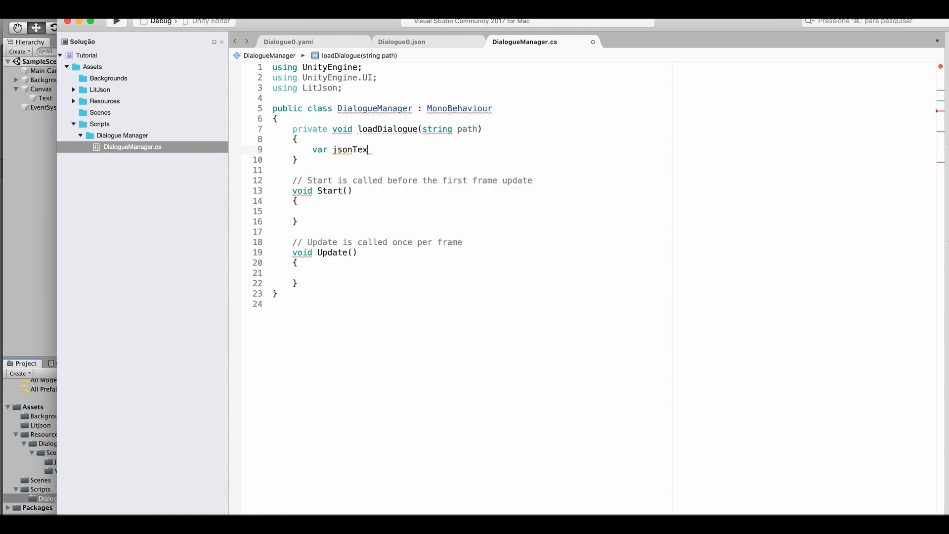
{"action": "type", "text": "tFile ="}
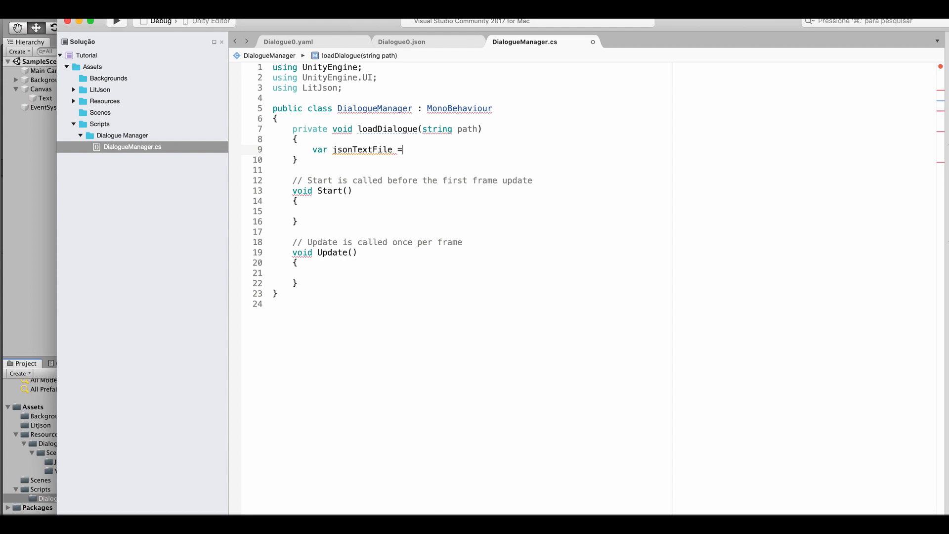
{"action": "type", "text": "Resources.Load<TextAsset>(\"Dialogues"}
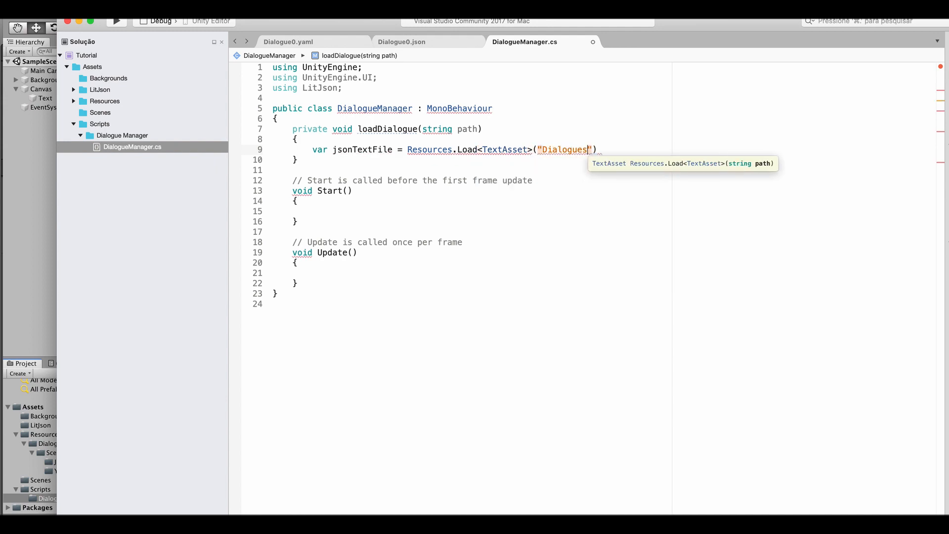
{"action": "type", "text": "/"}
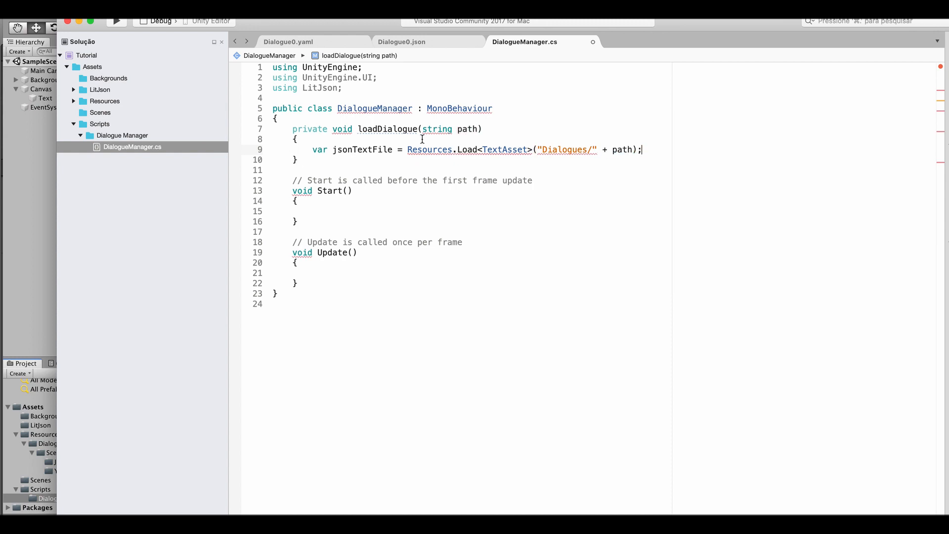
{"action": "mouse_move", "coordinate": [430, 149]}
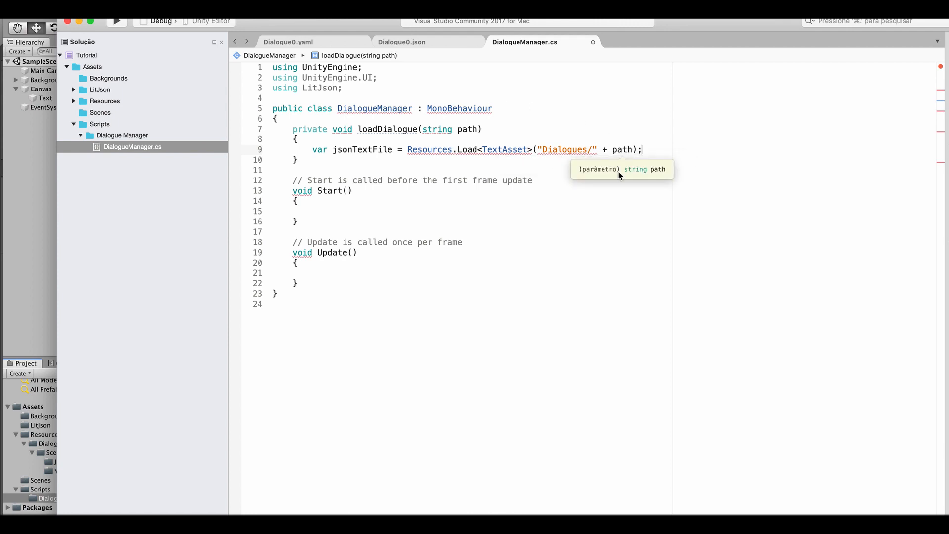
{"action": "mouse_move", "coordinate": [626, 149]}
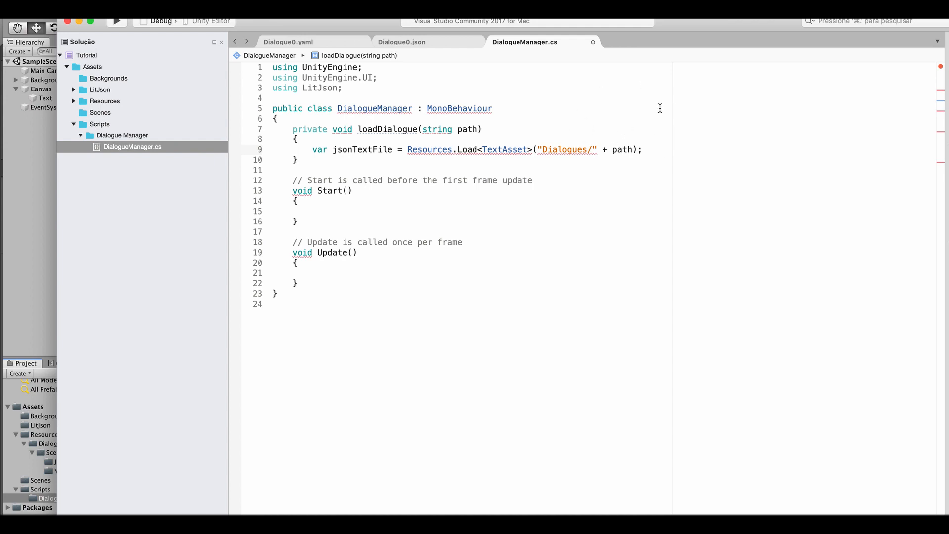
{"action": "mouse_move", "coordinate": [630, 149]}
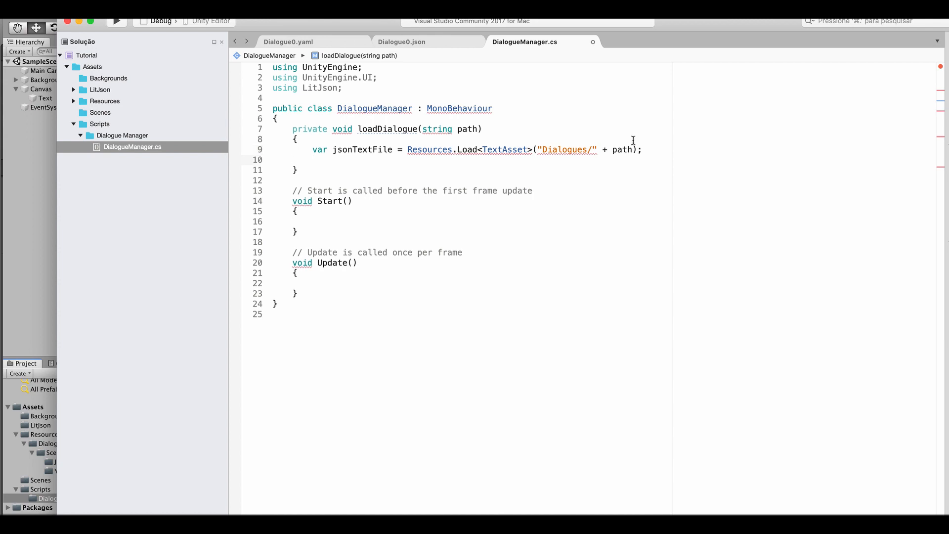
{"action": "mouse_move", "coordinate": [437, 128]}
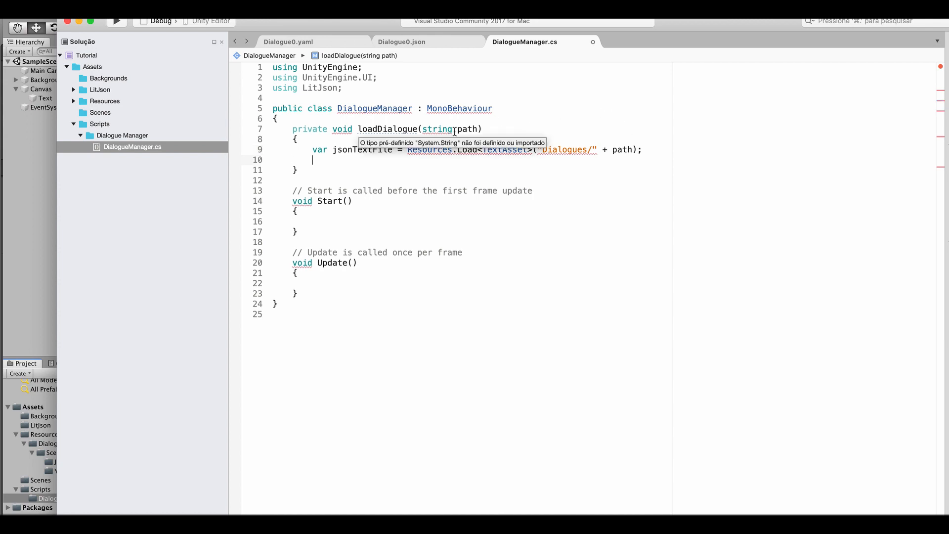
Parse the file with JsonMapper.ToObject(jsonTextFile.text) in loadDialogue.
{"action": "type", "text": "Json"}
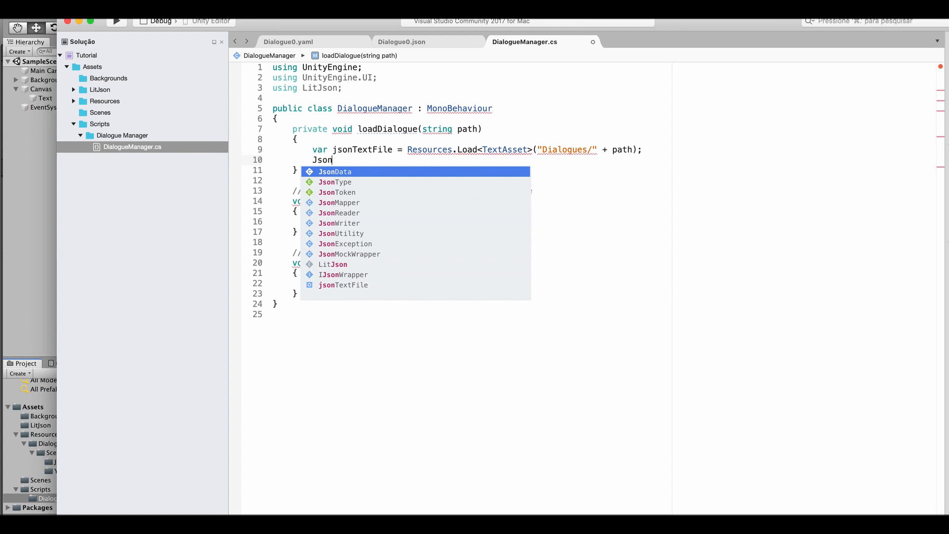
{"action": "type", "text": "Mapper.ToObject(jso"}
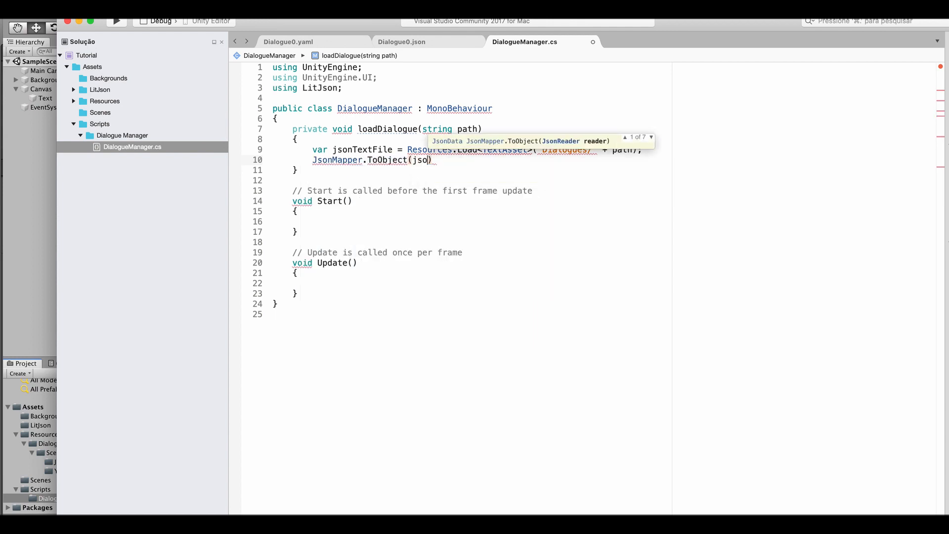
{"action": "type", "text": "nText"}
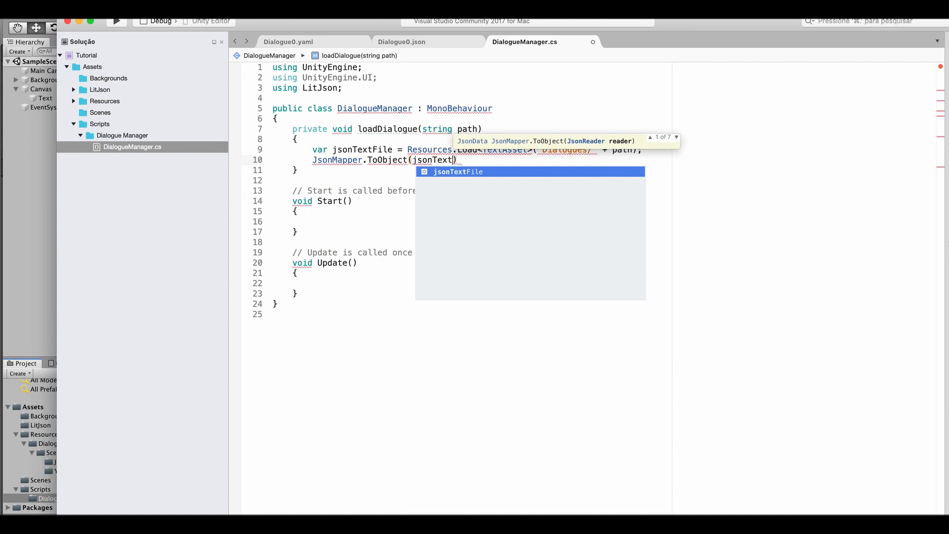
{"action": "key", "text": "Return"}
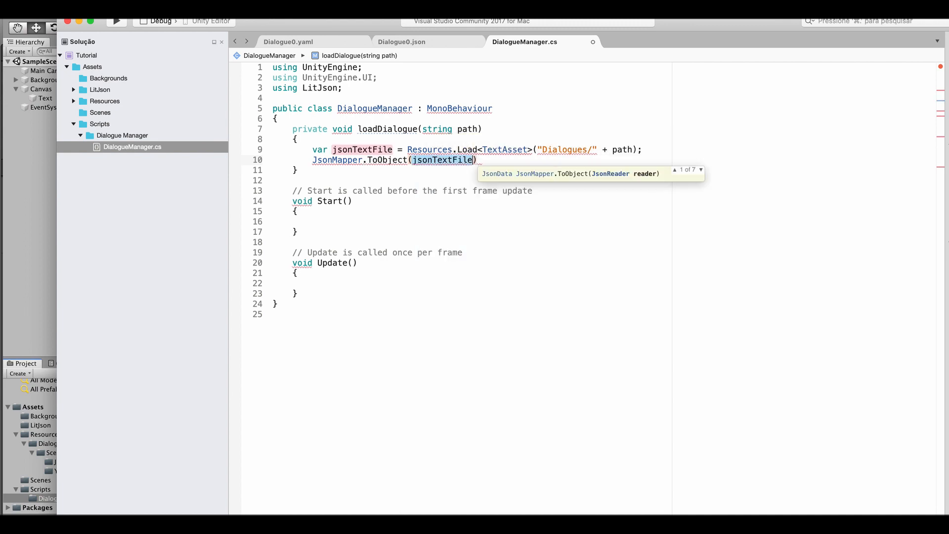
{"action": "type", "text": ".text);"}
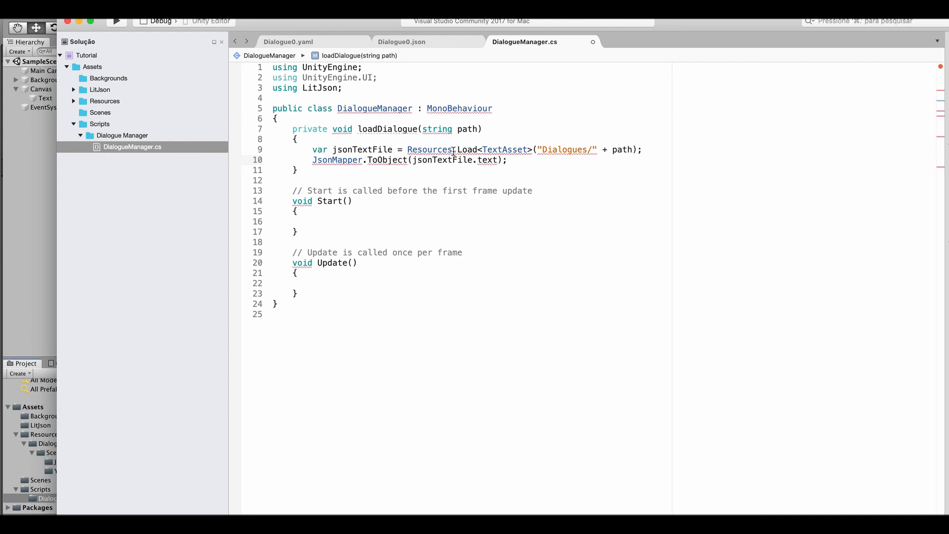
{"action": "mouse_move", "coordinate": [331, 179]}
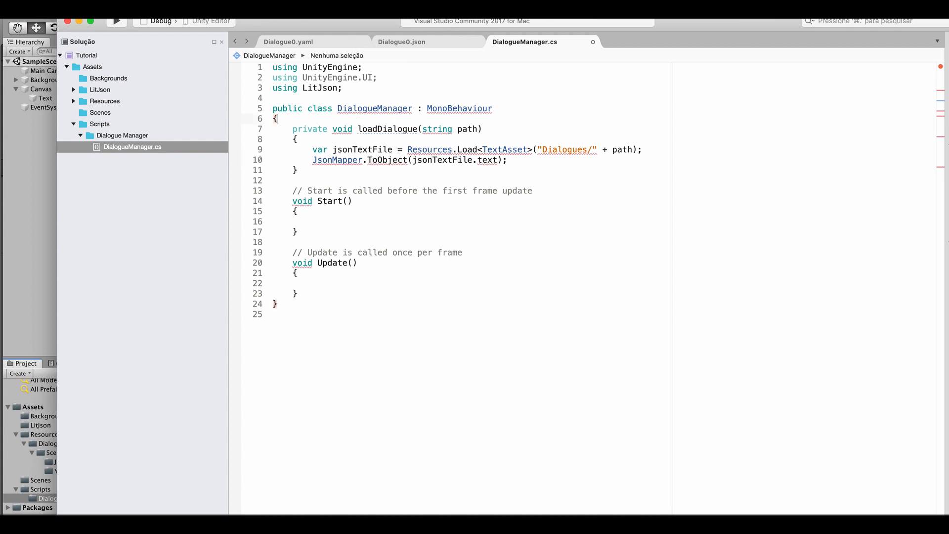
Declare private JsonData dialogue and assign the parsed JSON to it.
{"action": "type", "text": "private"}
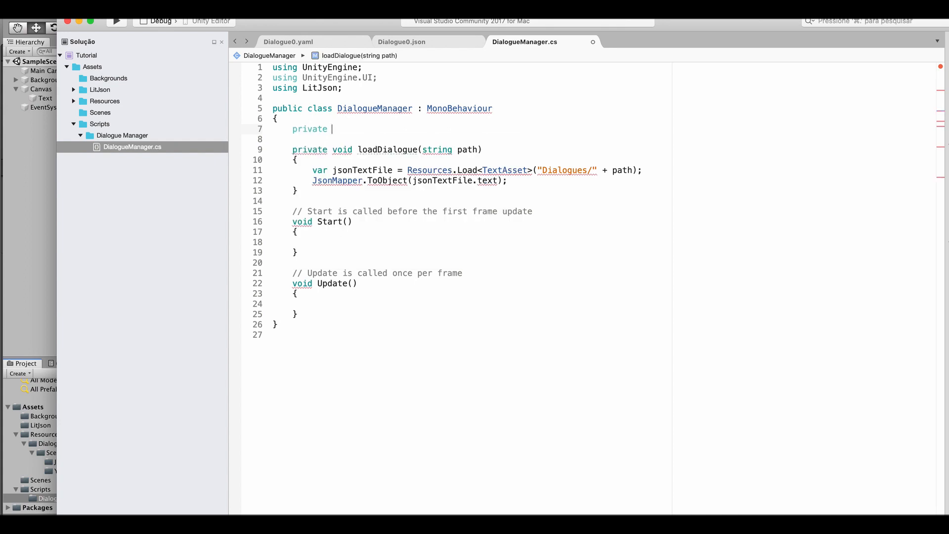
{"action": "type", "text": "JsonData dialogue;"}
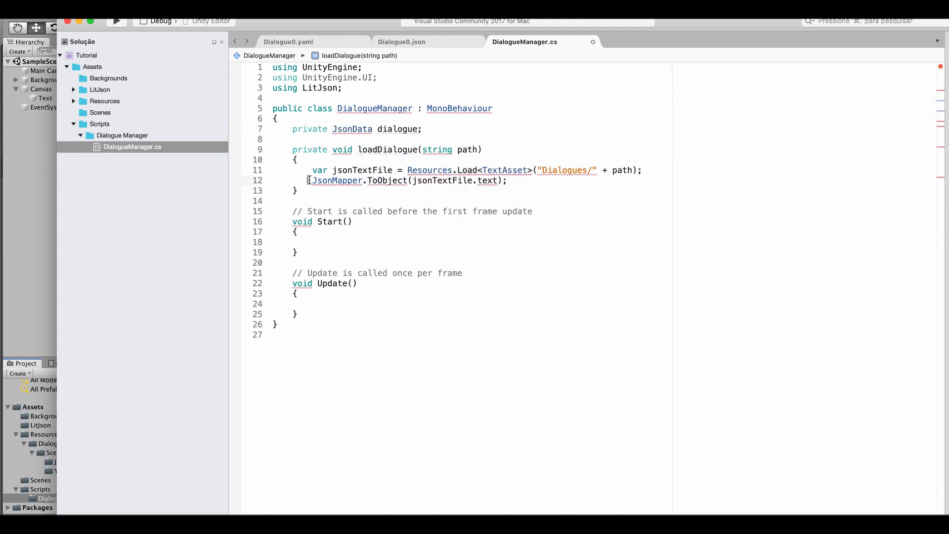
{"action": "type", "text": "dialogue ="}
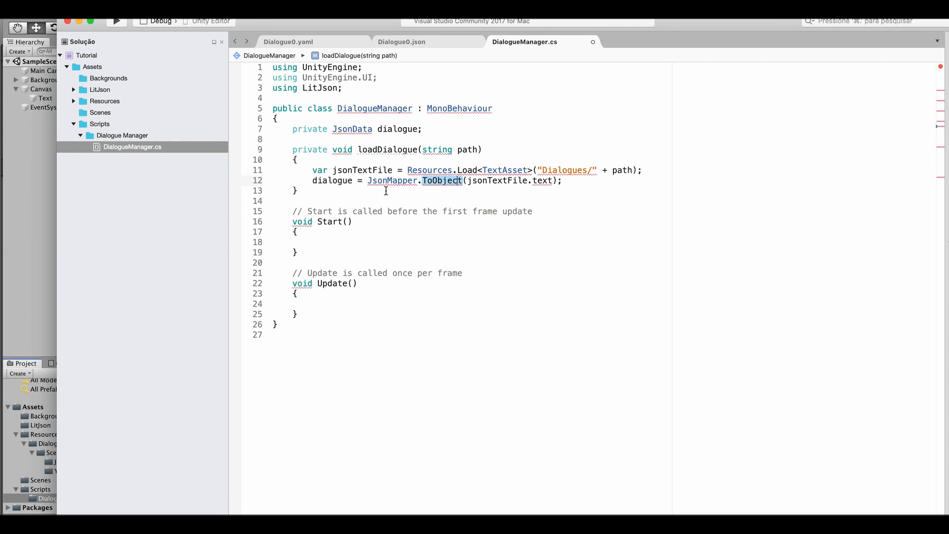
{"action": "mouse_move", "coordinate": [408, 195]}
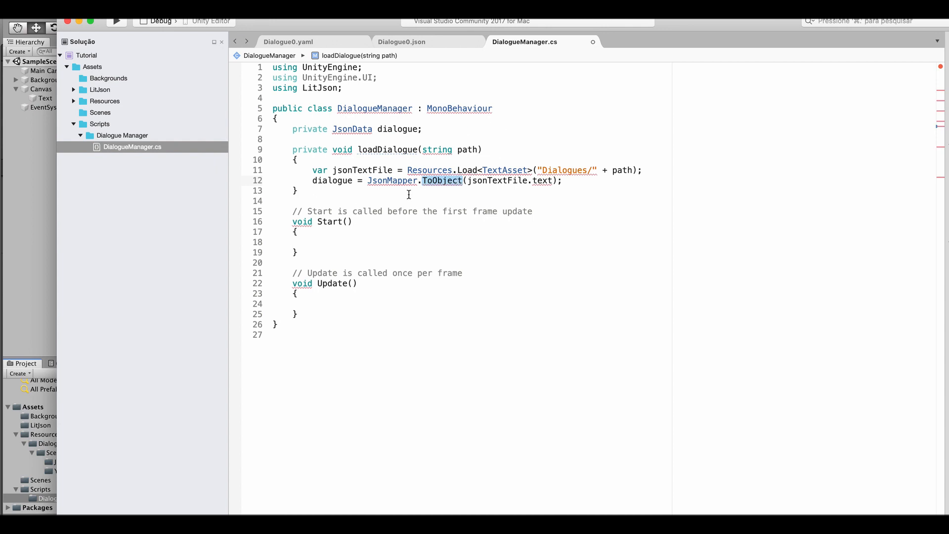
{"action": "mouse_move", "coordinate": [344, 242]}
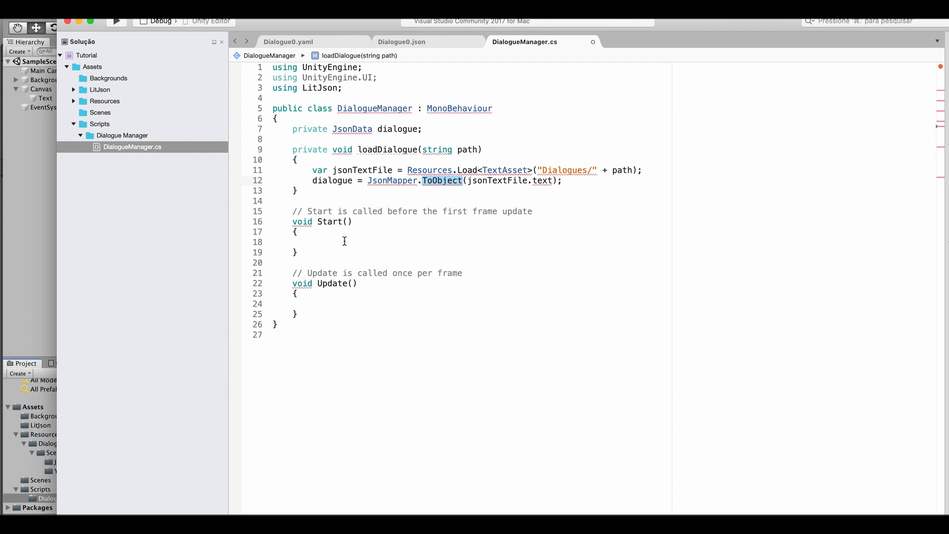
{"action": "left_click", "coordinate": [311, 243]}
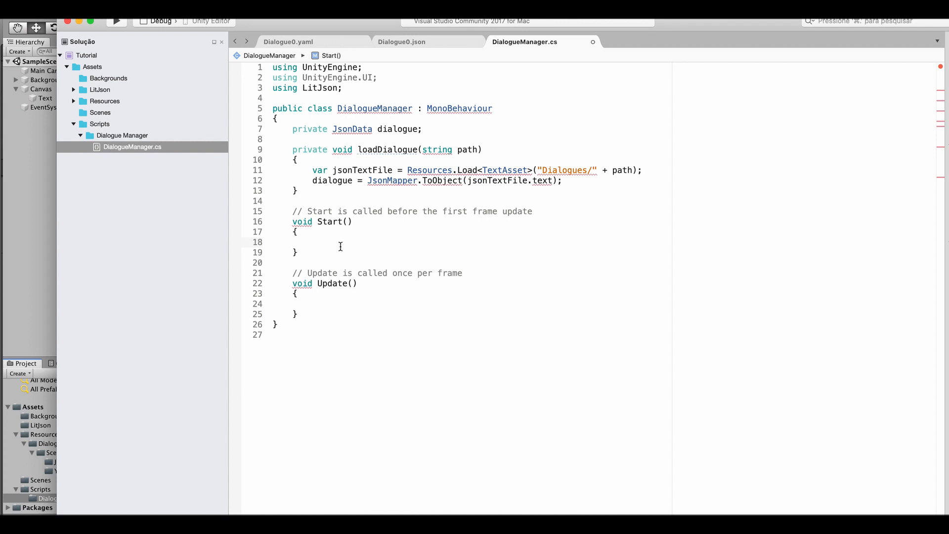
Call loadDialogue("Scene0/JSON/Dialogue0") from Start(), checking the path against the project folders.
{"action": "left_click", "coordinate": [311, 242]}
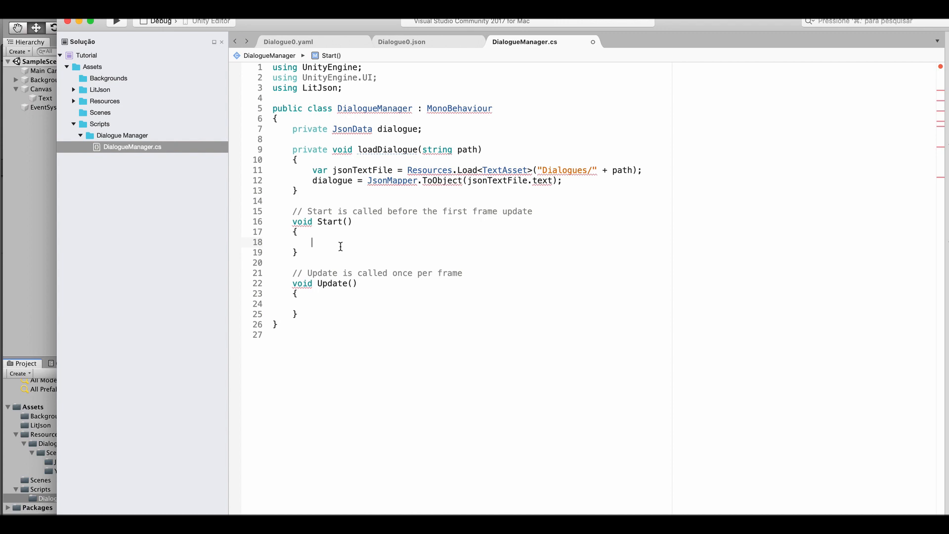
{"action": "type", "text": "loadDialogue(\""}
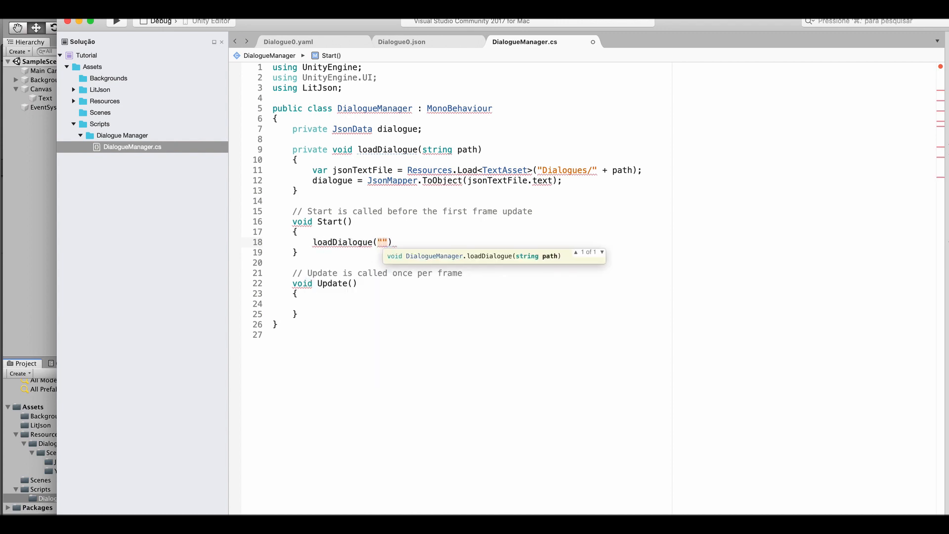
{"action": "type", "text": "Scene0/"}
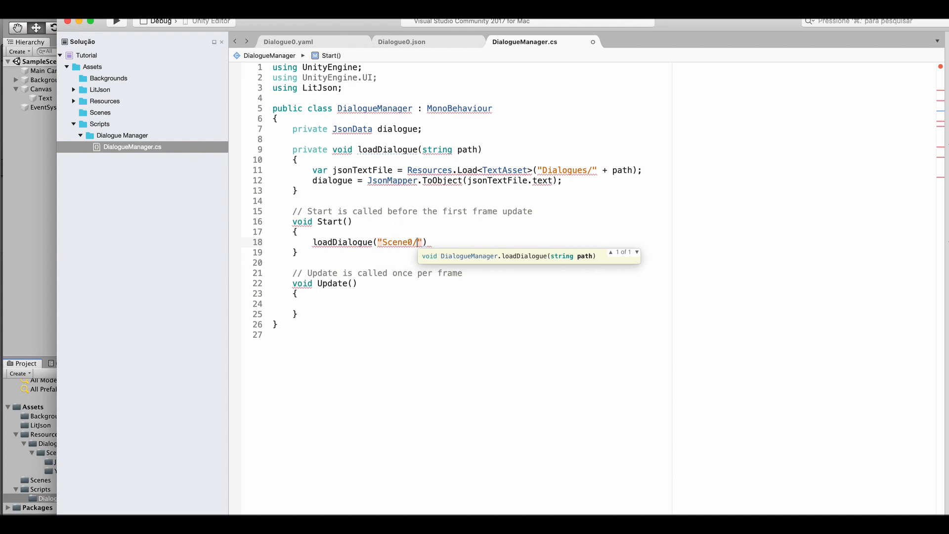
{"action": "type", "text": "JSON/"}
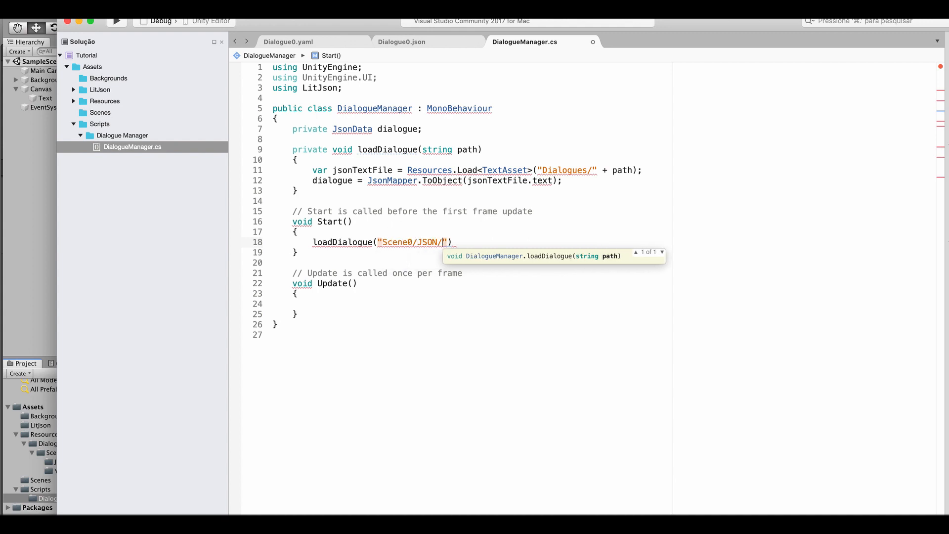
{"action": "type", "text": "Di"}
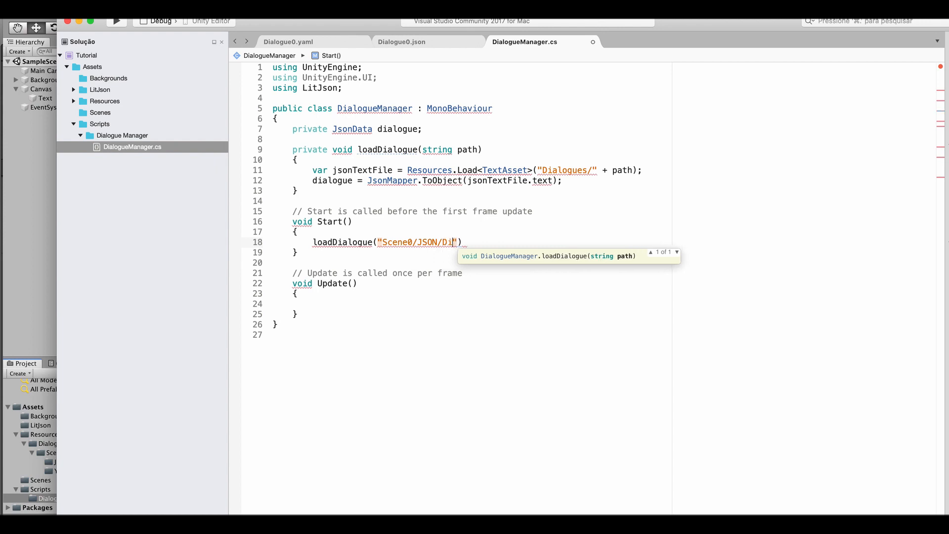
{"action": "type", "text": "alogue0"}
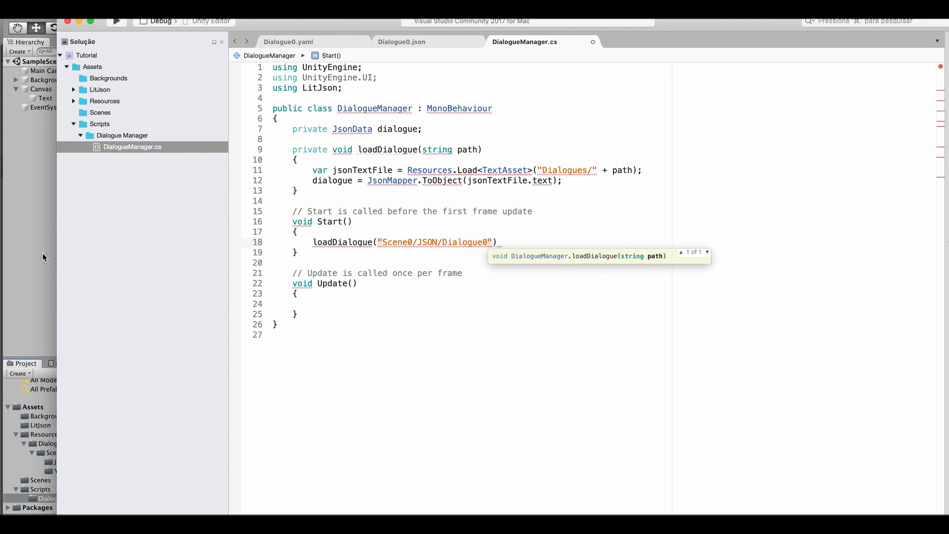
{"action": "type", "text": ";"}
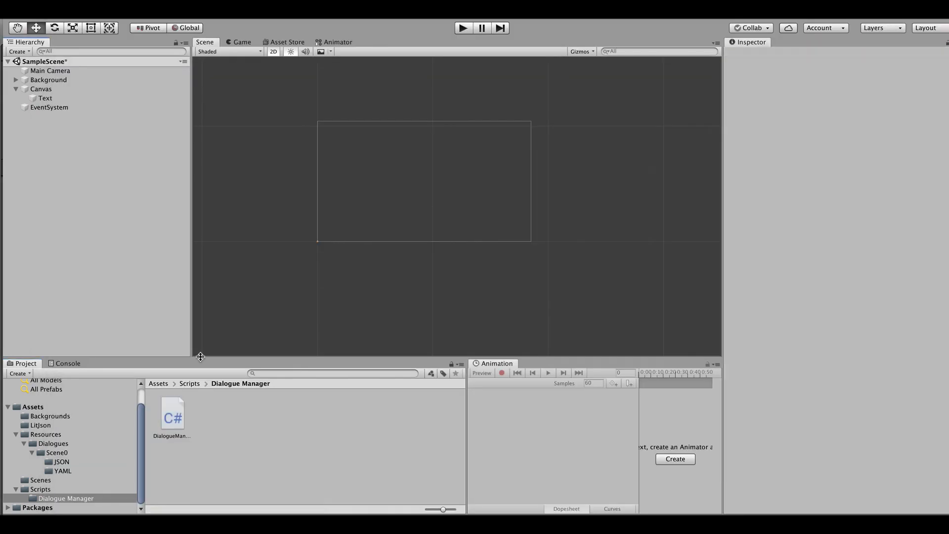
{"action": "left_click", "coordinate": [58, 452]}
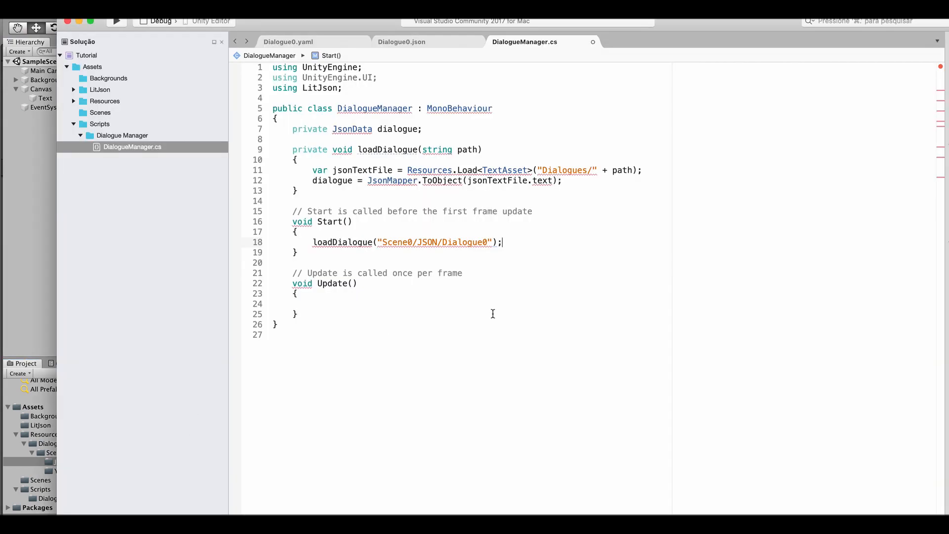
{"action": "mouse_move", "coordinate": [483, 290]}
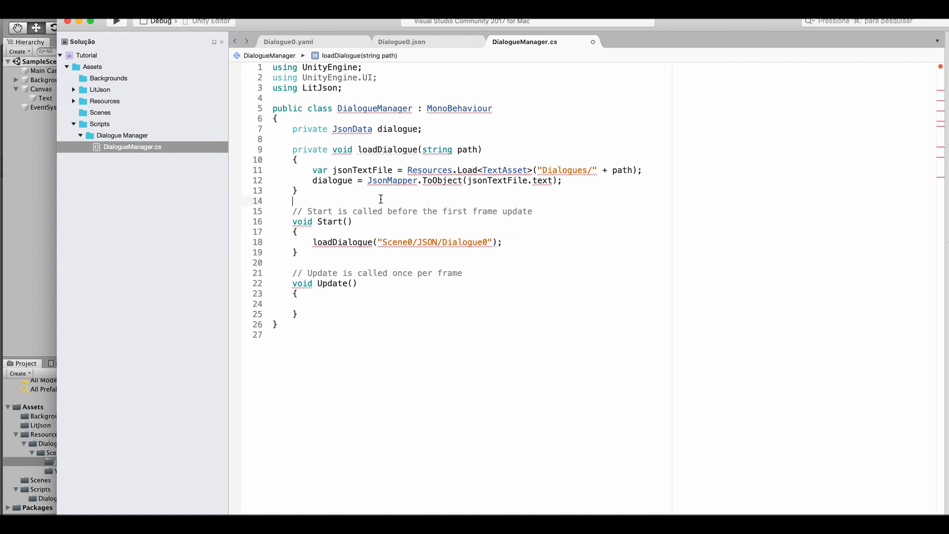
{"action": "key", "text": "enter"}
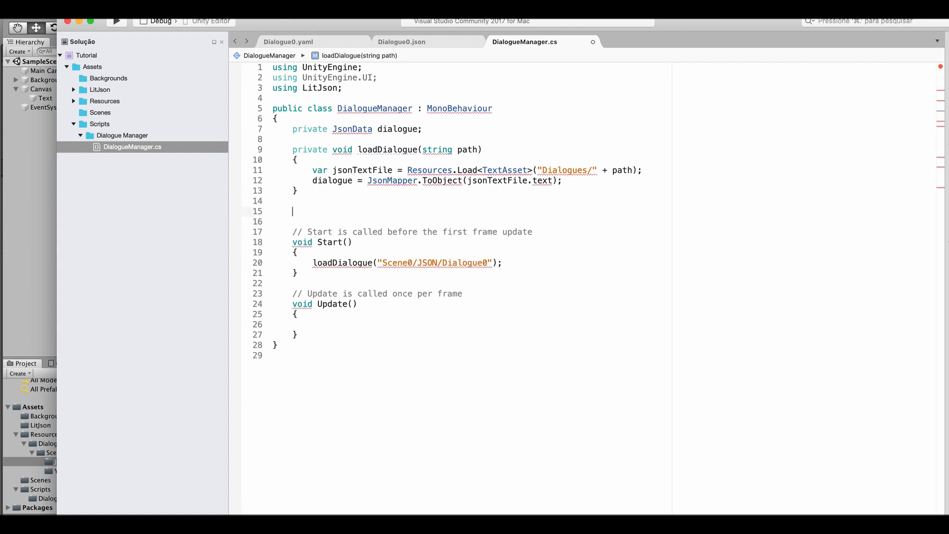
Add a private void printLine() method and a public Text textDisplay field at the class top.
{"action": "type", "text": "private"}
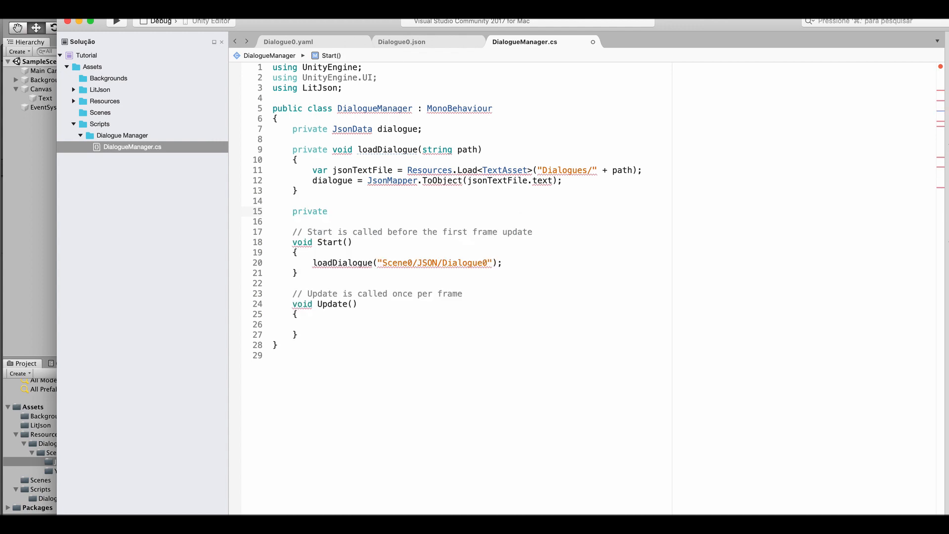
{"action": "type", "text": "void printLine()"}
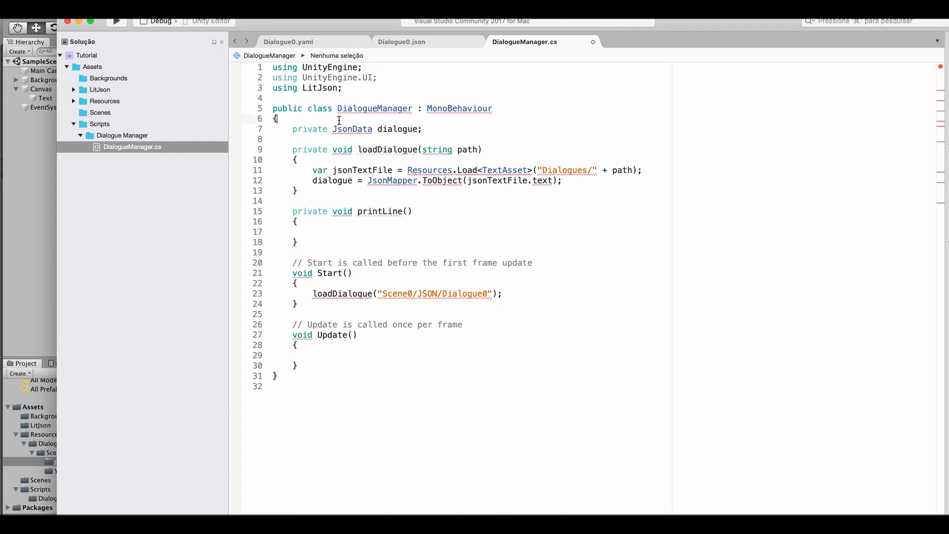
{"action": "key", "text": "Return"}
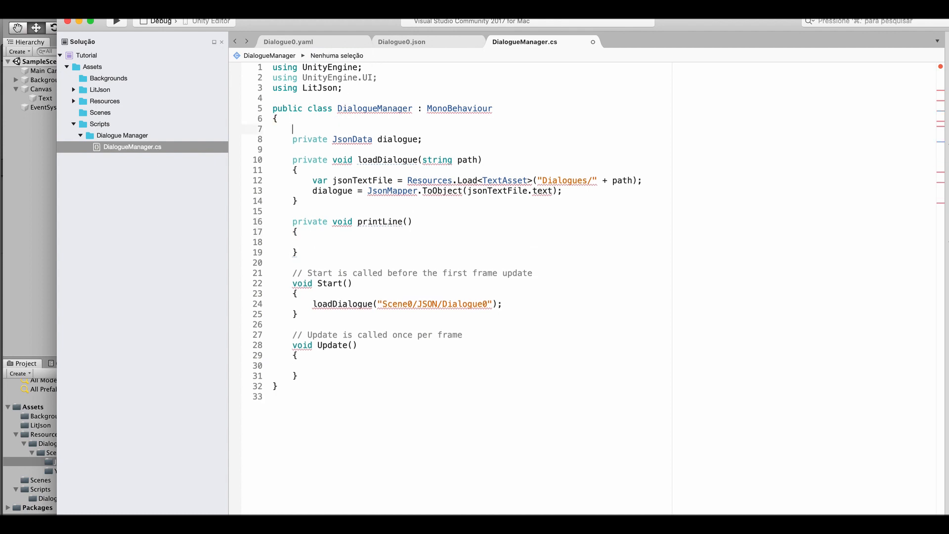
{"action": "type", "text": "public Text"}
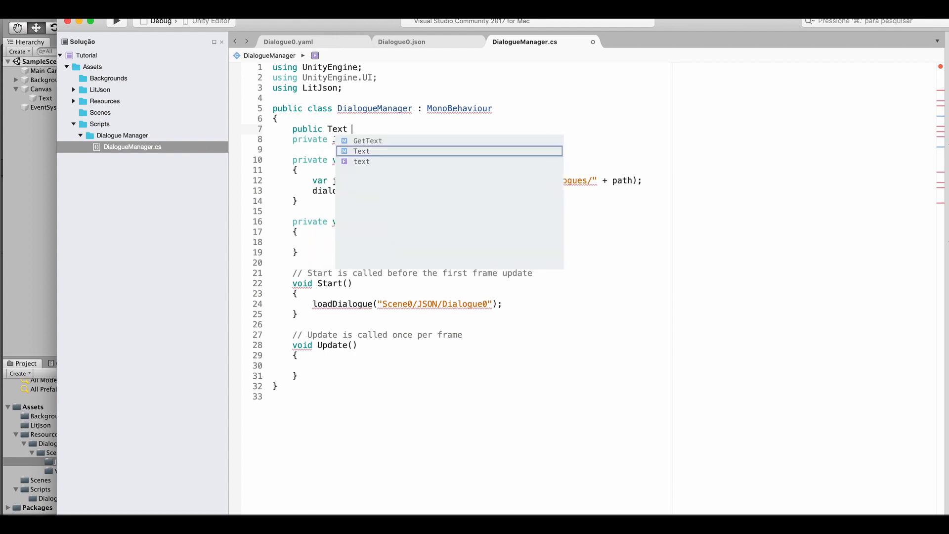
{"action": "type", "text": "textDisplay;"}
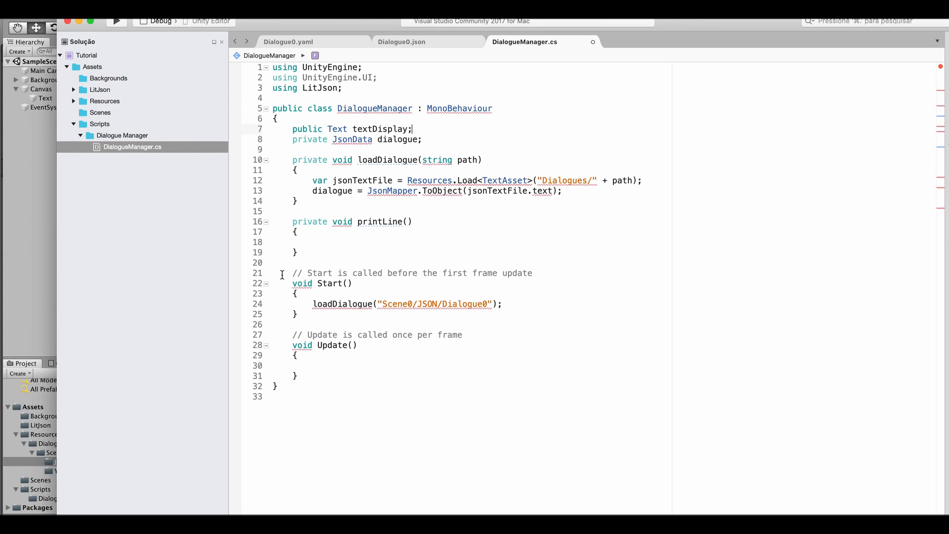
Set textDisplay.text = dialogue[0][0].ToString() inside printLine.
{"action": "type", "text": "textDisplay.text"}
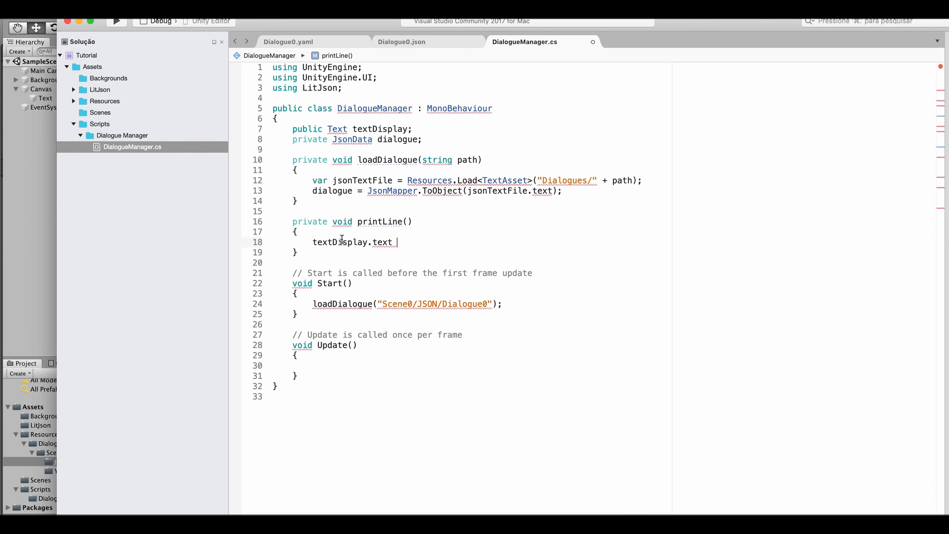
{"action": "type", "text": "="}
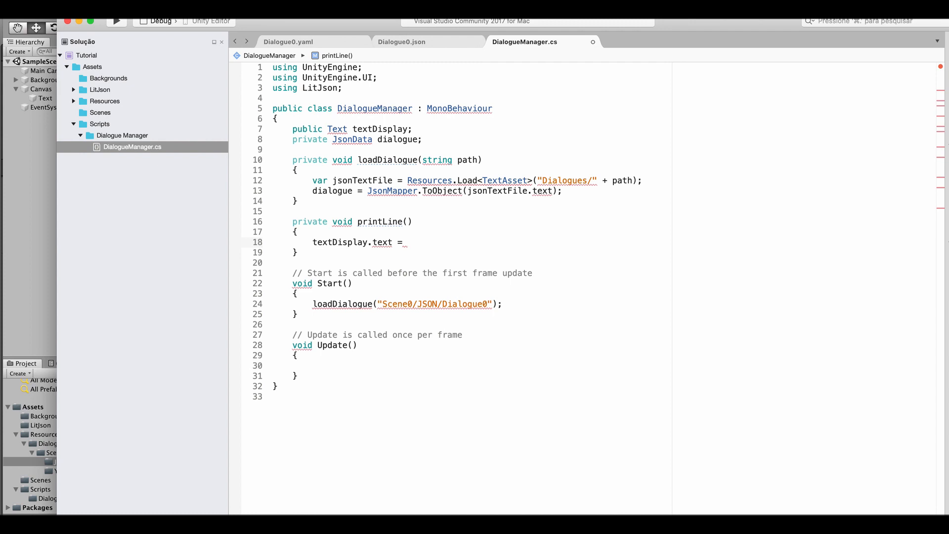
{"action": "type", "text": "dialogue"}
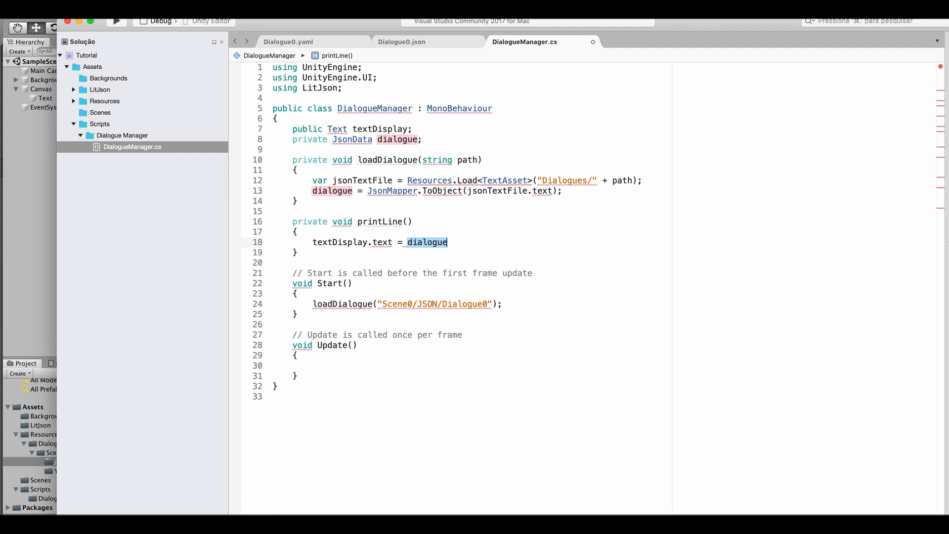
{"action": "type", "text": "[0][0]"}
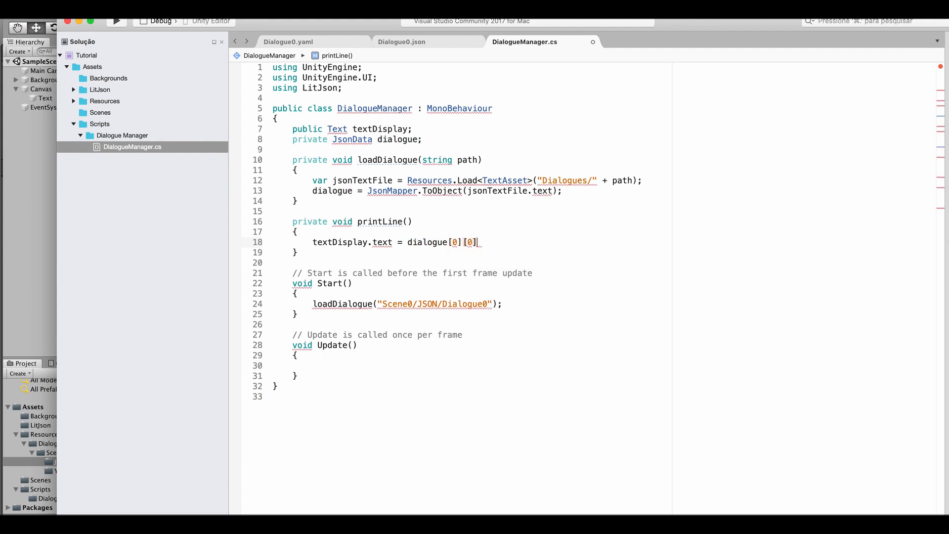
{"action": "type", "text": ".ToString();"}
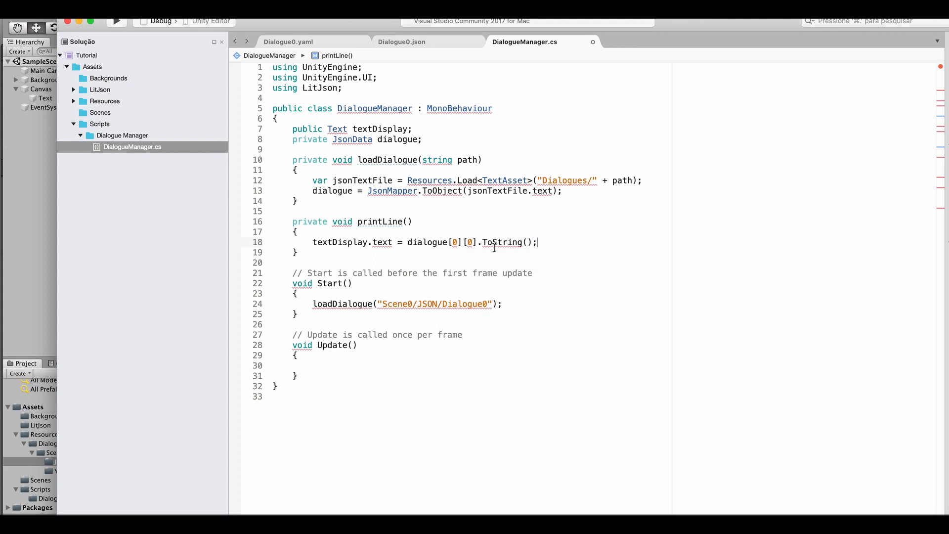
{"action": "mouse_move", "coordinate": [504, 242]}
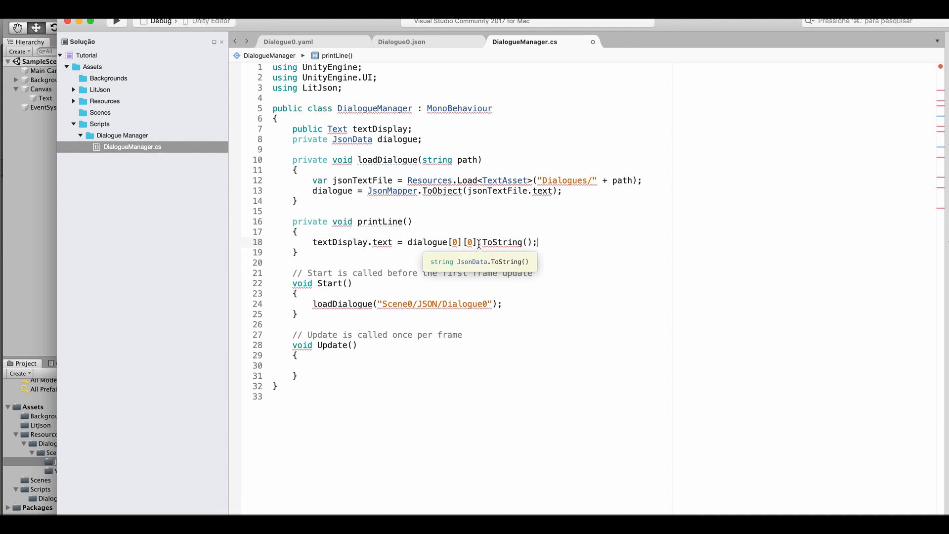
{"action": "mouse_move", "coordinate": [469, 226]}
{"action": "type", "text": "private"}
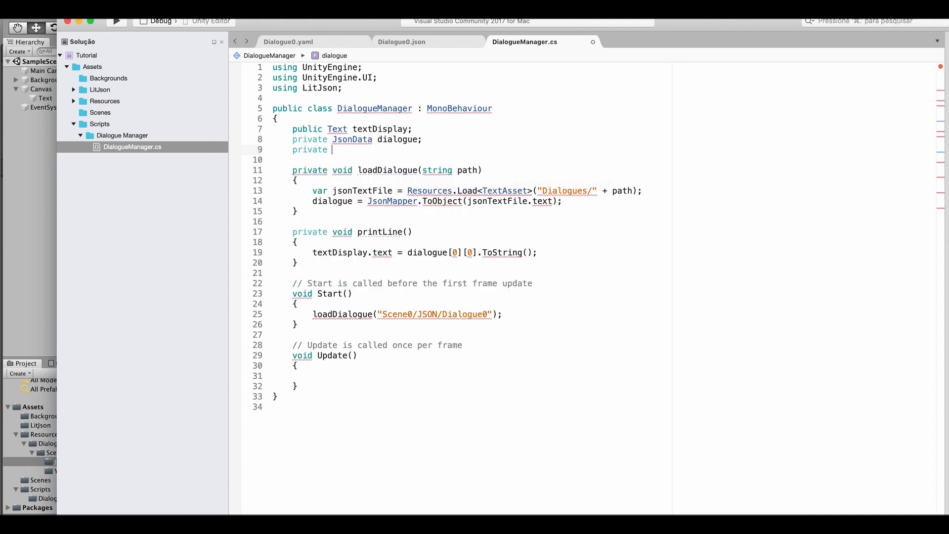
Add private int index, reset it to 0 in loadDialogue, read dialogue[index][0] in printLine and increment index.
{"action": "type", "text": "i"}
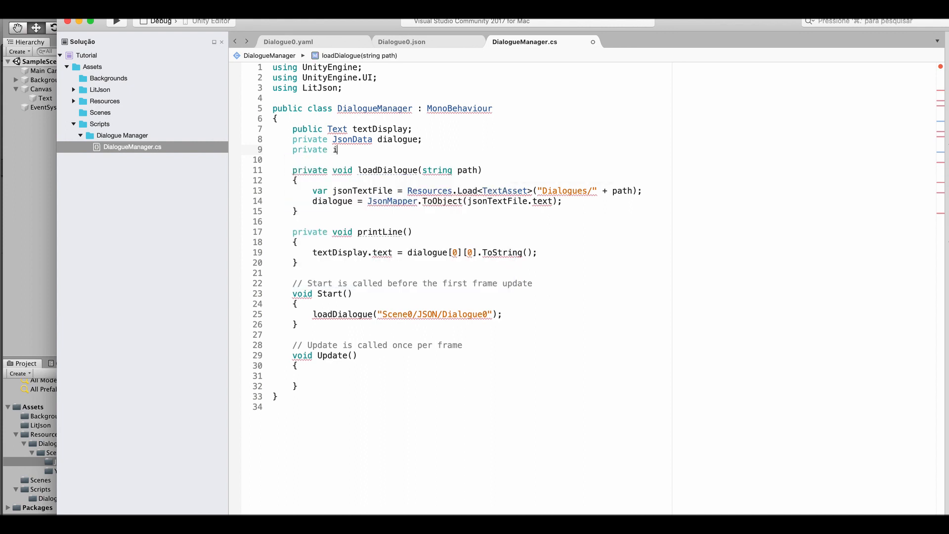
{"action": "type", "text": "nt index;"}
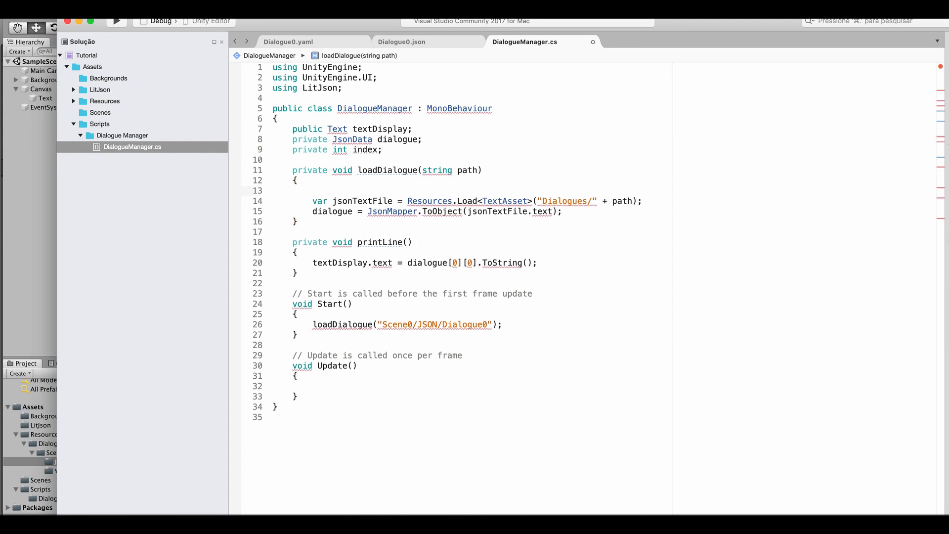
{"action": "type", "text": "index ="}
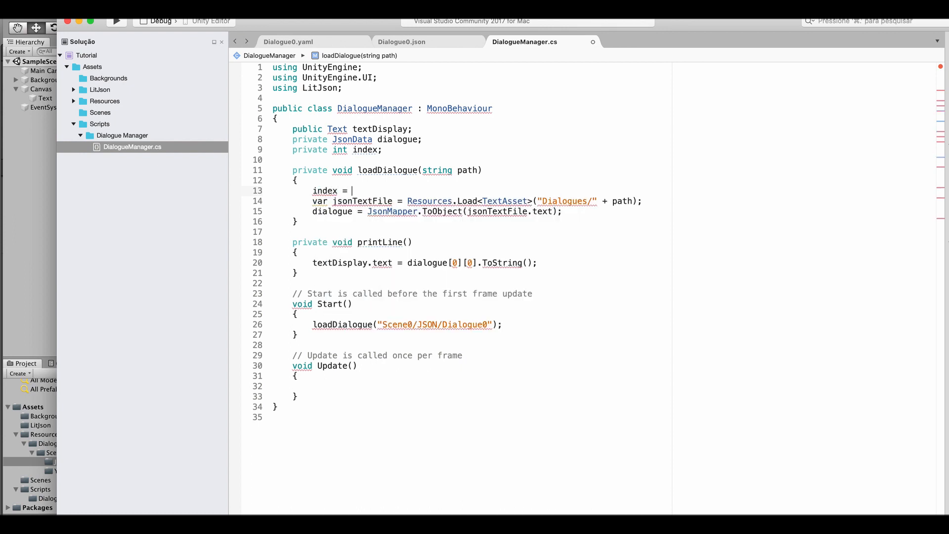
{"action": "type", "text": "0;"}
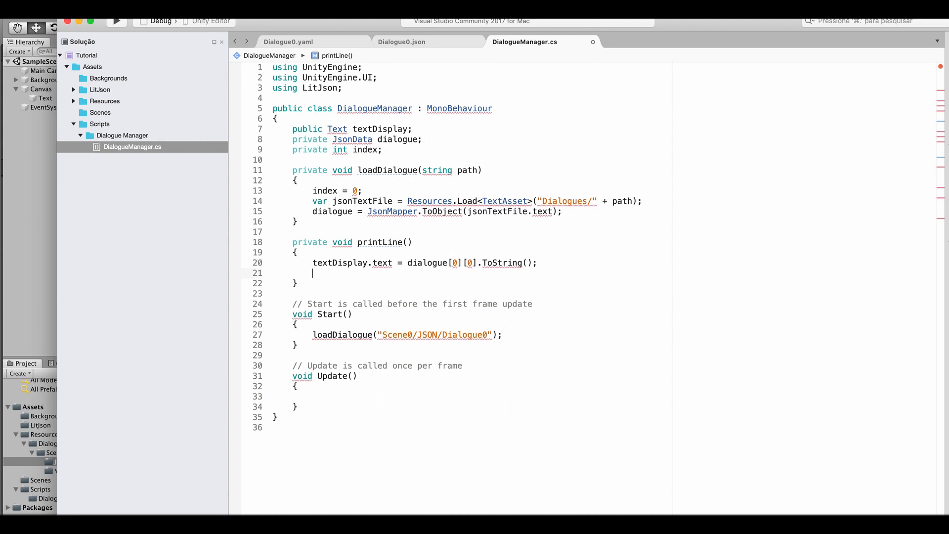
{"action": "type", "text": "index++;"}
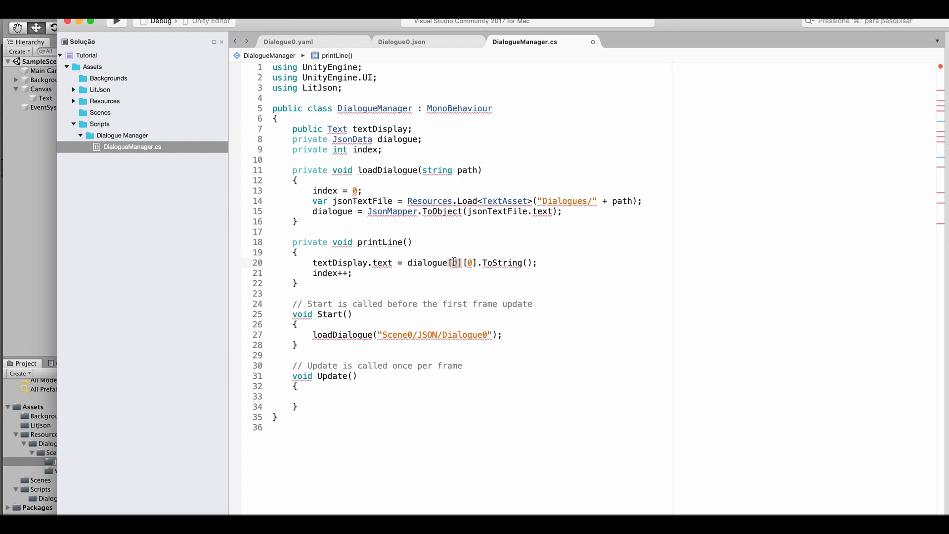
{"action": "type", "text": "index"}
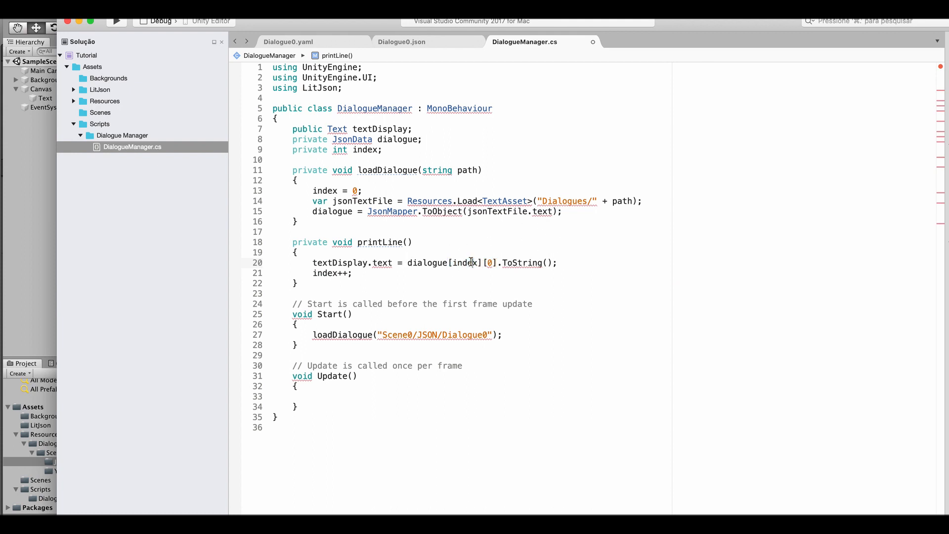
{"action": "mouse_move", "coordinate": [406, 262]}
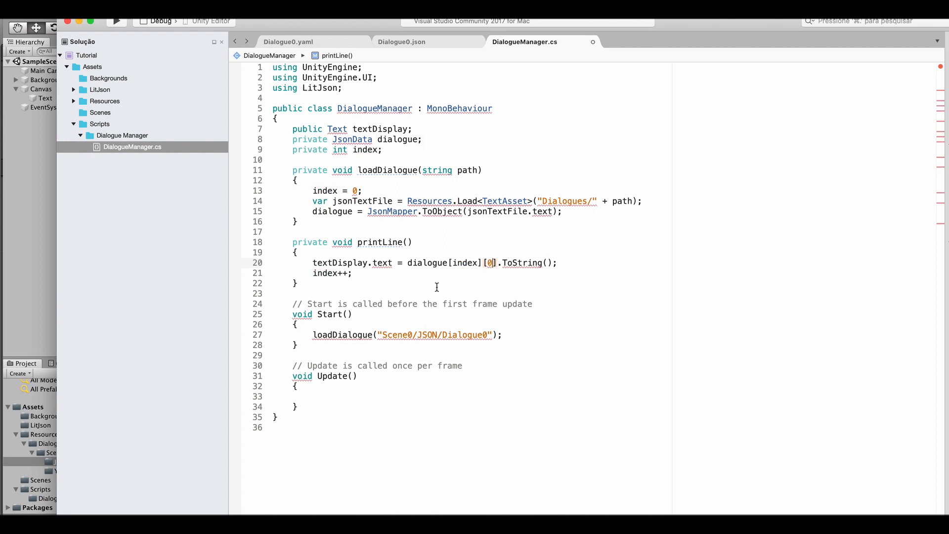
{"action": "mouse_move", "coordinate": [417, 243]}
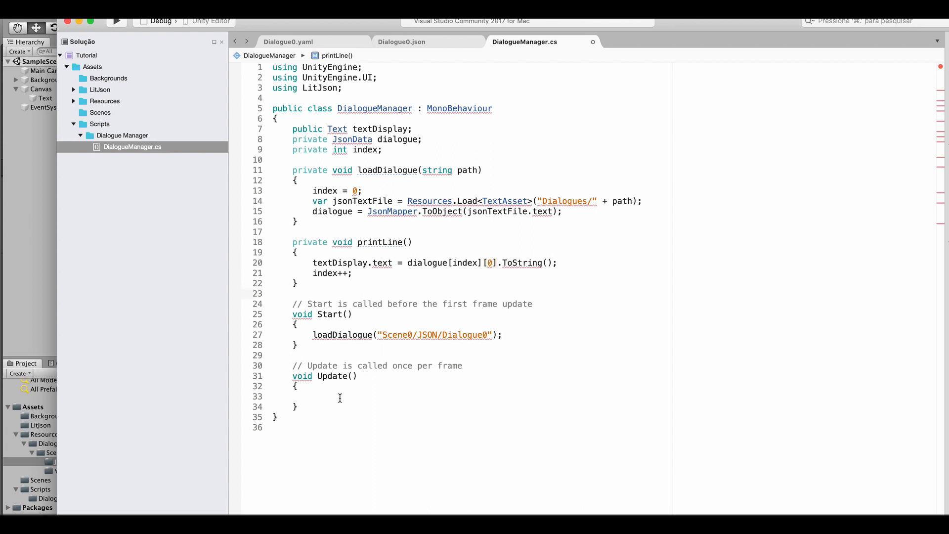
In Update, call printLine() when Input.GetKeyDown(KeyCode.C) is true.
{"action": "left_click", "coordinate": [311, 396]}
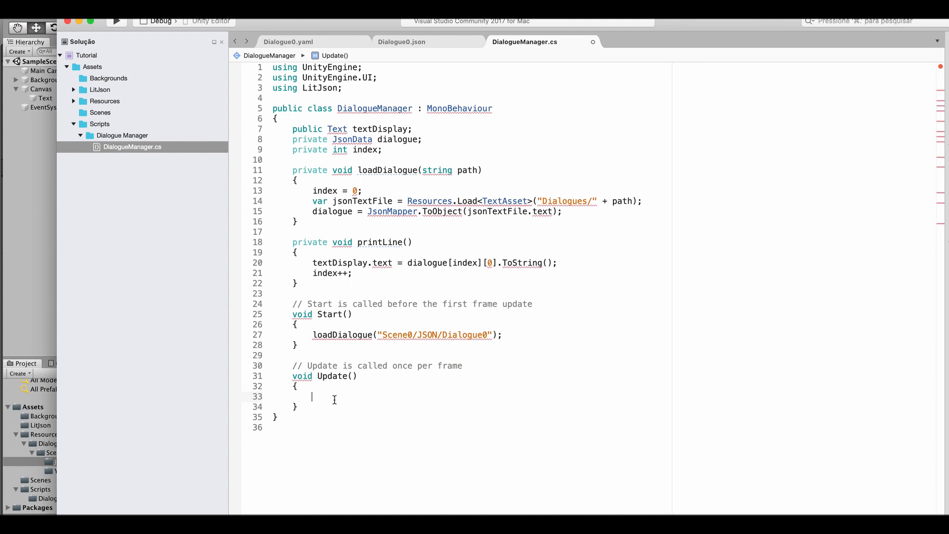
{"action": "type", "text": "if(Input"}
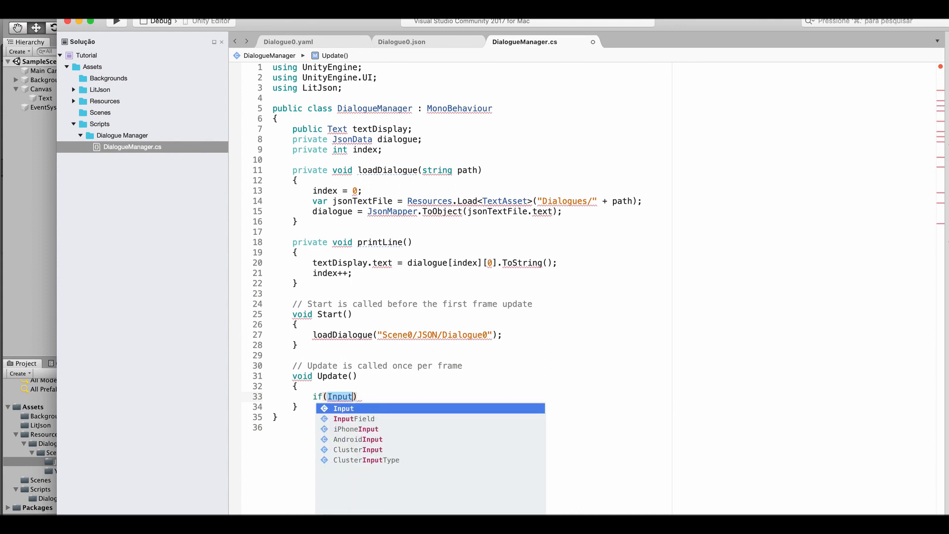
{"action": "type", "text": ".GetKeyDown"}
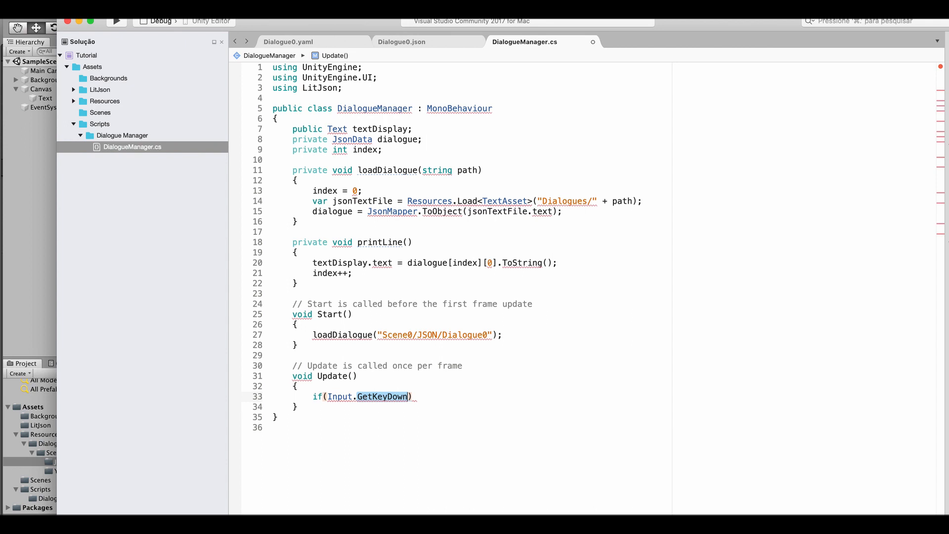
{"action": "type", "text": "(KeyCode.C)"}
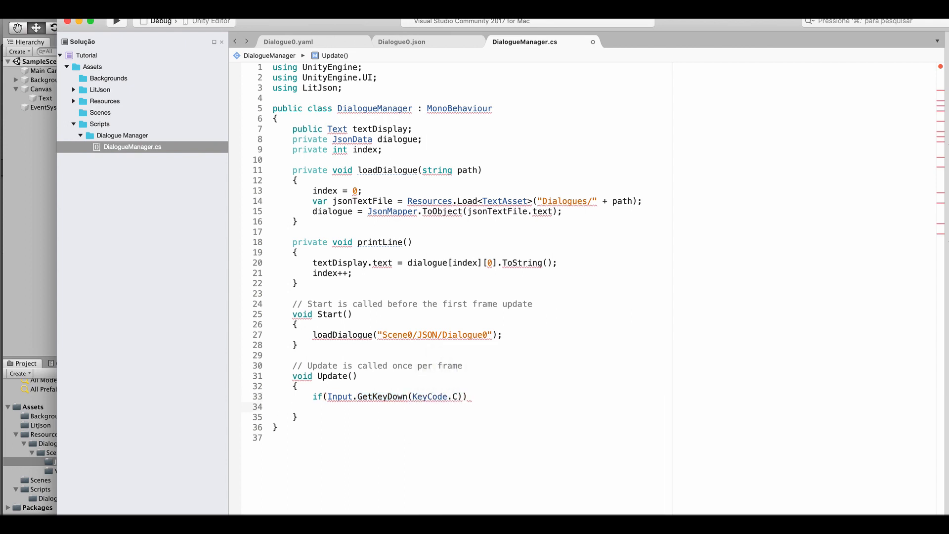
{"action": "type", "text": "printLine();"}
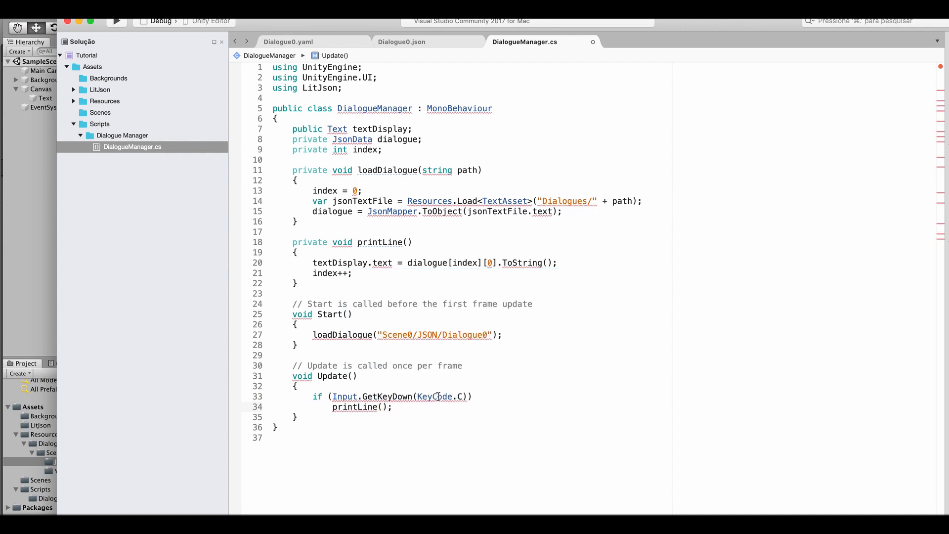
{"action": "left_click", "coordinate": [394, 406]}
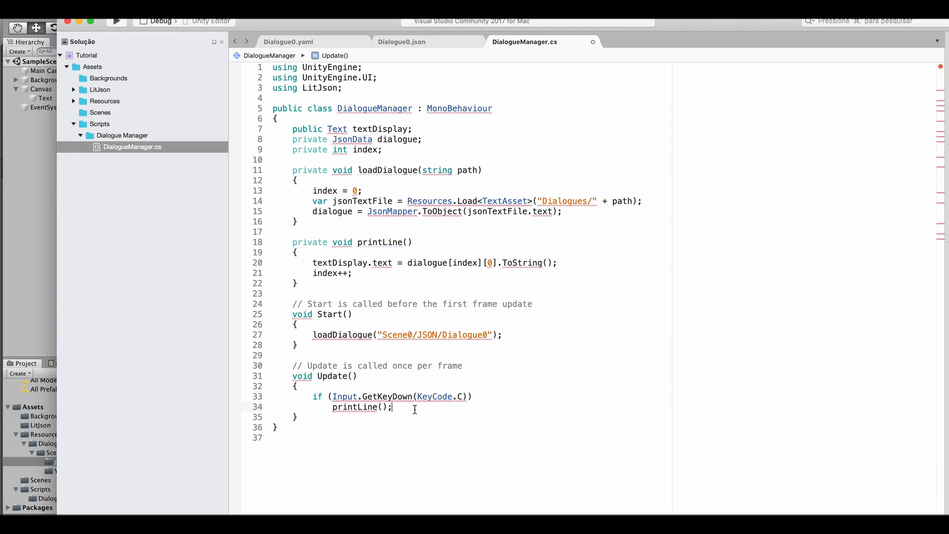
{"action": "mouse_move", "coordinate": [476, 248]}
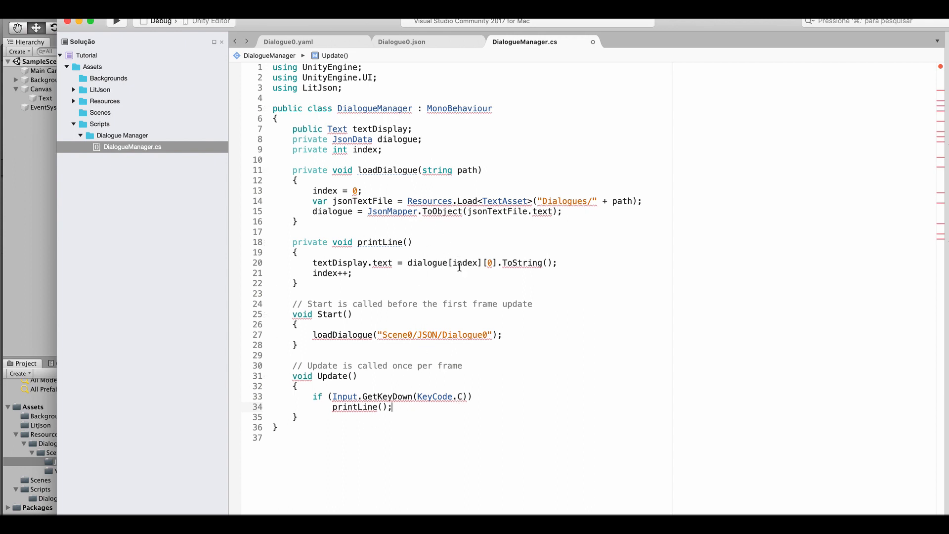
{"action": "mouse_move", "coordinate": [343, 177]}
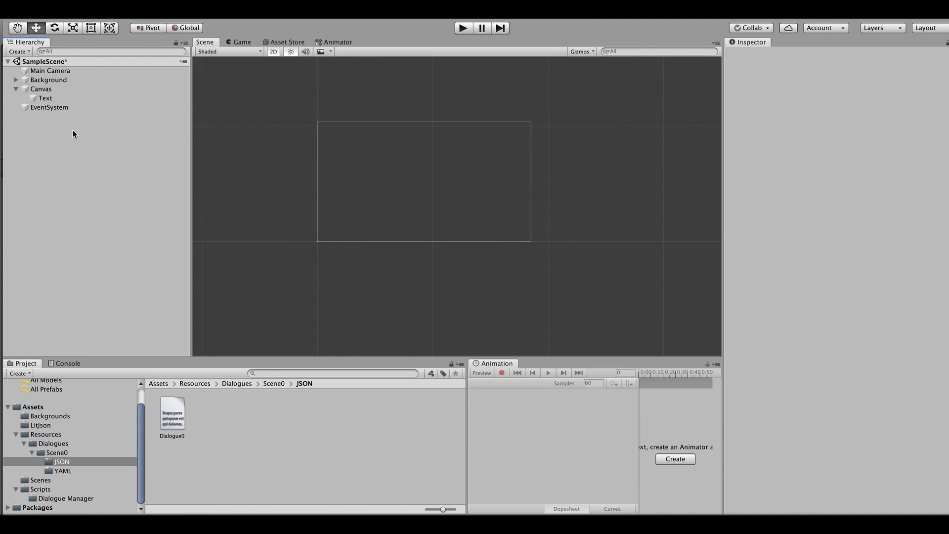
{"action": "mouse_move", "coordinate": [263, 225]}
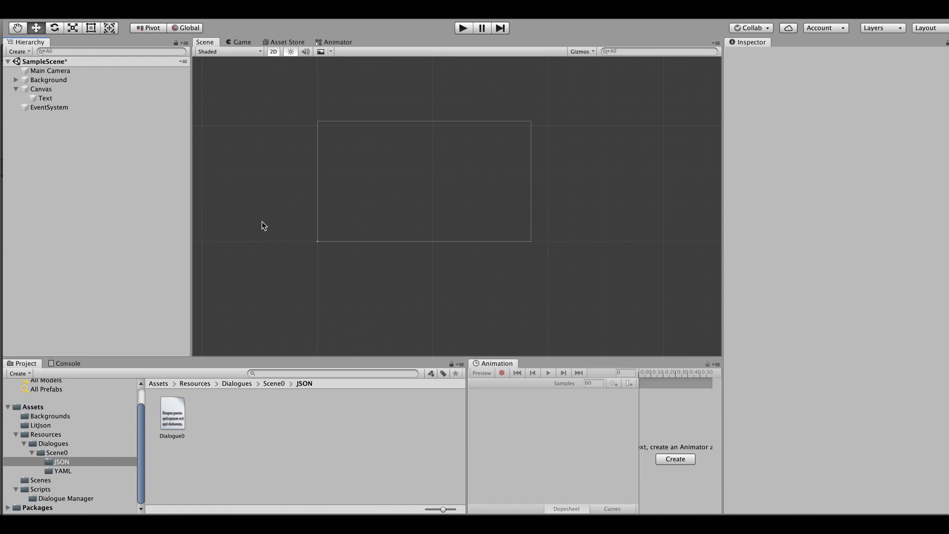
{"action": "mouse_move", "coordinate": [309, 244]}
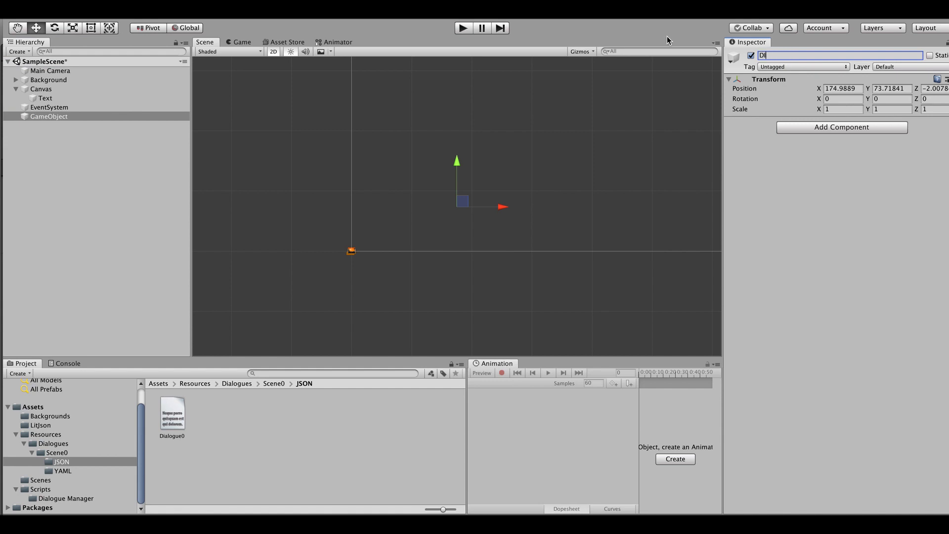
Name the object DialogueManager, attach the Dialogue Manager script and assign the Text object to Text Display.
{"action": "type", "text": "DialogueManager"}
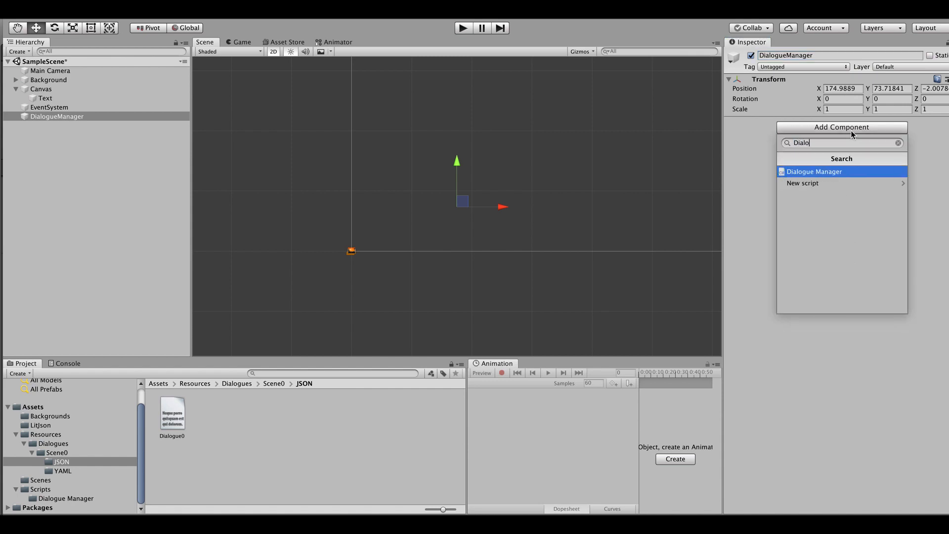
{"action": "left_click", "coordinate": [814, 171]}
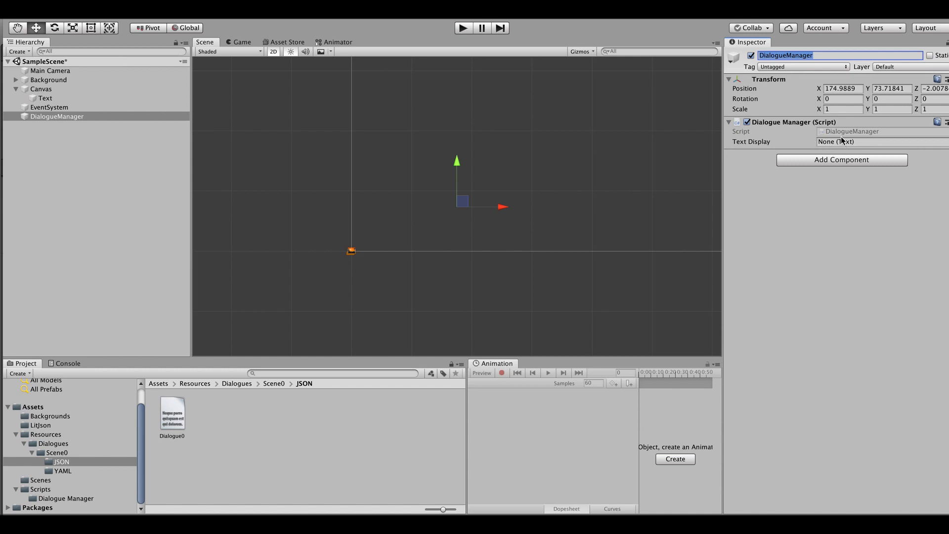
{"action": "mouse_move", "coordinate": [51, 99]}
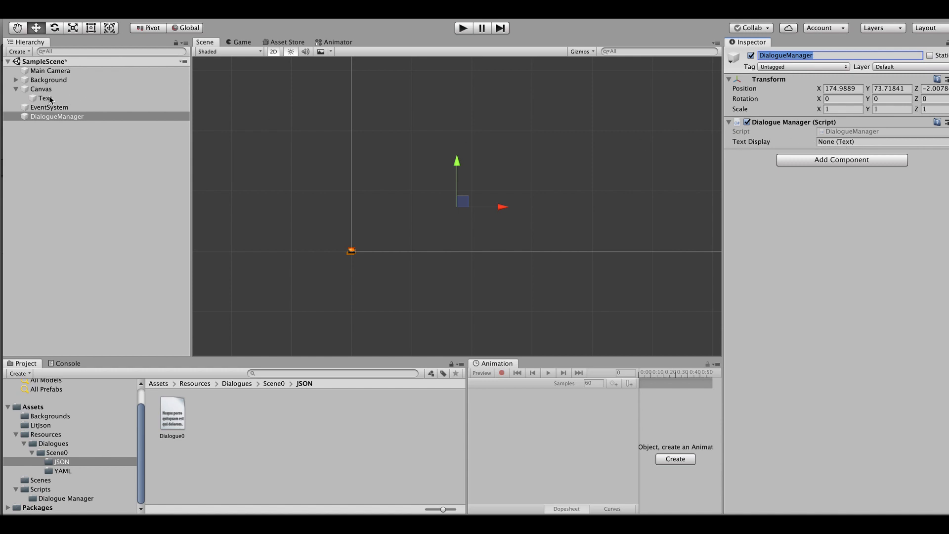
{"action": "left_click", "coordinate": [47, 98]}
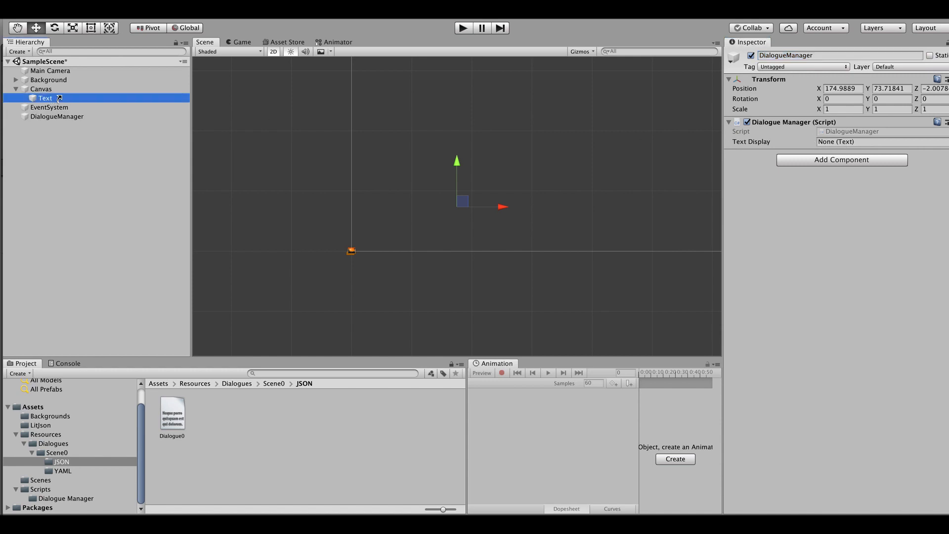
{"action": "left_click", "coordinate": [56, 116]}
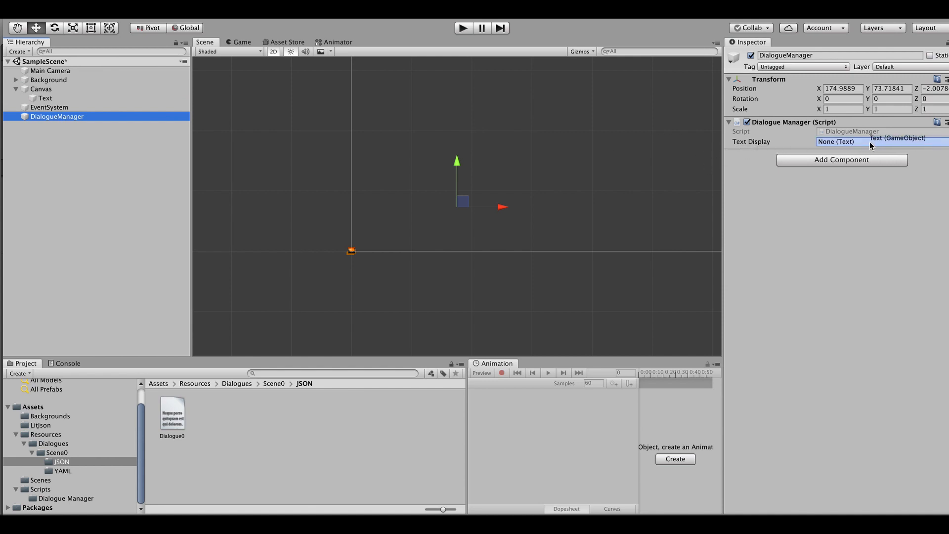
{"action": "left_click", "coordinate": [878, 141]}
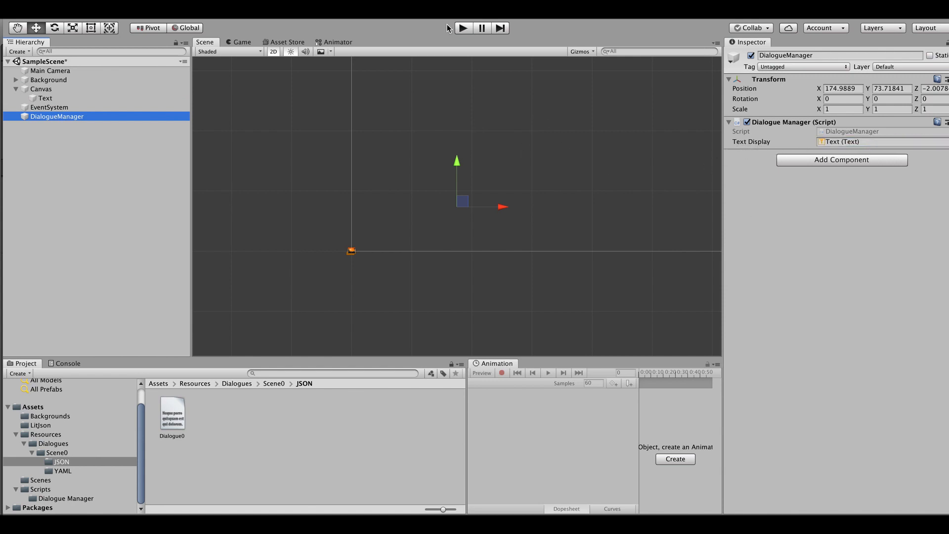
{"action": "mouse_move", "coordinate": [462, 28]}
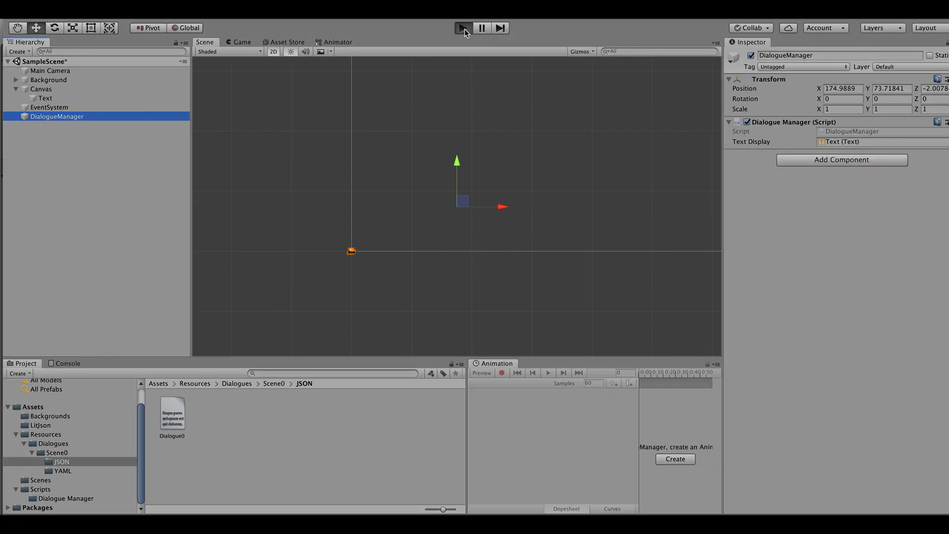
{"action": "left_click", "coordinate": [464, 27]}
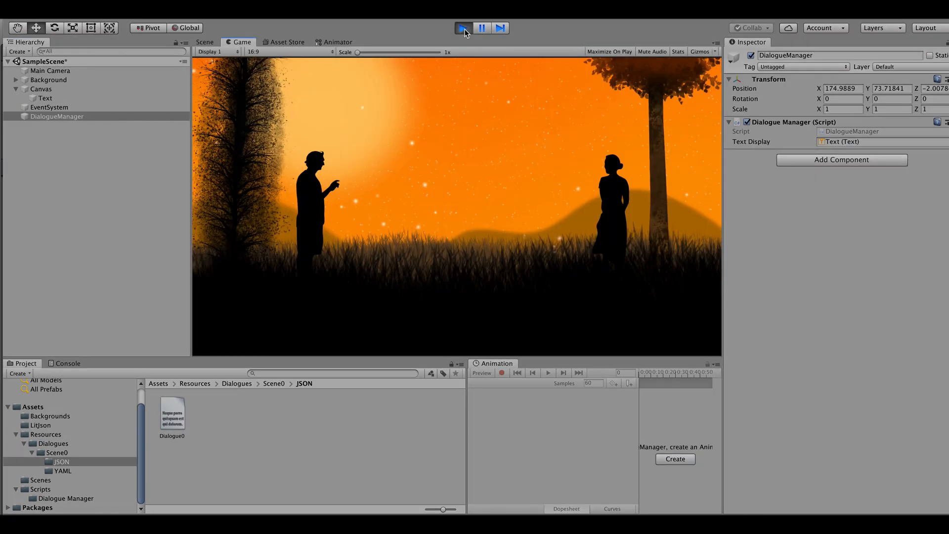
{"action": "left_click", "coordinate": [464, 27]}
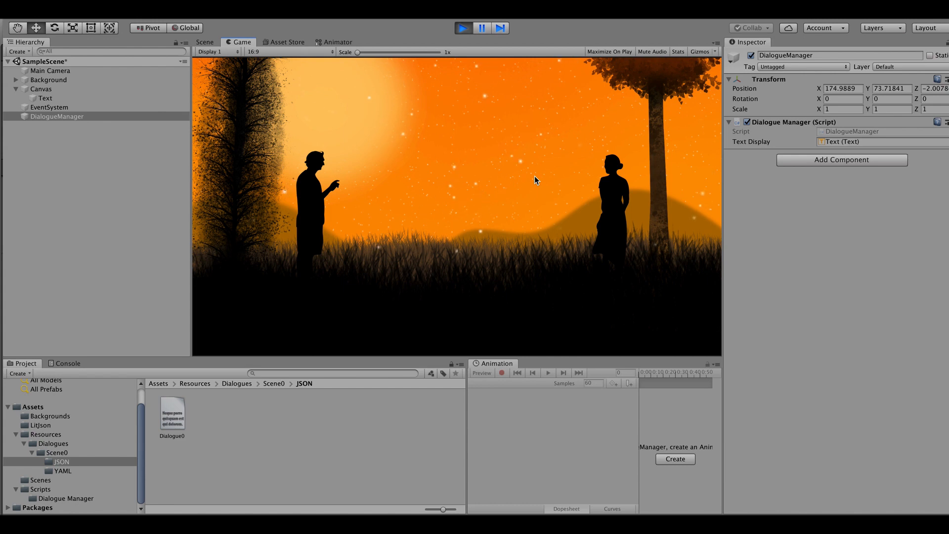
{"action": "left_click", "coordinate": [462, 28]}
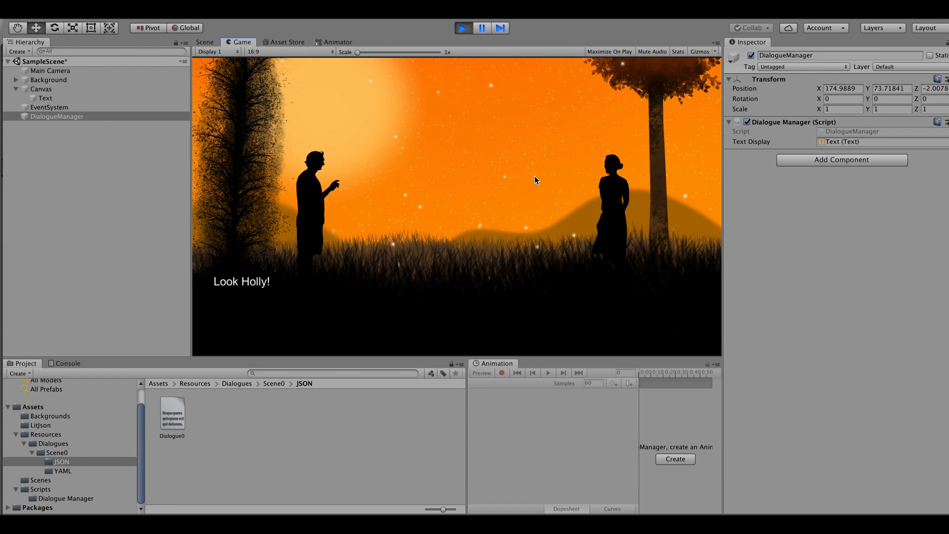
{"action": "mouse_move", "coordinate": [235, 254]}
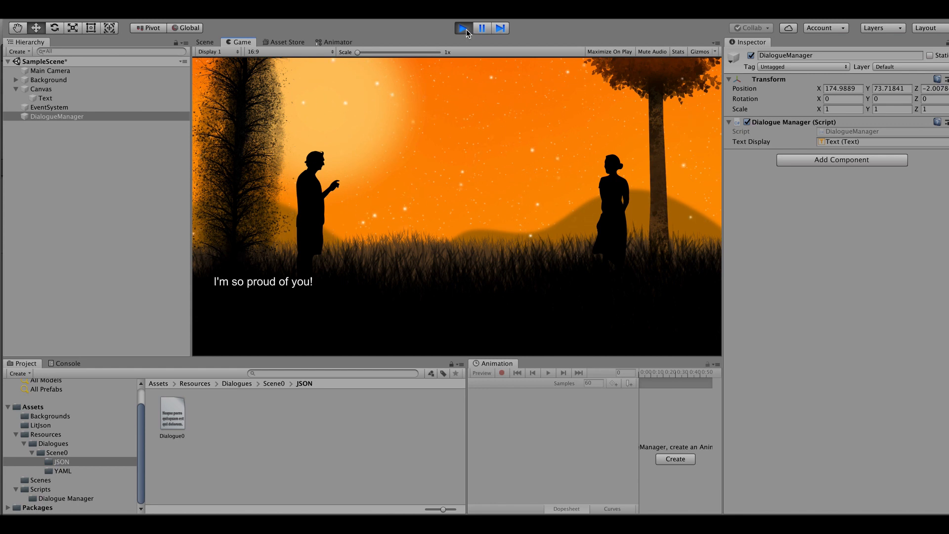
{"action": "left_click", "coordinate": [205, 42]}
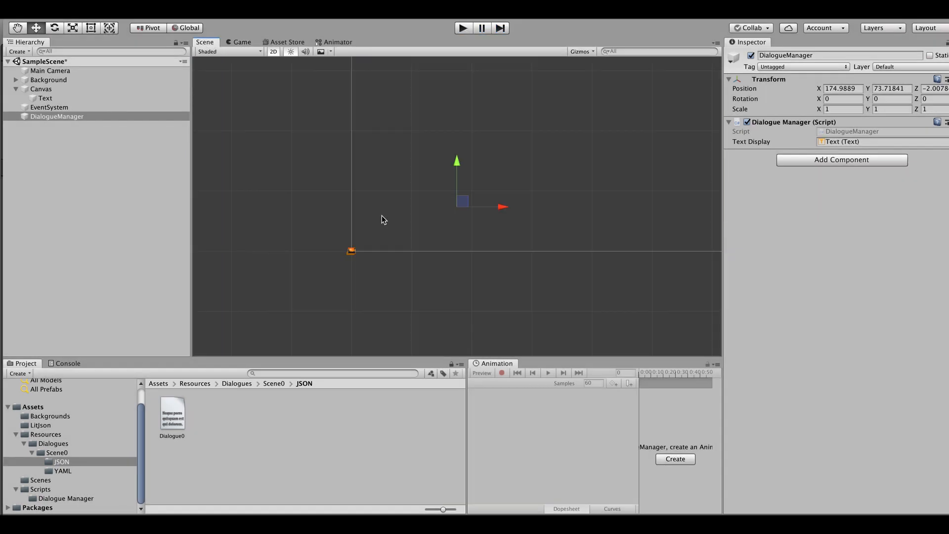
{"action": "mouse_move", "coordinate": [299, 193]}
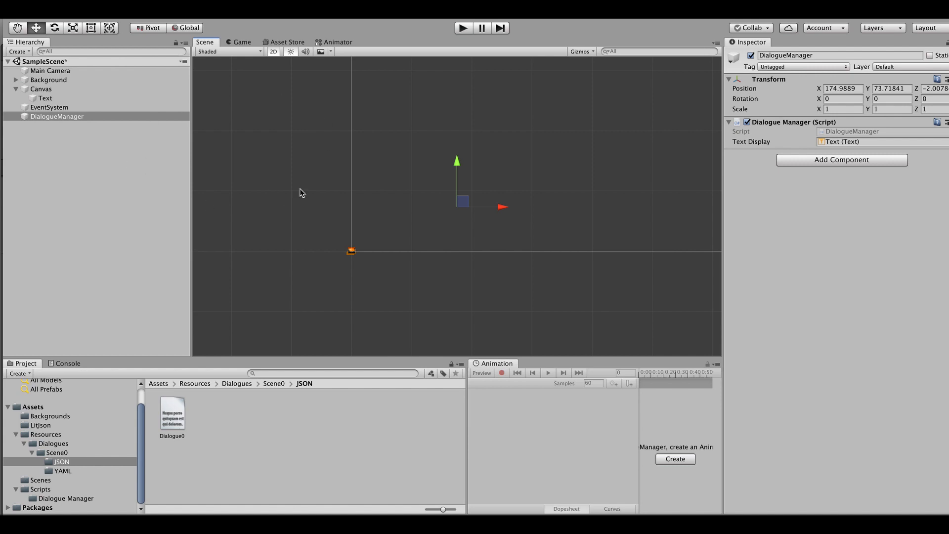
{"action": "mouse_move", "coordinate": [190, 184]}
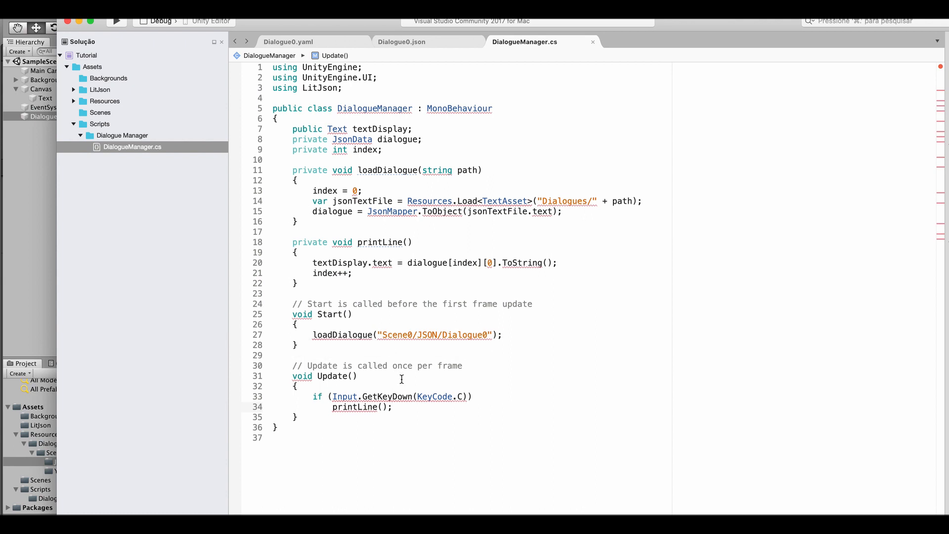
Begin printLine with foreach (JsonData key in dialogue[index].Keys).
{"action": "left_click", "coordinate": [363, 252]}
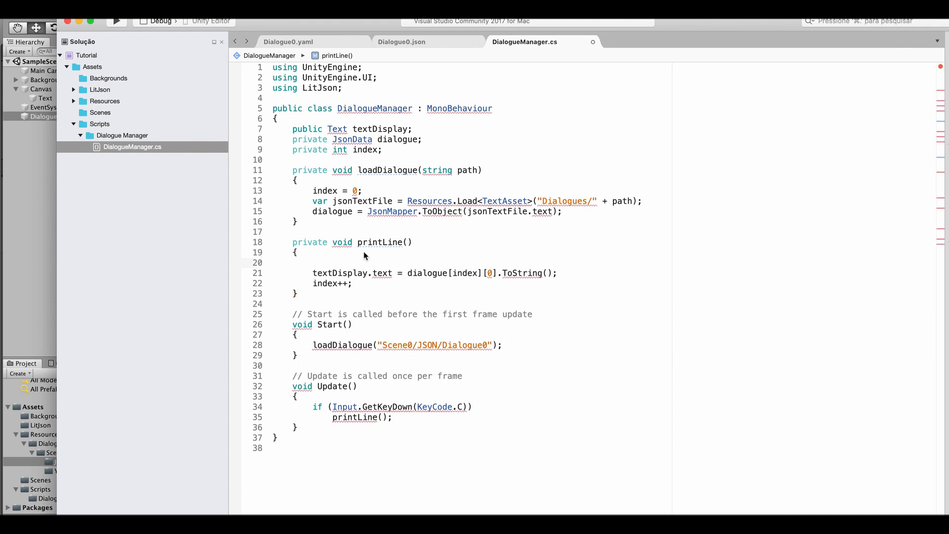
{"action": "left_click", "coordinate": [312, 262]}
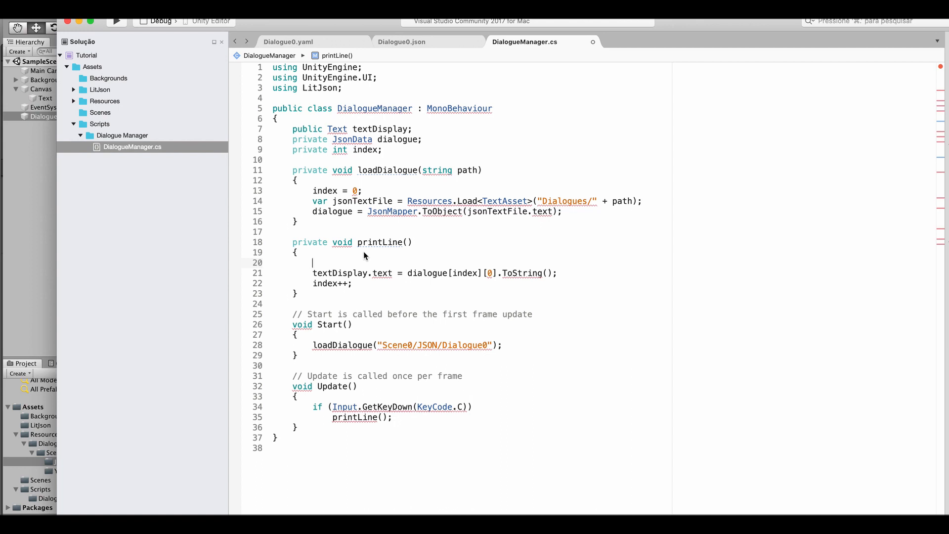
{"action": "type", "text": "foreach (JsonData key in dialogue[index"}
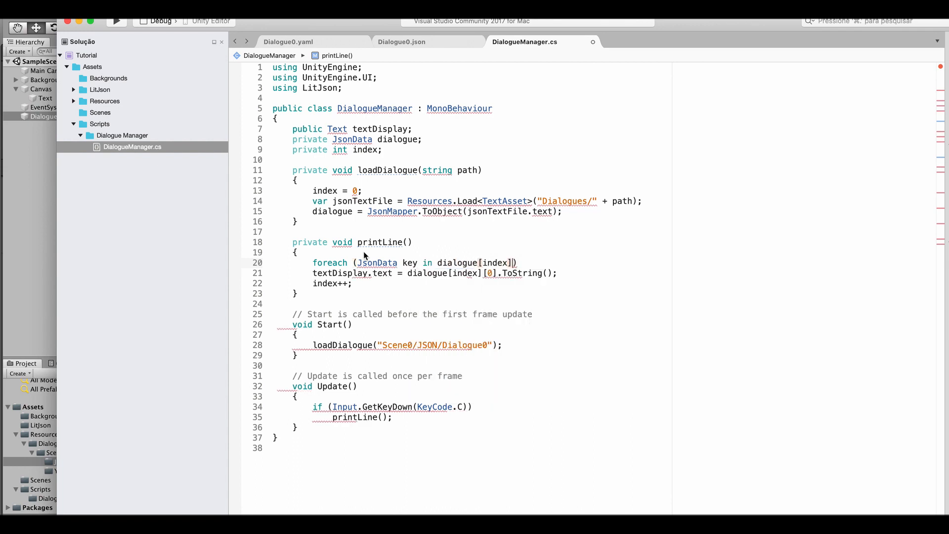
{"action": "type", "text": ".Keys"}
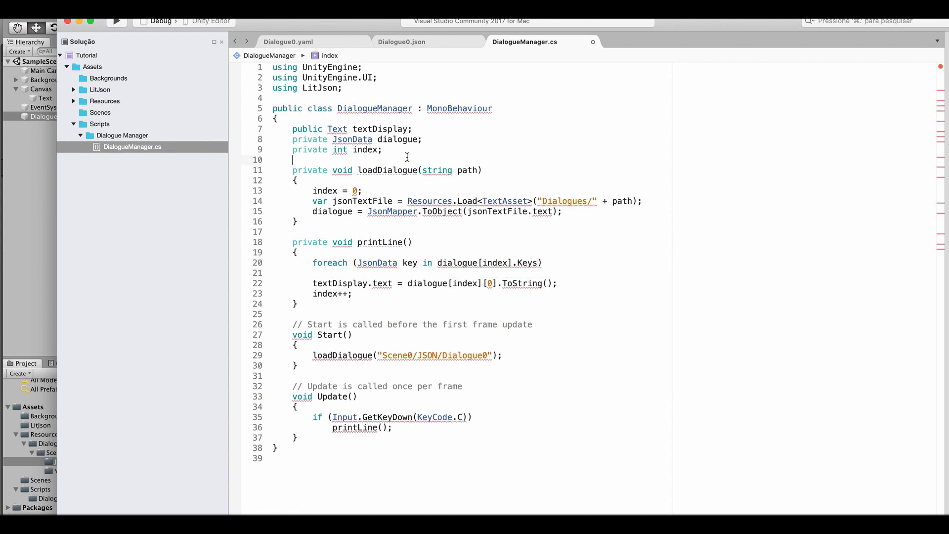
Declare private string speaker and set speaker = key.ToString() inside the foreach.
{"action": "type", "text": "ri"}
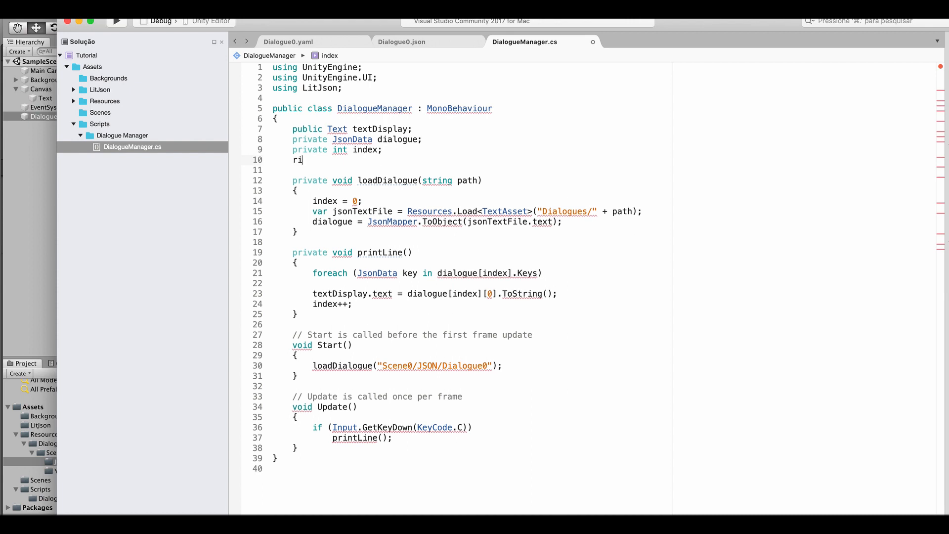
{"action": "type", "text": "private string s"}
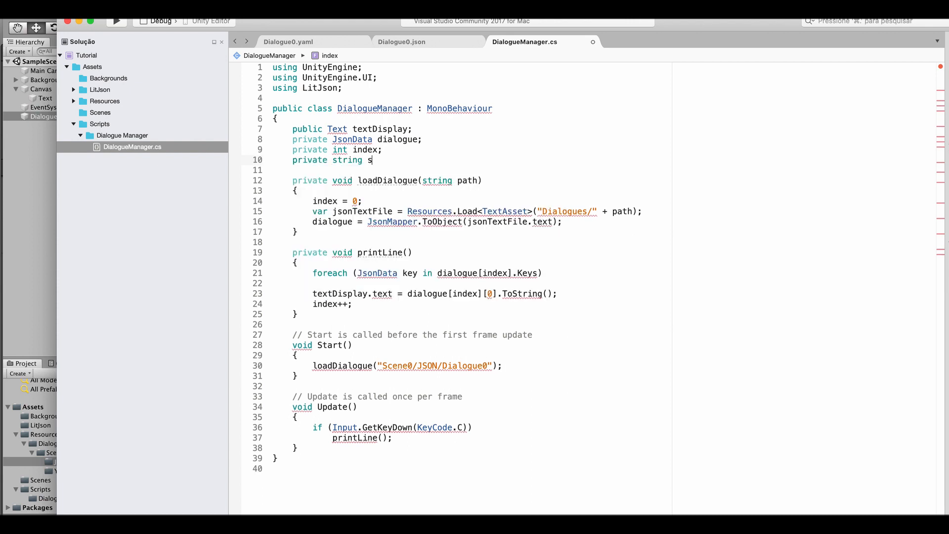
{"action": "type", "text": "peaker;"}
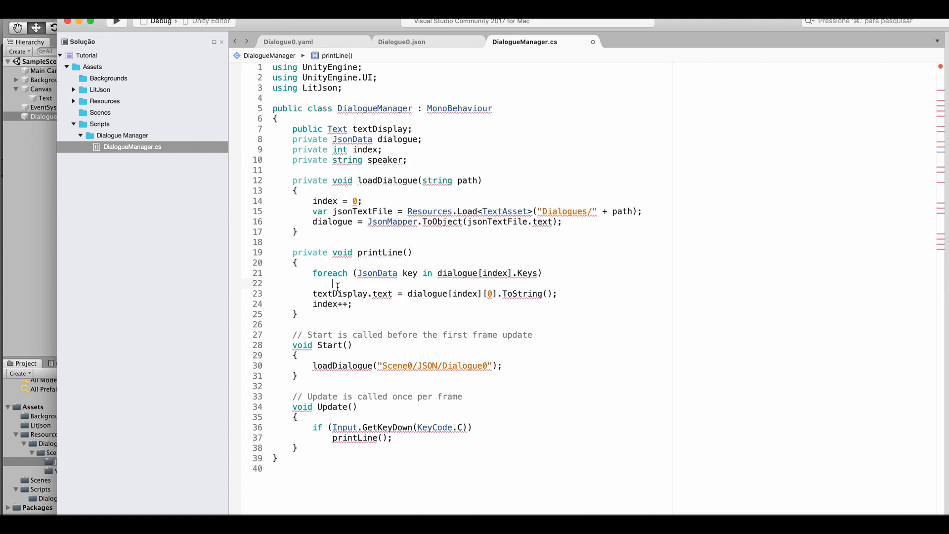
{"action": "type", "text": "speaker ="}
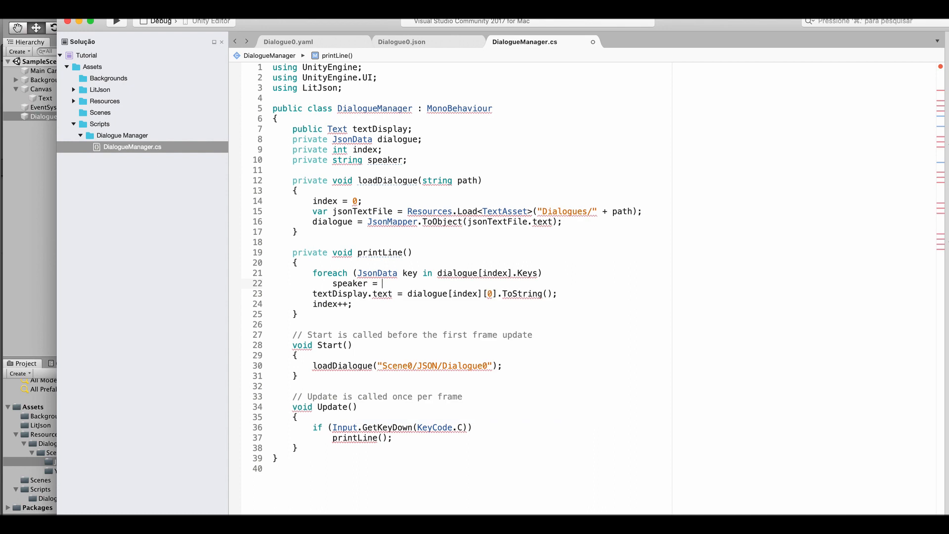
{"action": "type", "text": "key.ToSt"}
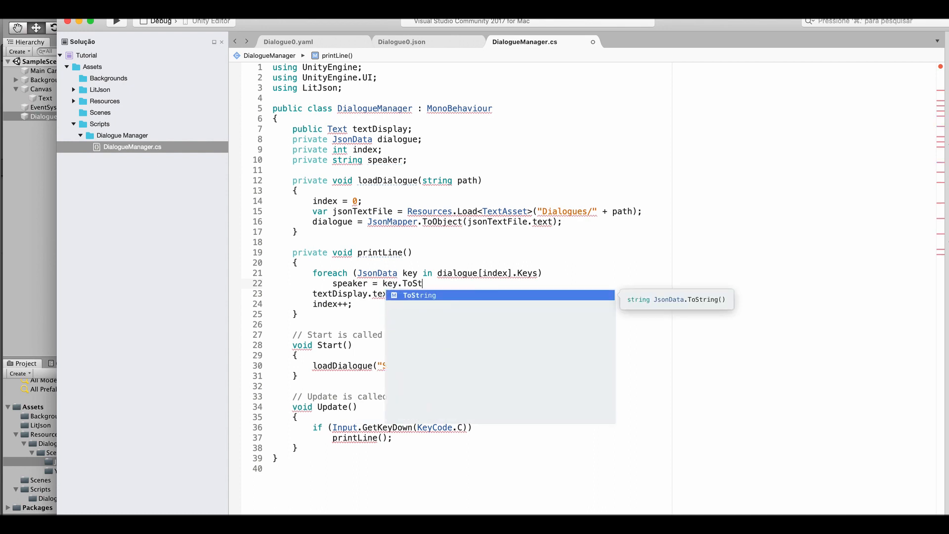
{"action": "key", "text": "Return"}
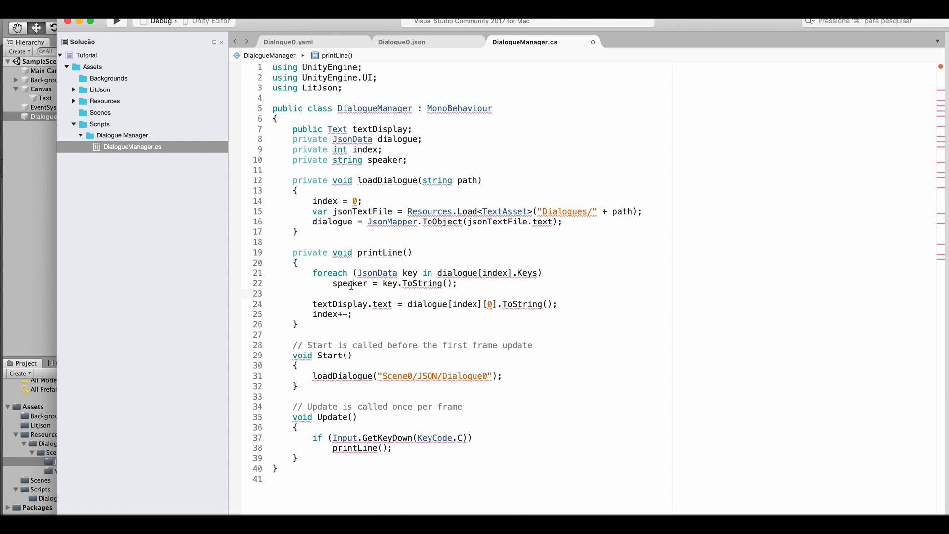
Prefix textDisplay.text with speaker + ": " before the dialogue value.
{"action": "left_click", "coordinate": [313, 293]}
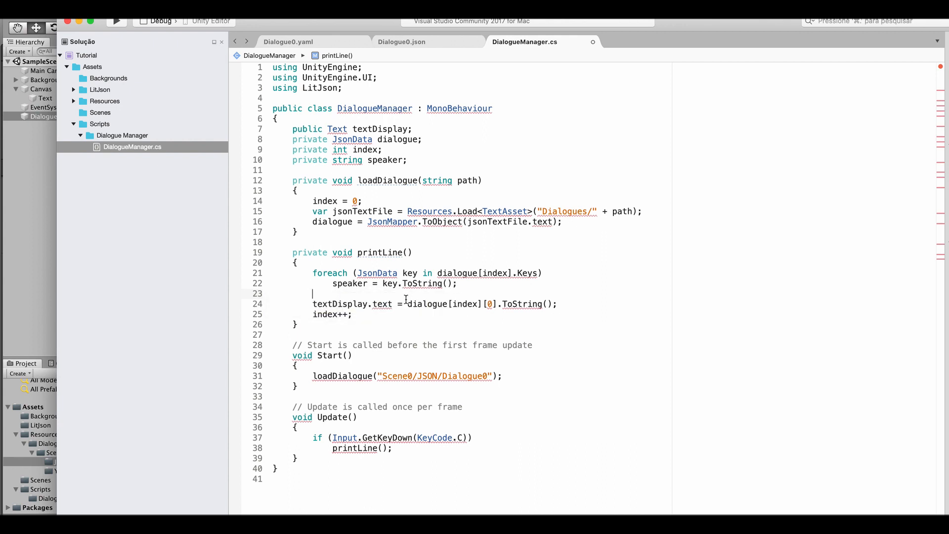
{"action": "mouse_move", "coordinate": [427, 303]}
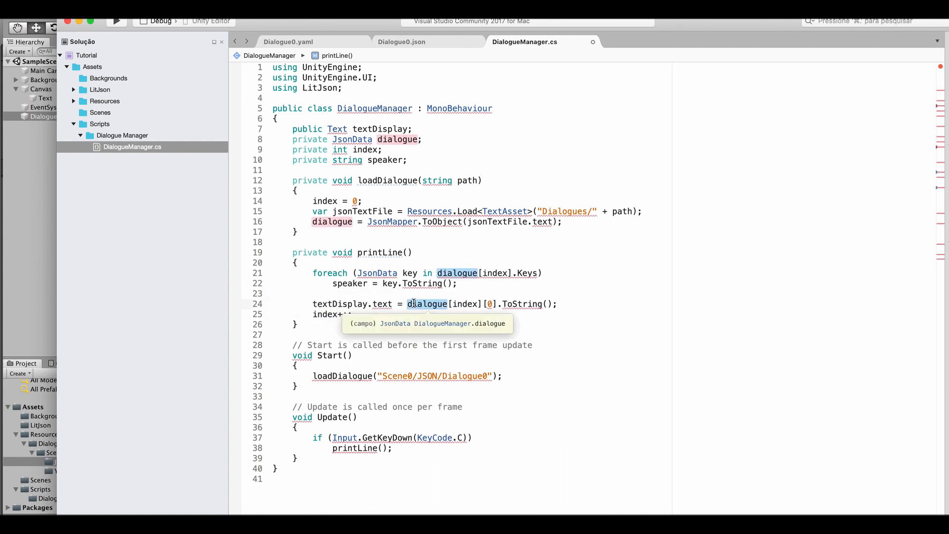
{"action": "type", "text": "speaker +"}
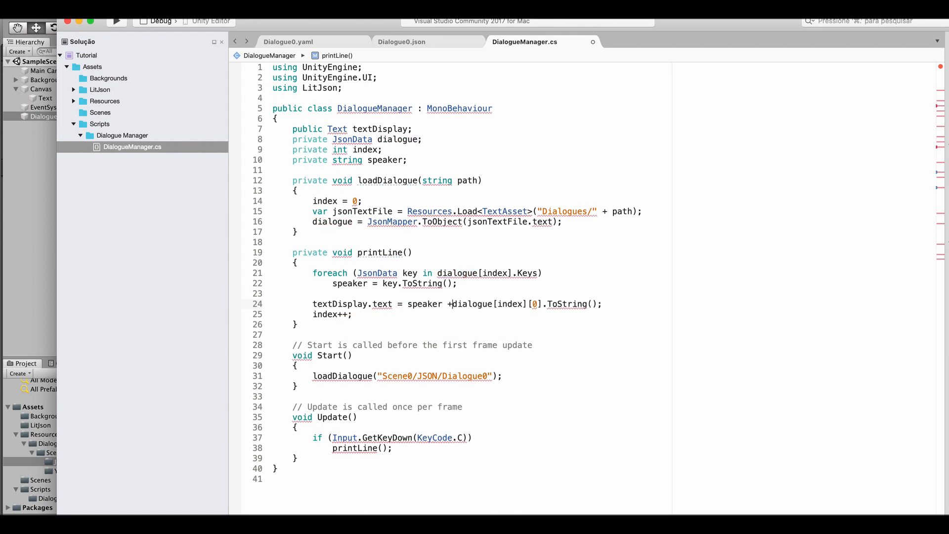
{"action": "type", "text": "\": \""}
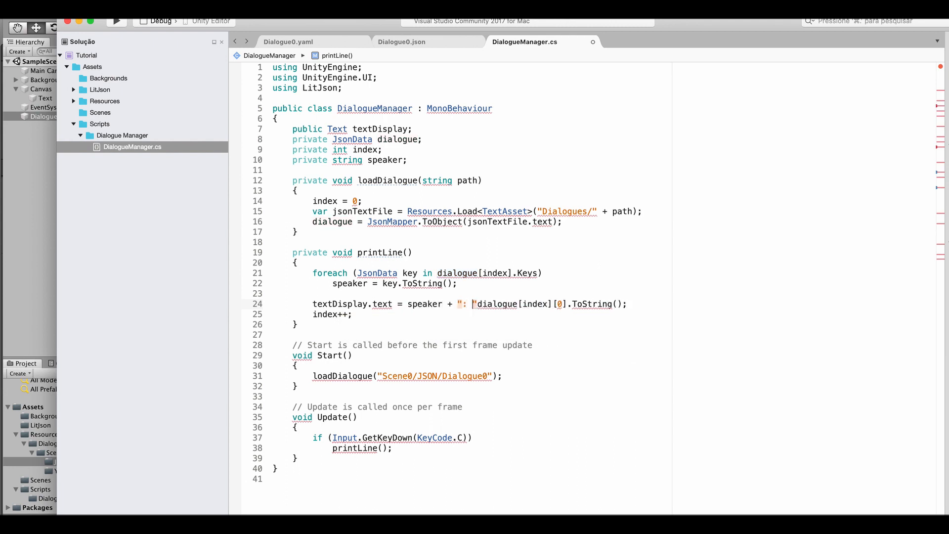
{"action": "double_click", "coordinate": [512, 304]}
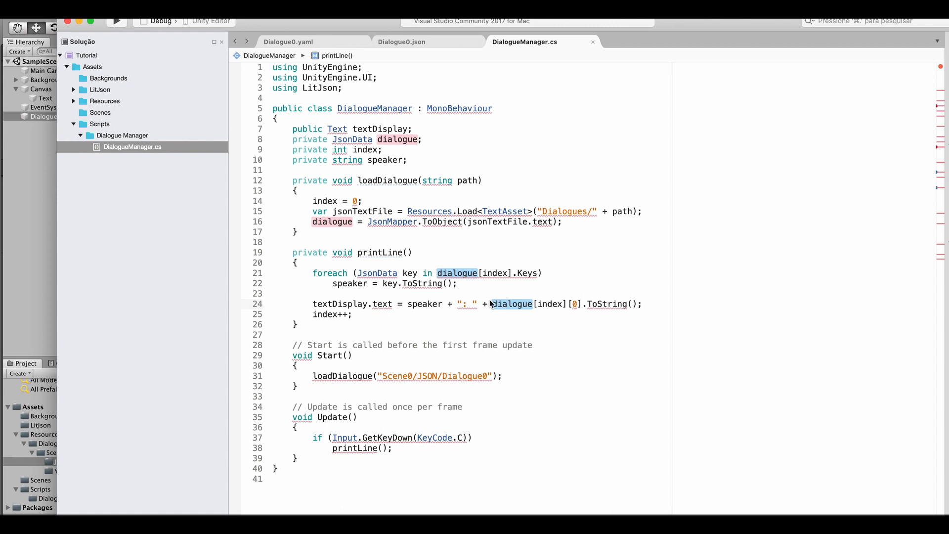
{"action": "mouse_move", "coordinate": [403, 277]}
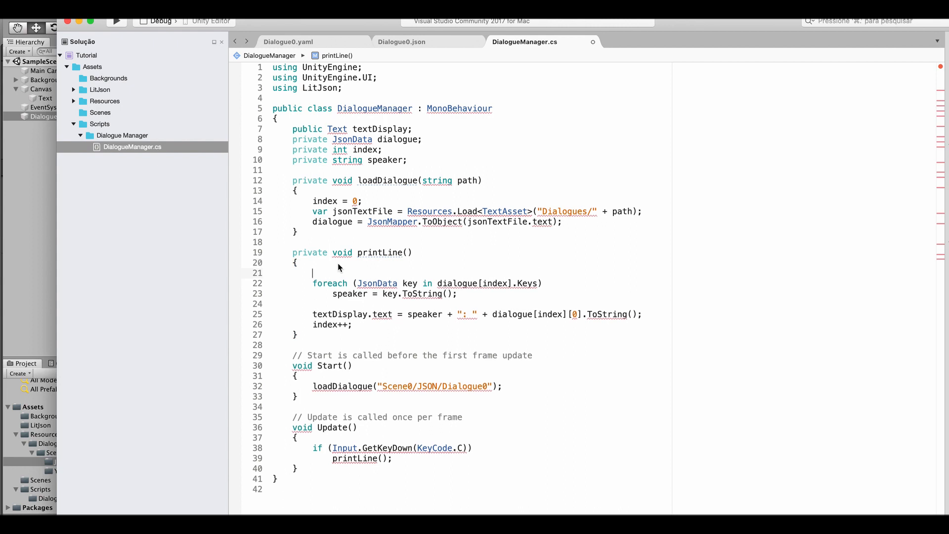
Declare 'JsonData line = dialogue[index];' in printLine and loop the foreach over line.Keys.
{"action": "type", "text": "JsonData line = dia"}
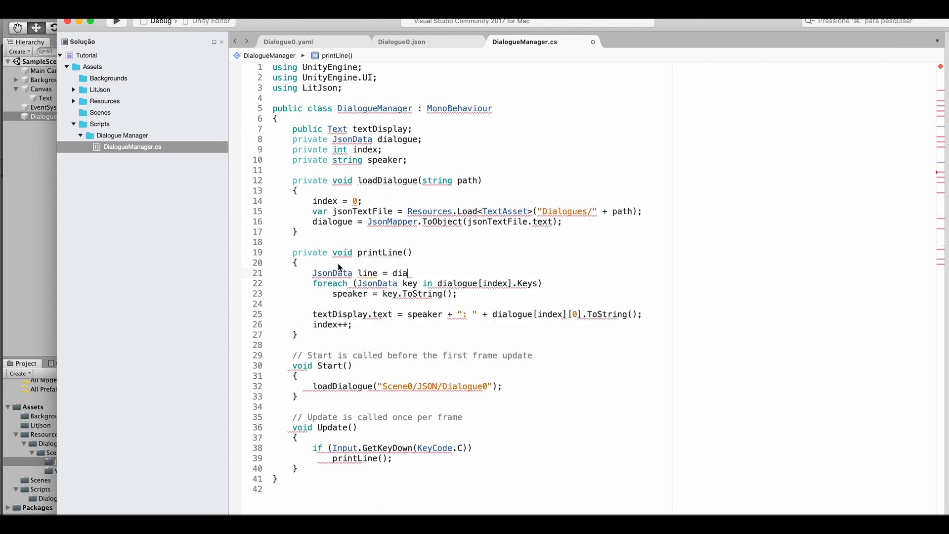
{"action": "type", "text": "logue[index];"}
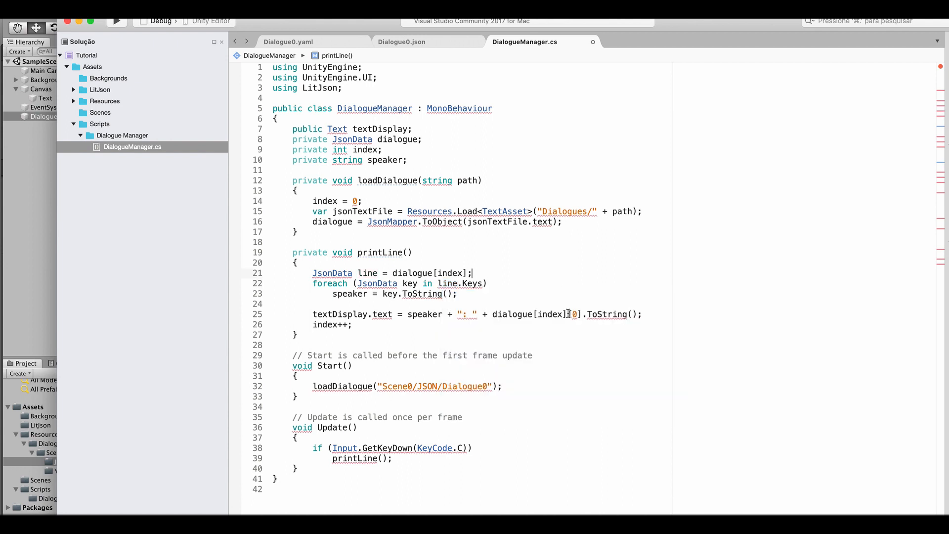
{"action": "double_click", "coordinate": [531, 314]}
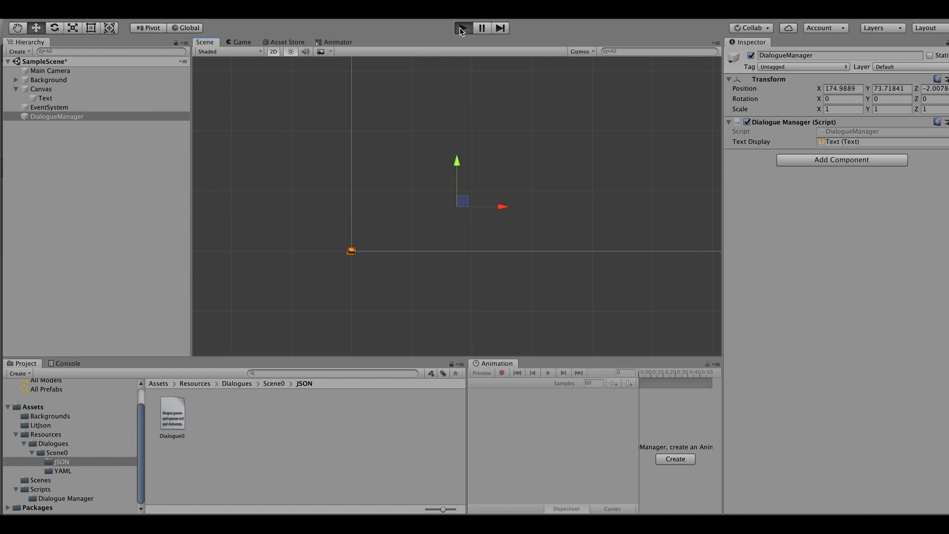
Play-test the scene so pressing C shows 'EOD: EOD', then stop the run.
{"action": "left_click", "coordinate": [462, 28]}
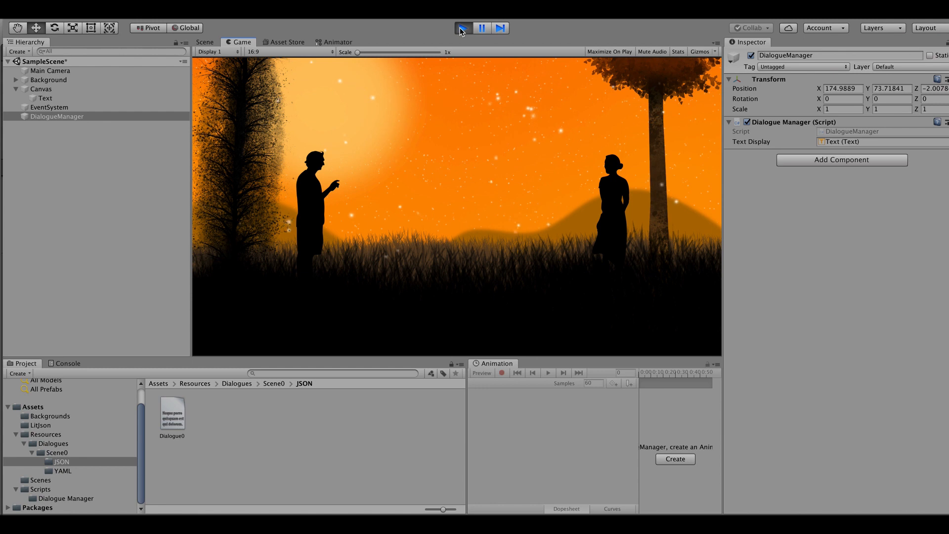
{"action": "left_click", "coordinate": [462, 27]}
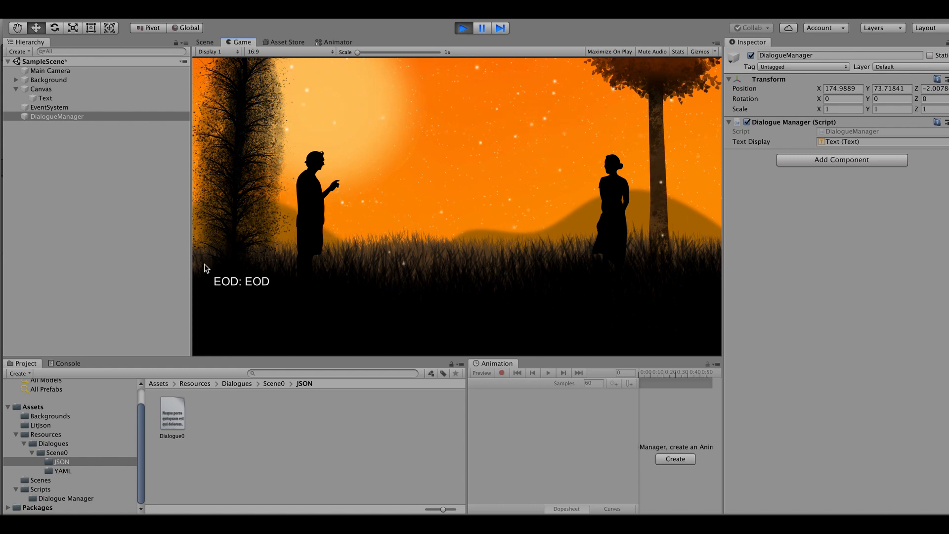
{"action": "mouse_move", "coordinate": [409, 100]}
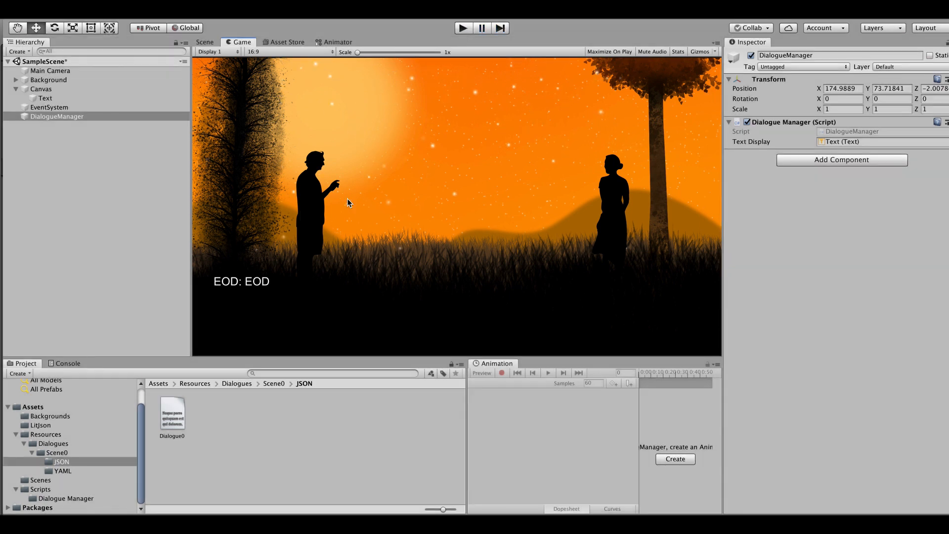
{"action": "left_click", "coordinate": [205, 41]}
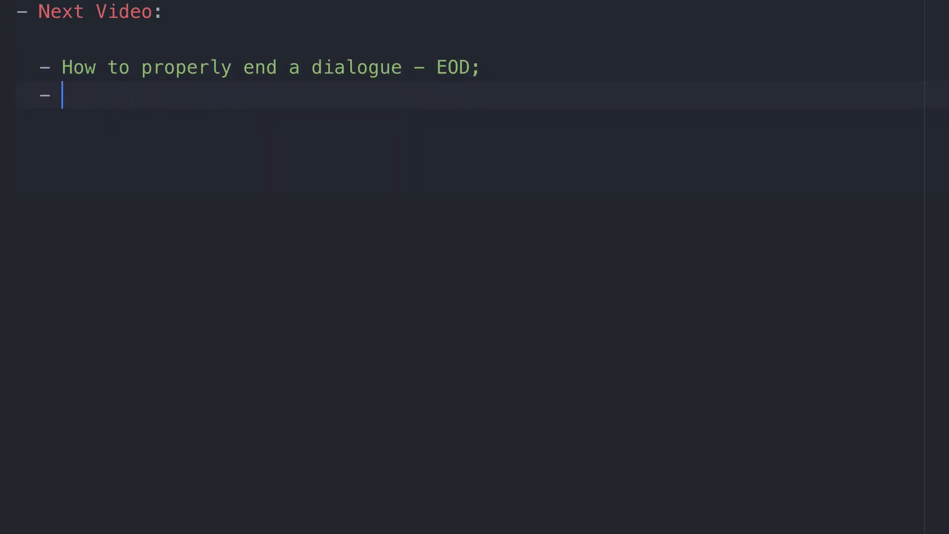
Add Next Video notes on relating the speaker key to a character and a Dialogue Trigger script initiating a specific dialogue.
{"action": "type", "text": "How to relate a key (sp)"}
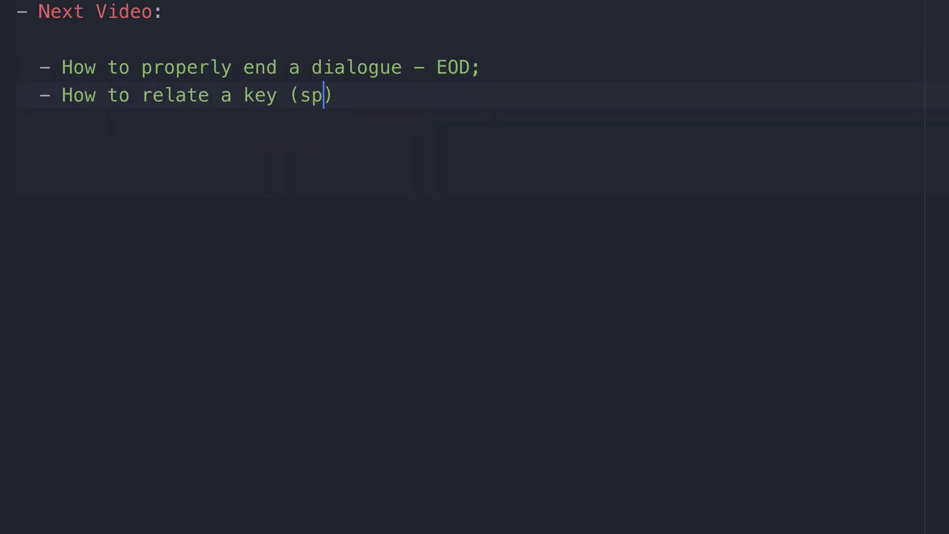
{"action": "type", "text": "eaker) to an actual character's in-game GameObject;"}
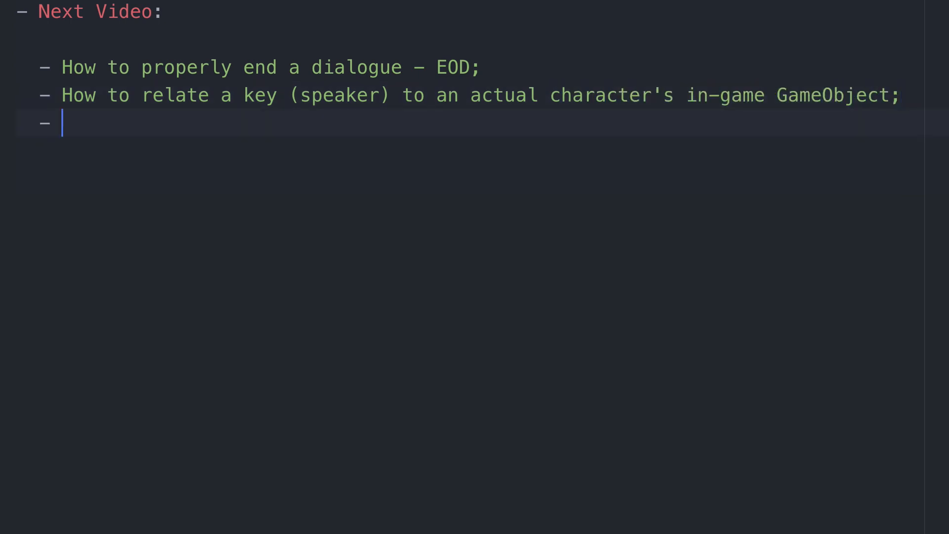
{"action": "type", "text": "Create a Dialogue Trigger script"}
{"action": "type", "text": "- Allow for multiple instances"}
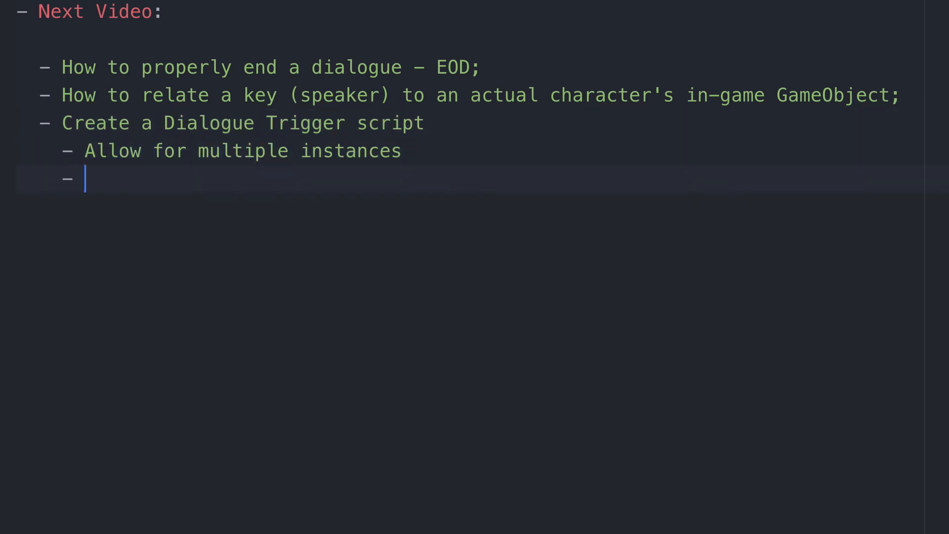
{"action": "type", "text": "Initiates th"}
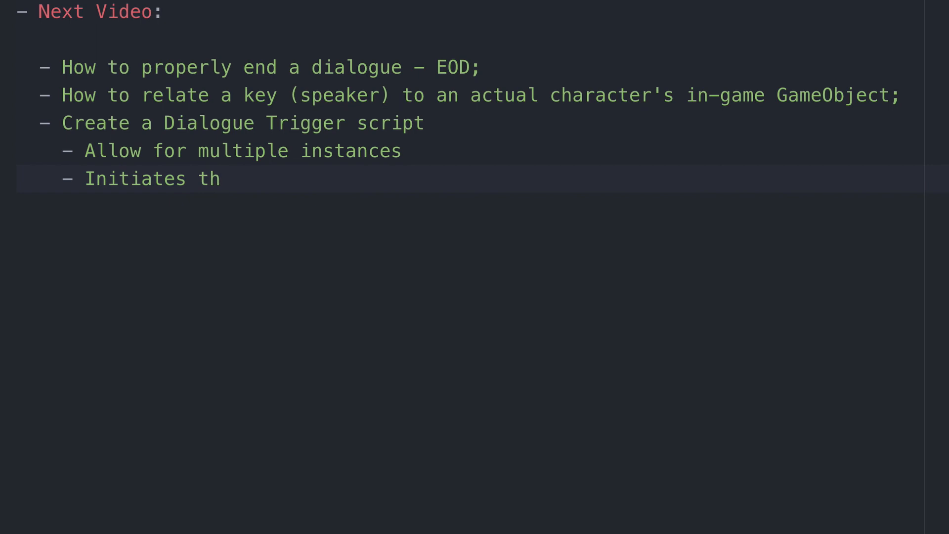
{"action": "type", "text": "a p"}
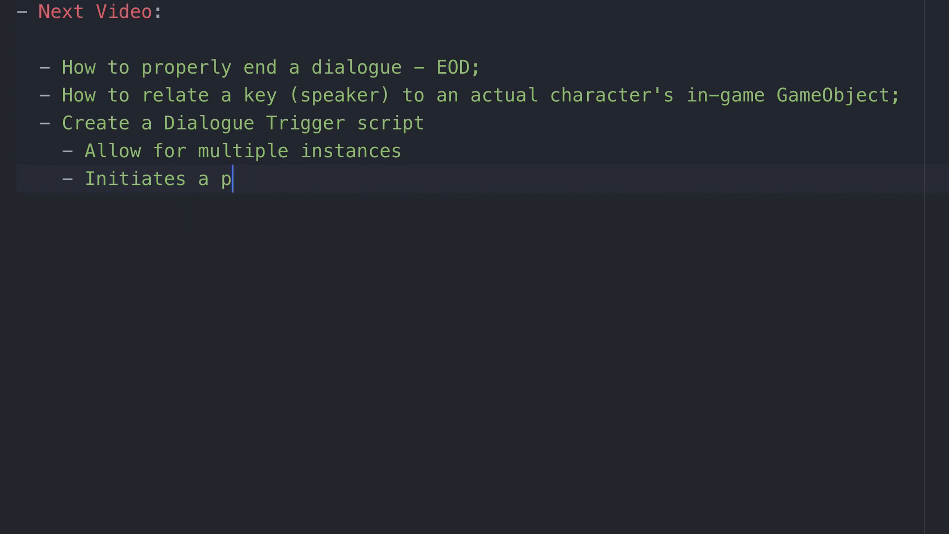
{"action": "type", "text": "specific dialogue in a specific w"}
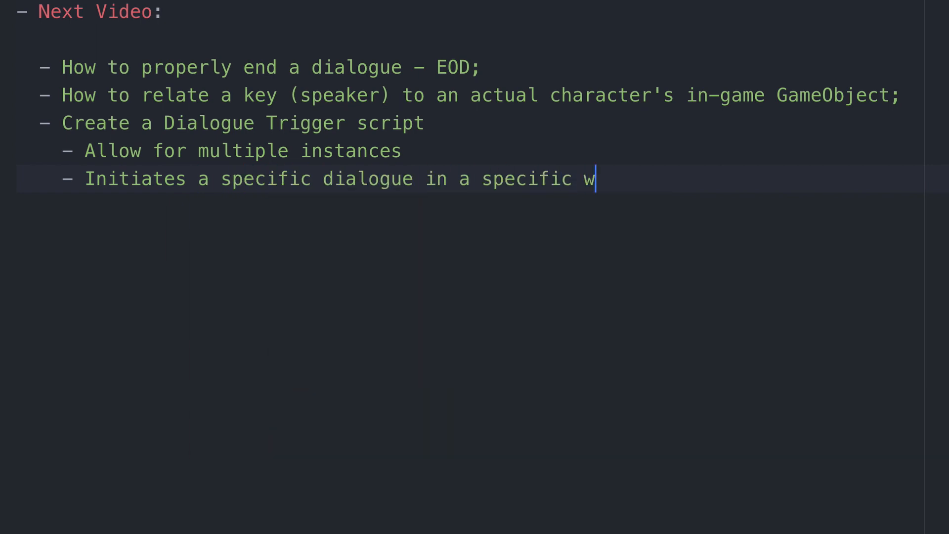
{"action": "type", "text": "ay;"}
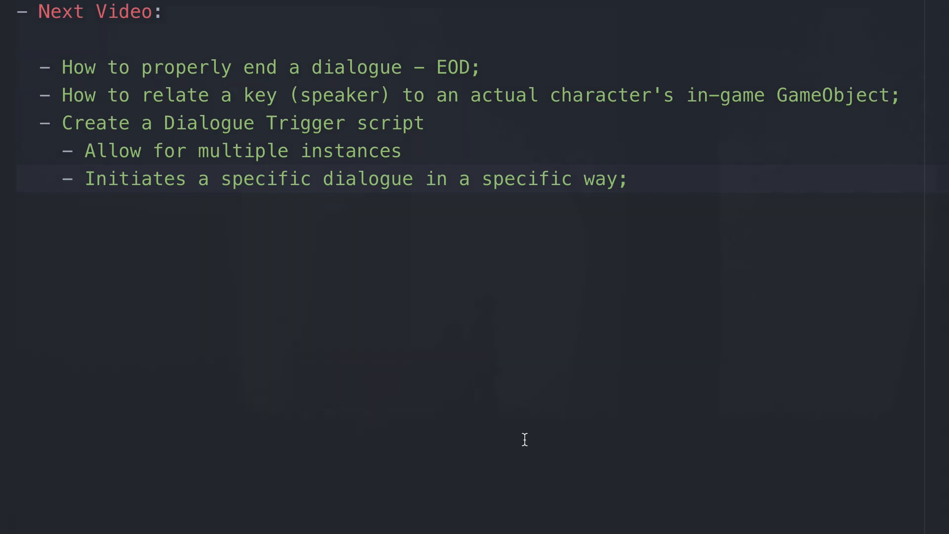